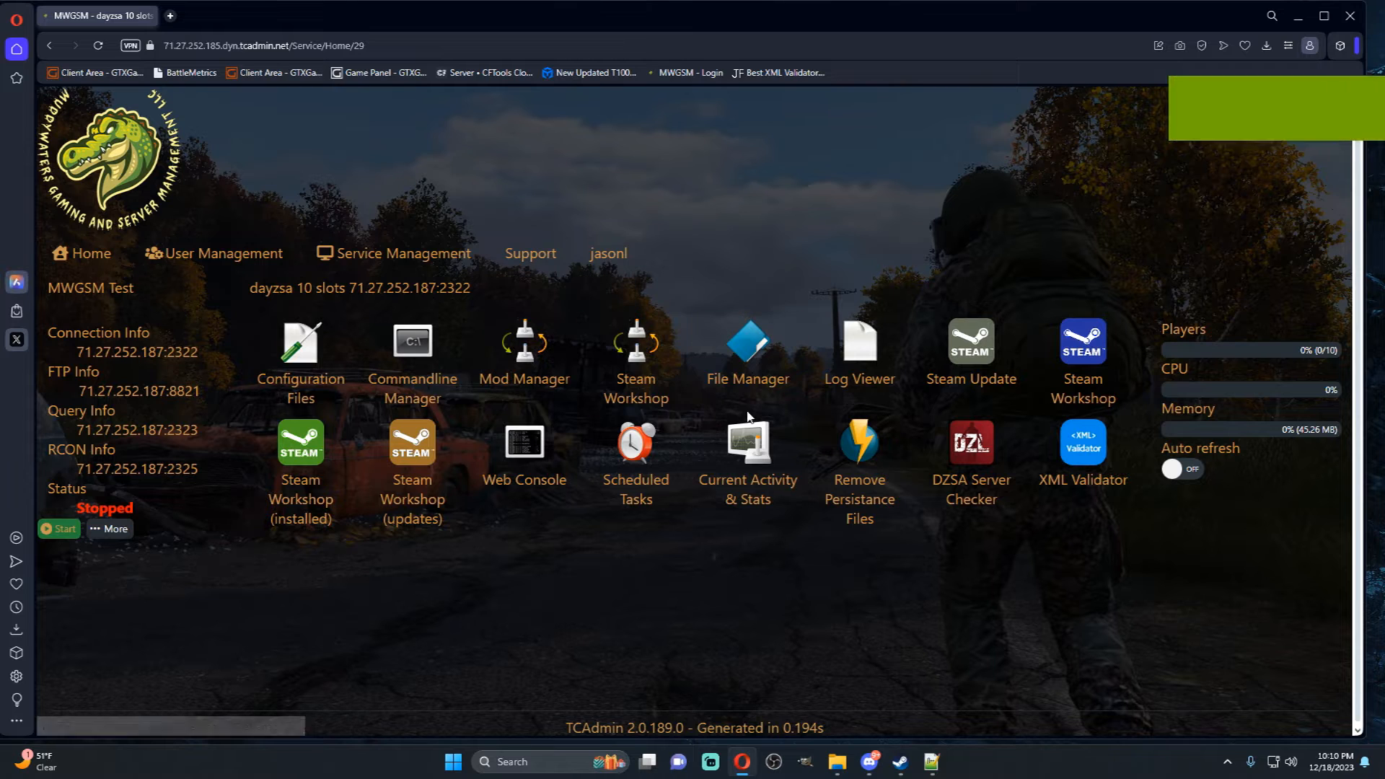
{"action": "mouse_move", "coordinate": [746, 352]}
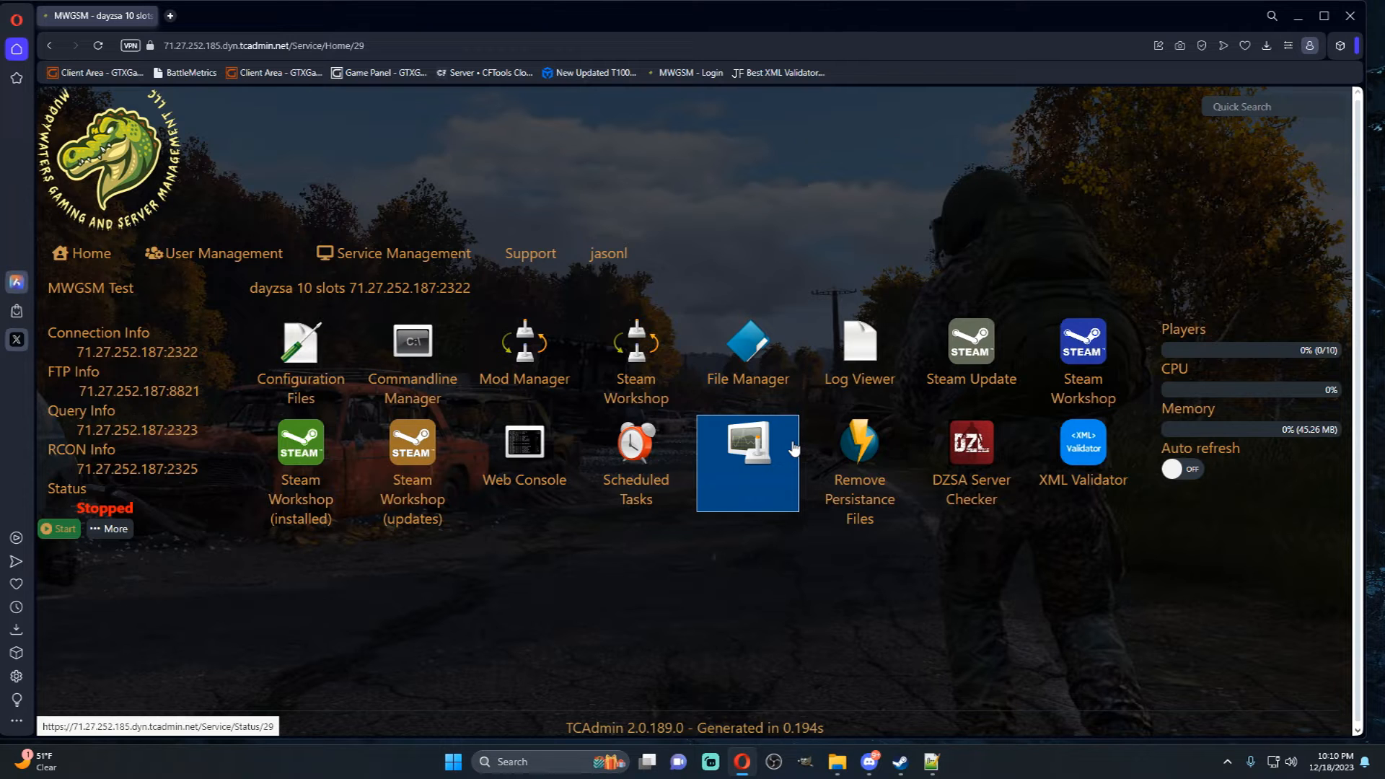
- Browse the File Manager to mpmissions > dayzOffline.chernarusplus > db
{"action": "left_click", "coordinate": [746, 352]}
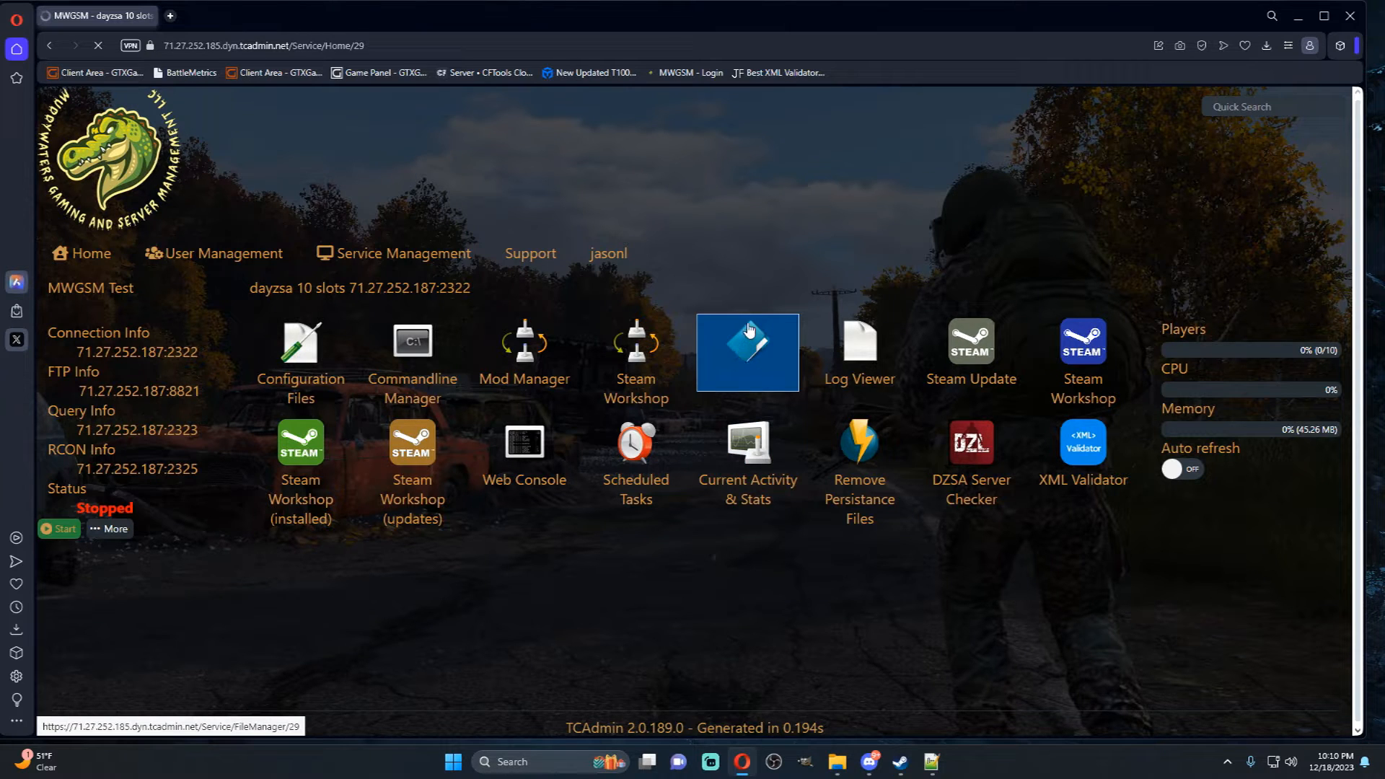
{"action": "left_click", "coordinate": [746, 352]}
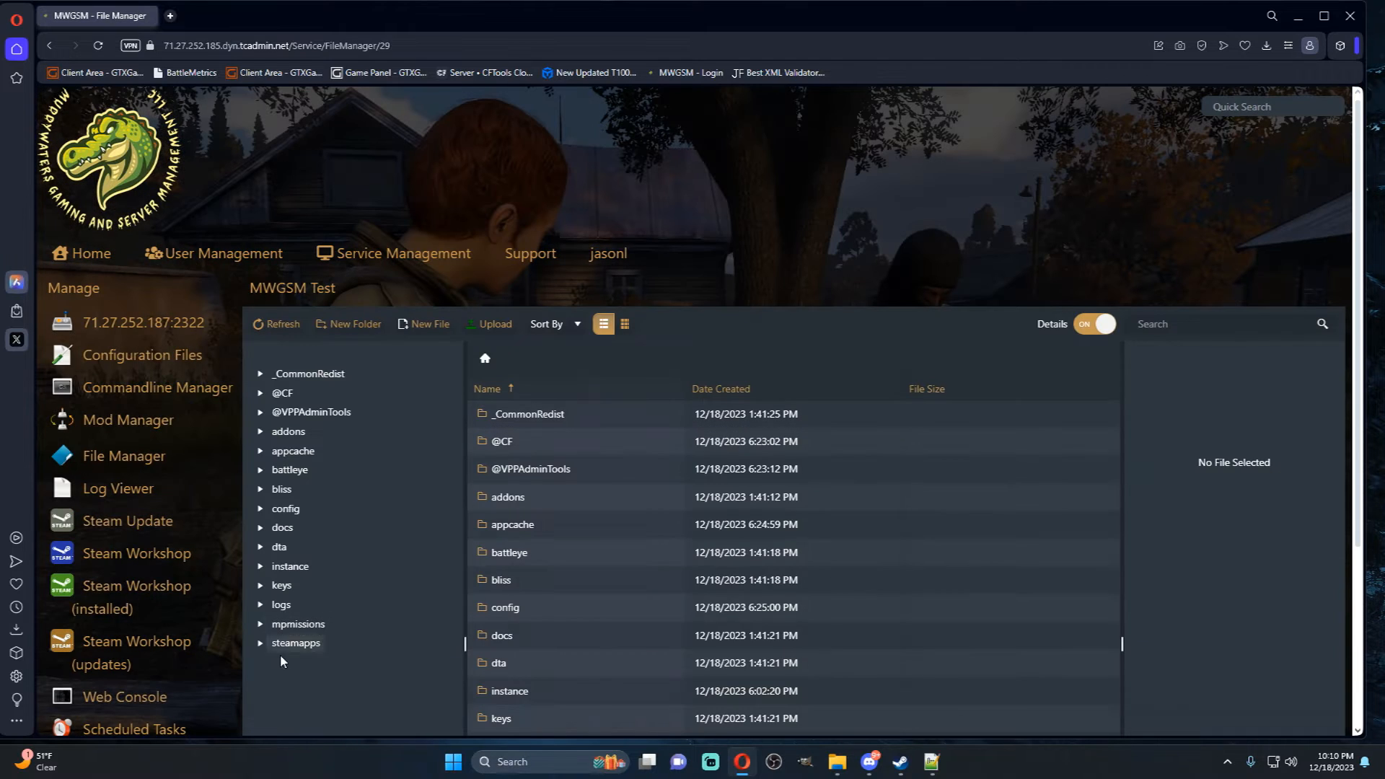
{"action": "left_click", "coordinate": [297, 624]}
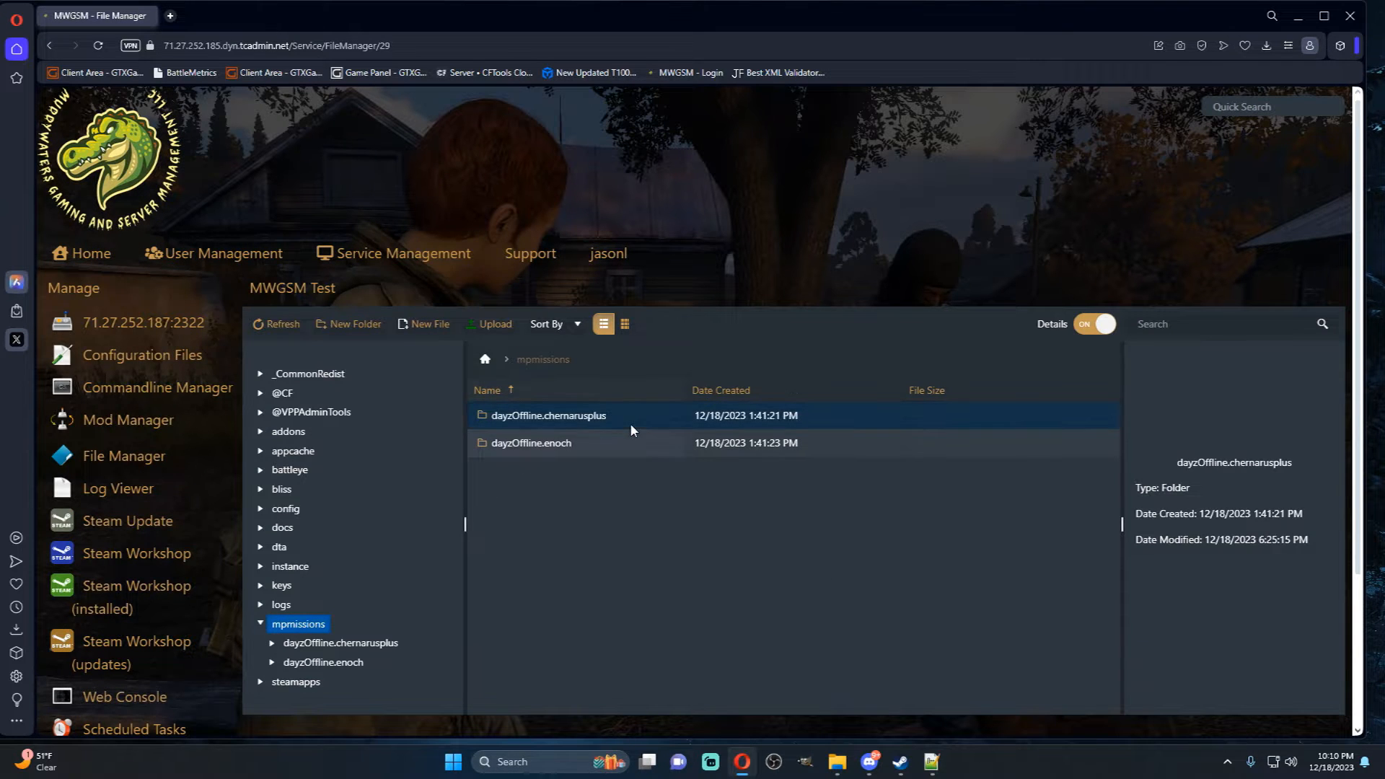
{"action": "double_click", "coordinate": [549, 416]}
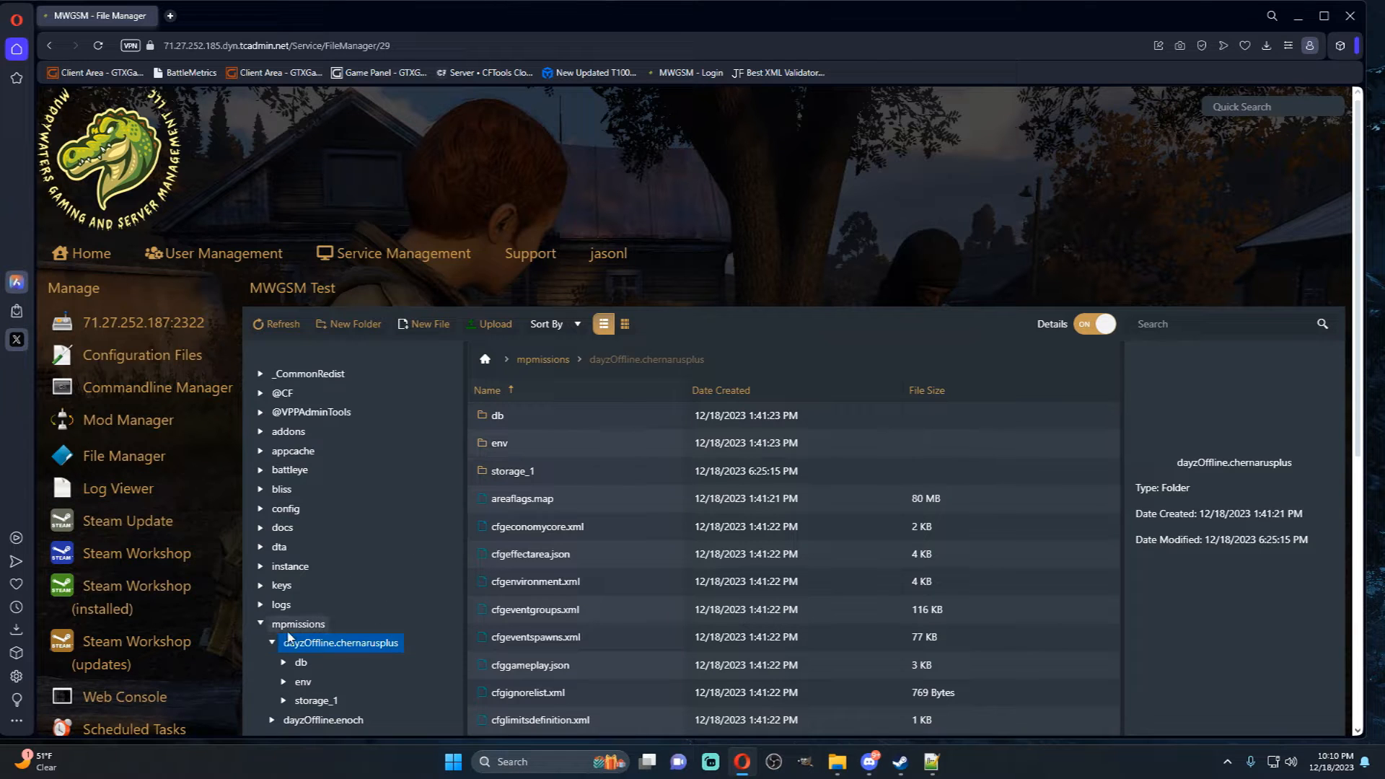
{"action": "left_click", "coordinate": [300, 662]}
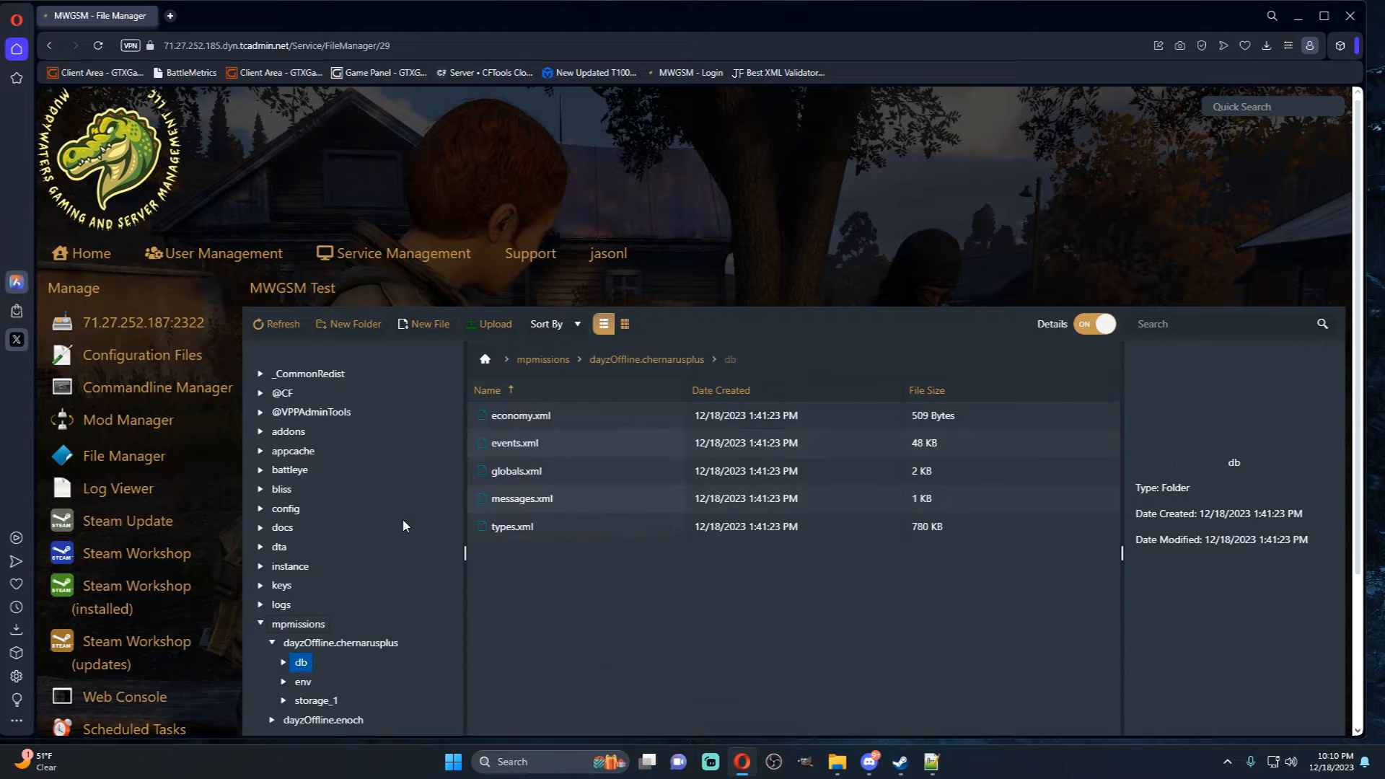
- View the Chernarus mission's vanilla types.xml and close it unchanged
{"action": "double_click", "coordinate": [512, 527]}
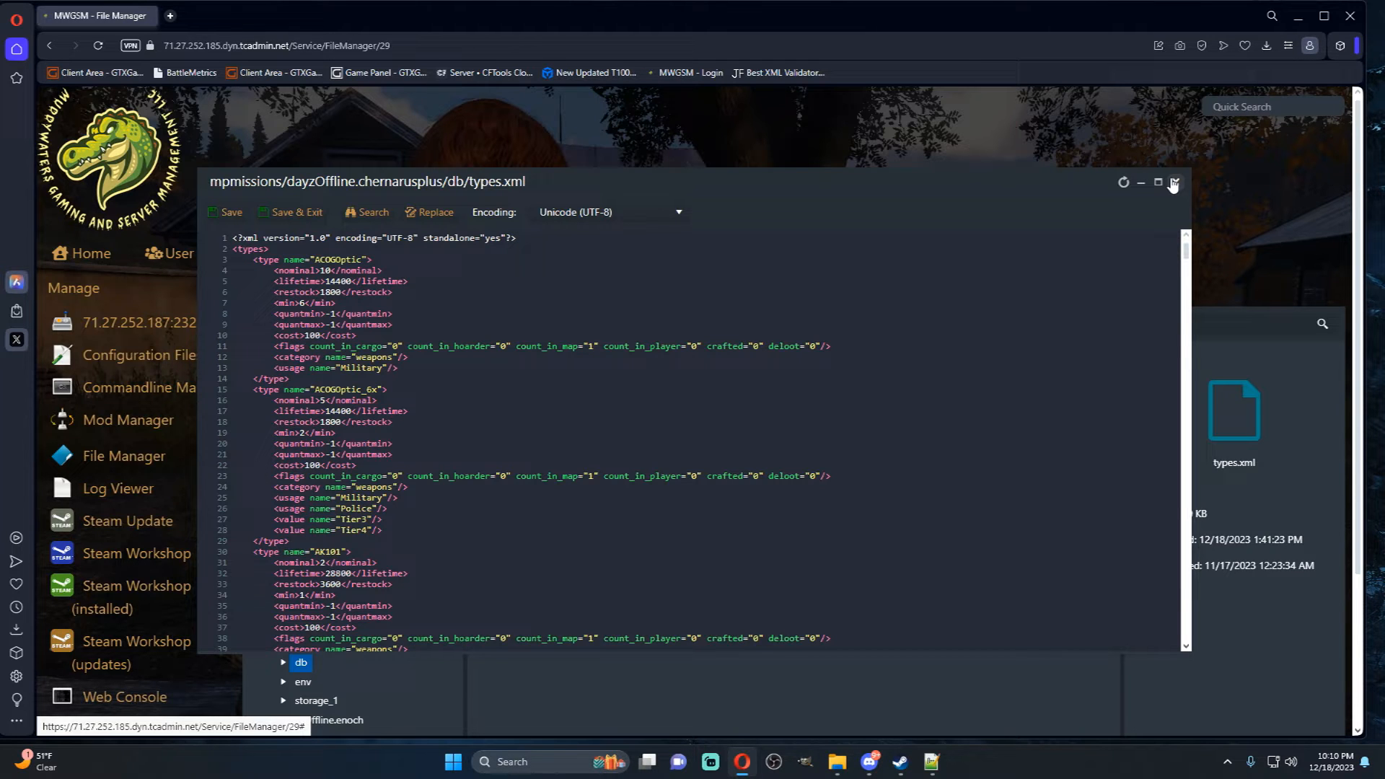
{"action": "left_click", "coordinate": [1172, 183]}
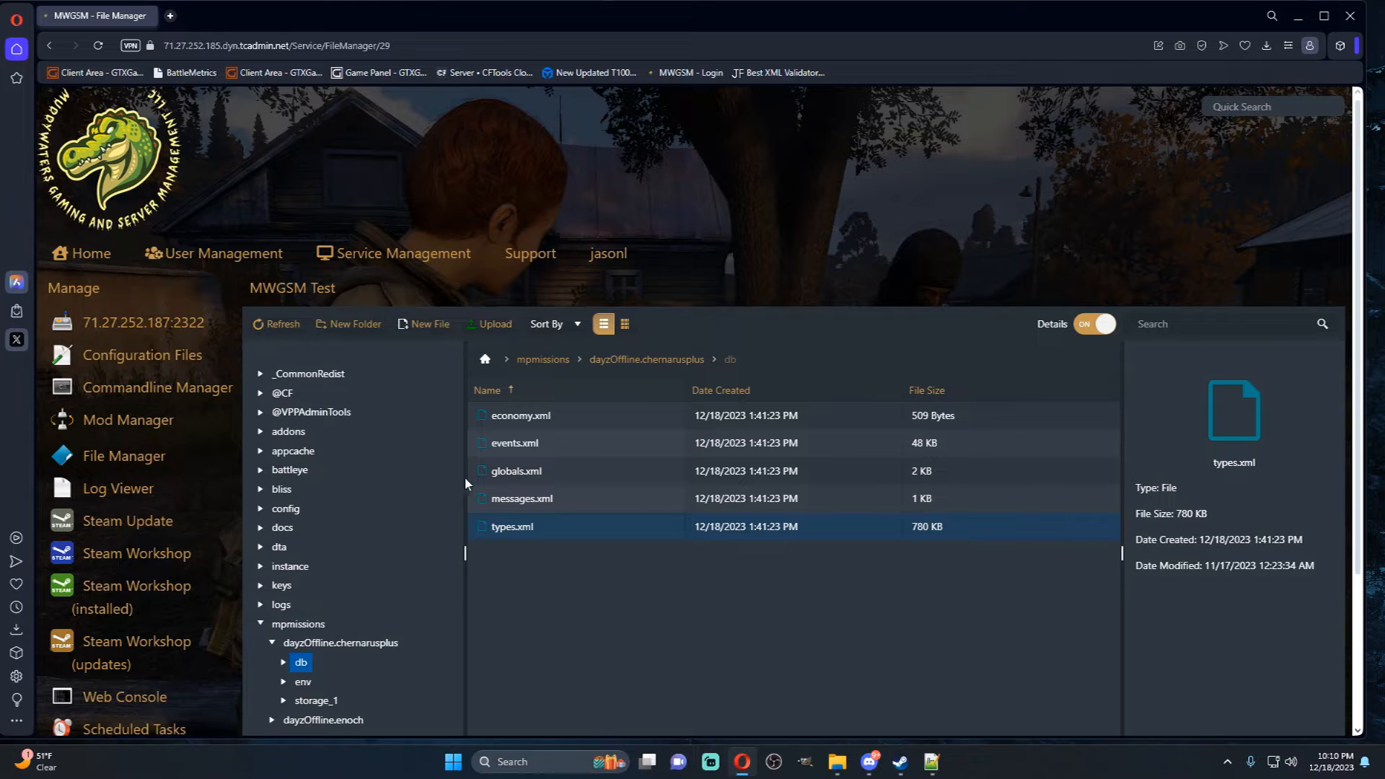
{"action": "scroll", "scroll_direction": "down", "scroll_amount": 3}
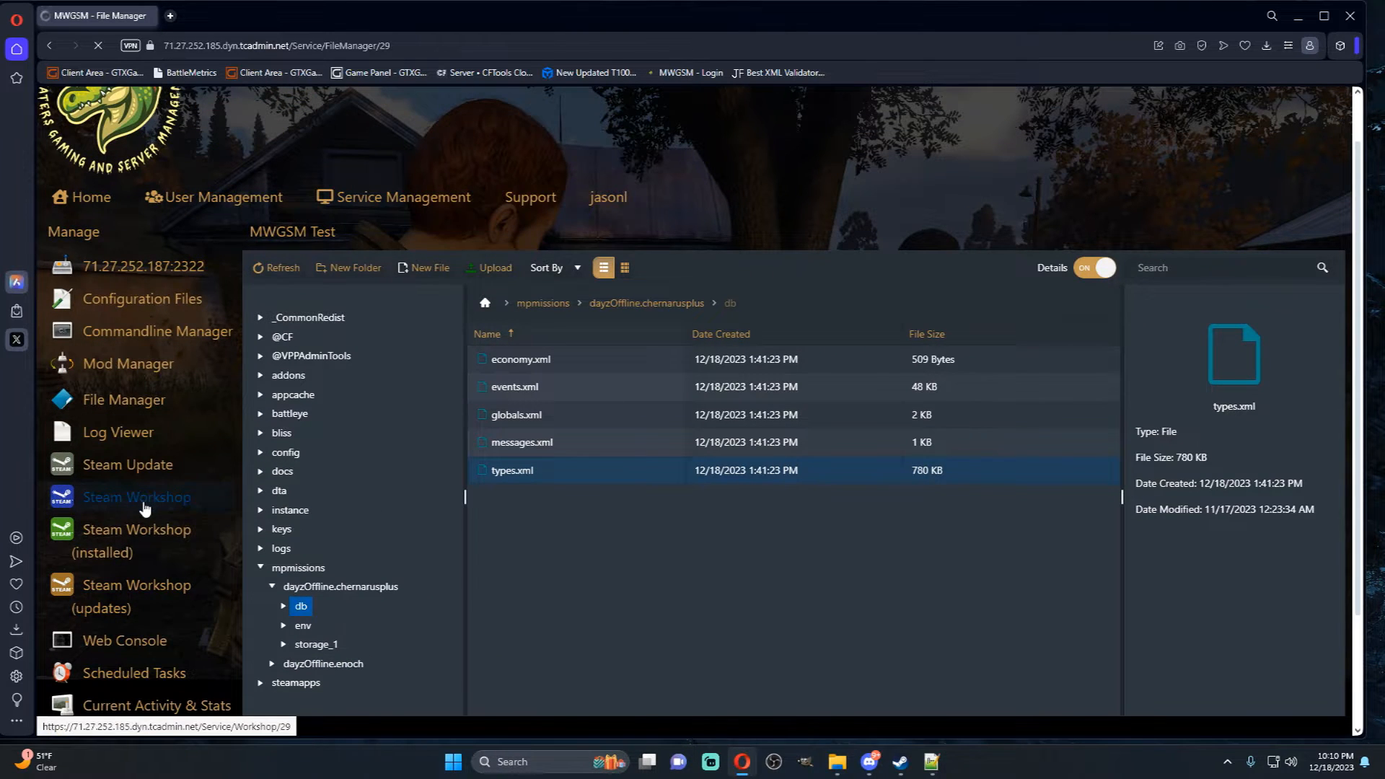
{"action": "left_click", "coordinate": [136, 497]}
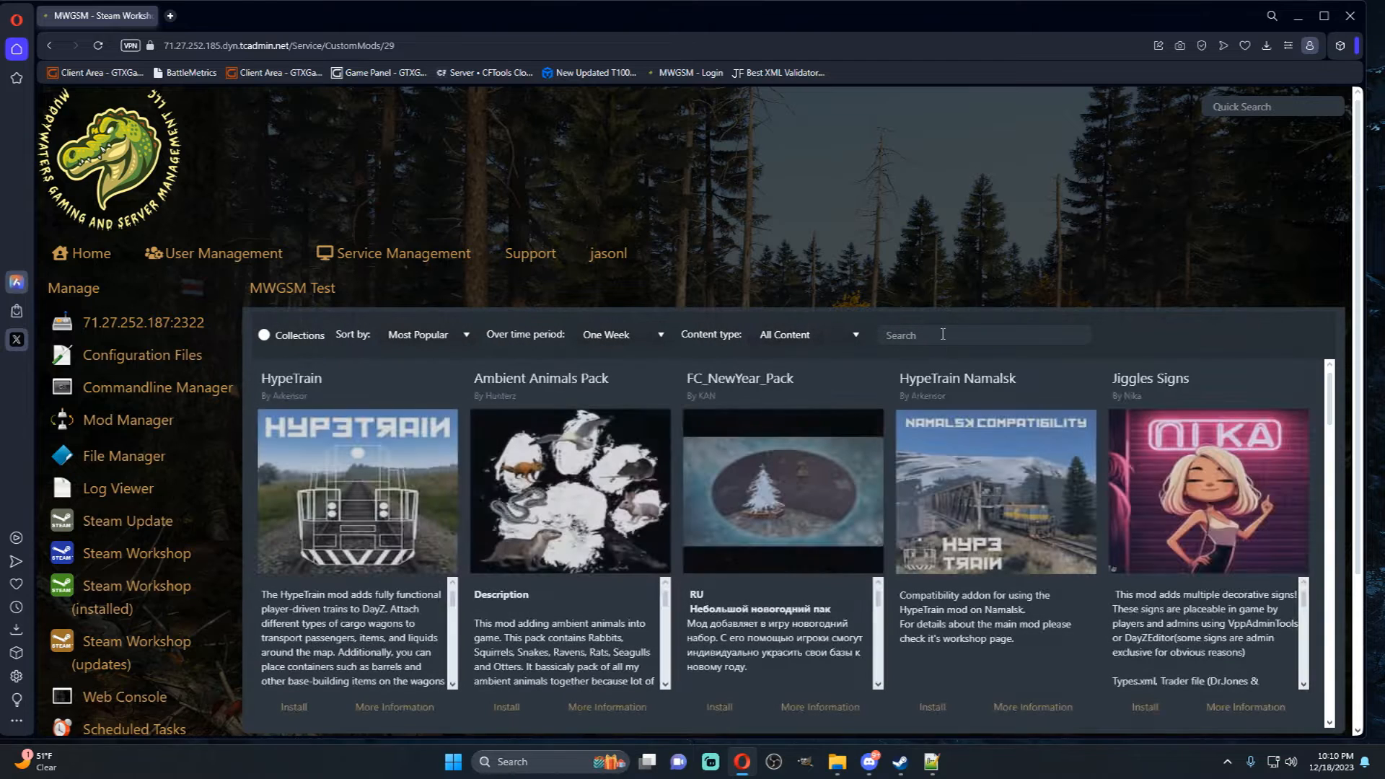
{"action": "type", "text": "mod"}
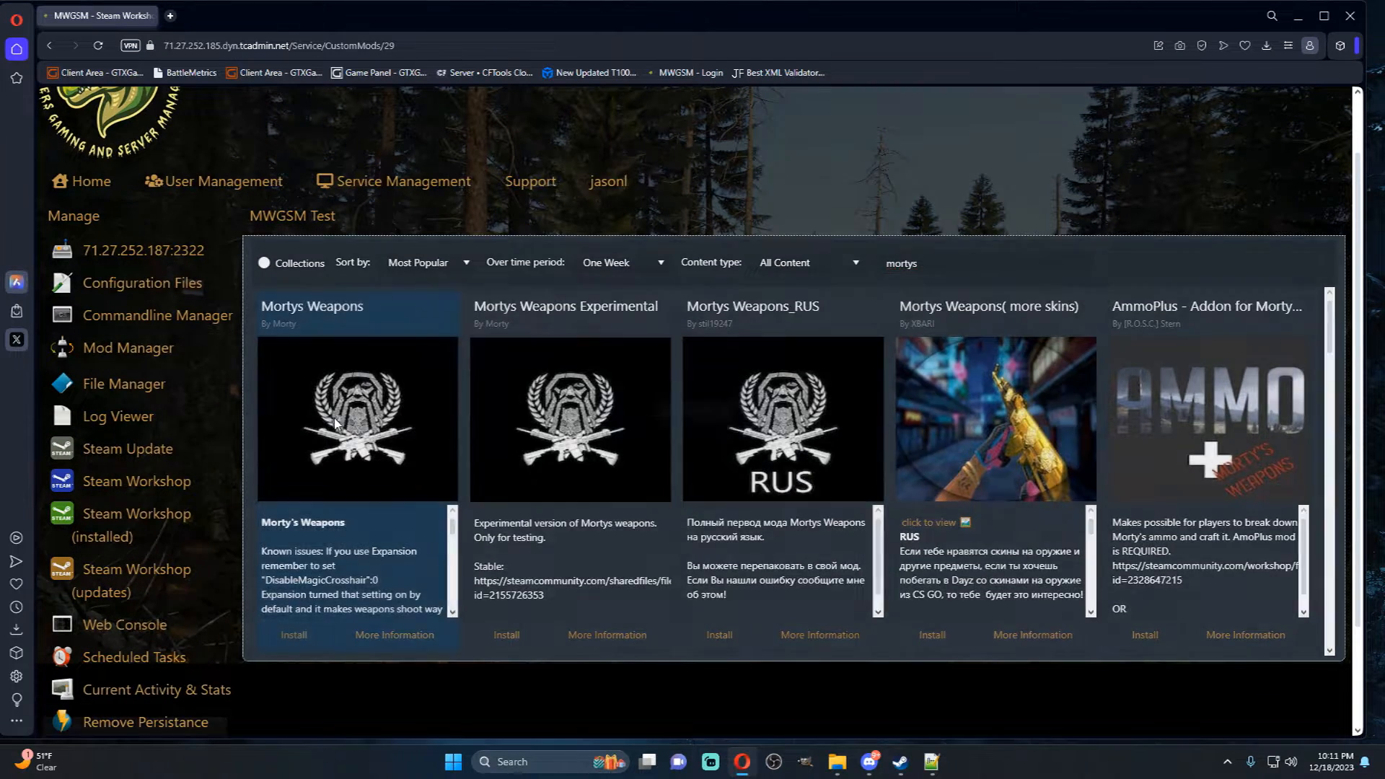
{"action": "left_click", "coordinate": [293, 635]}
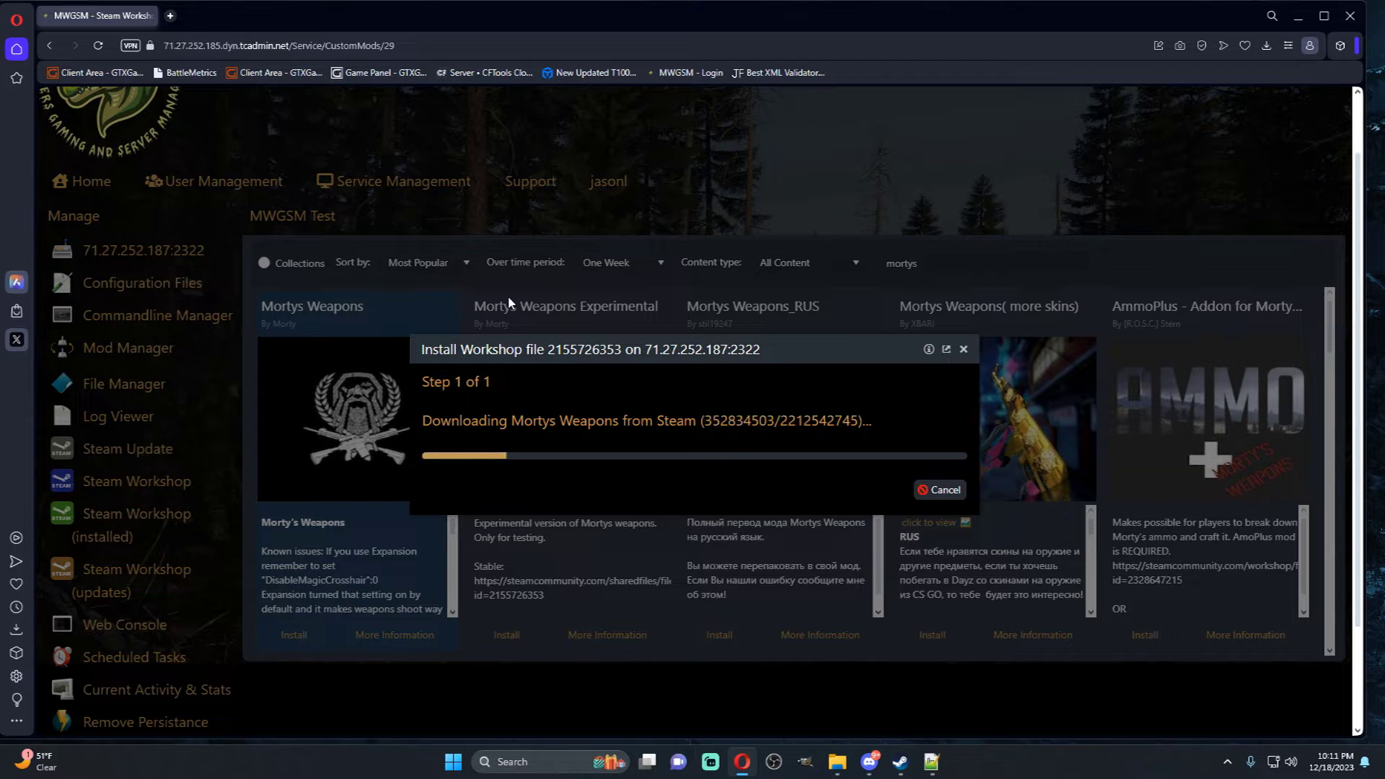
{"action": "mouse_move", "coordinate": [515, 283]}
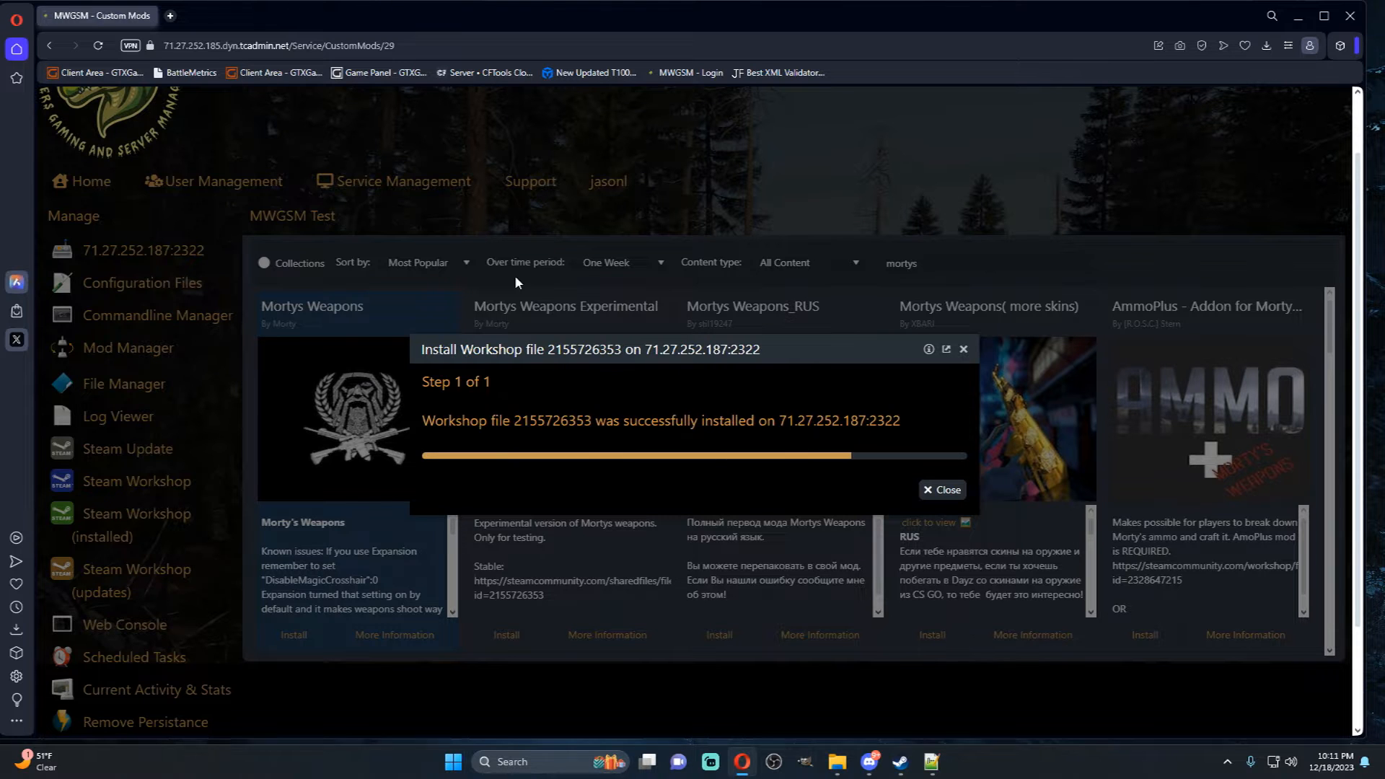
{"action": "left_click", "coordinate": [941, 489]}
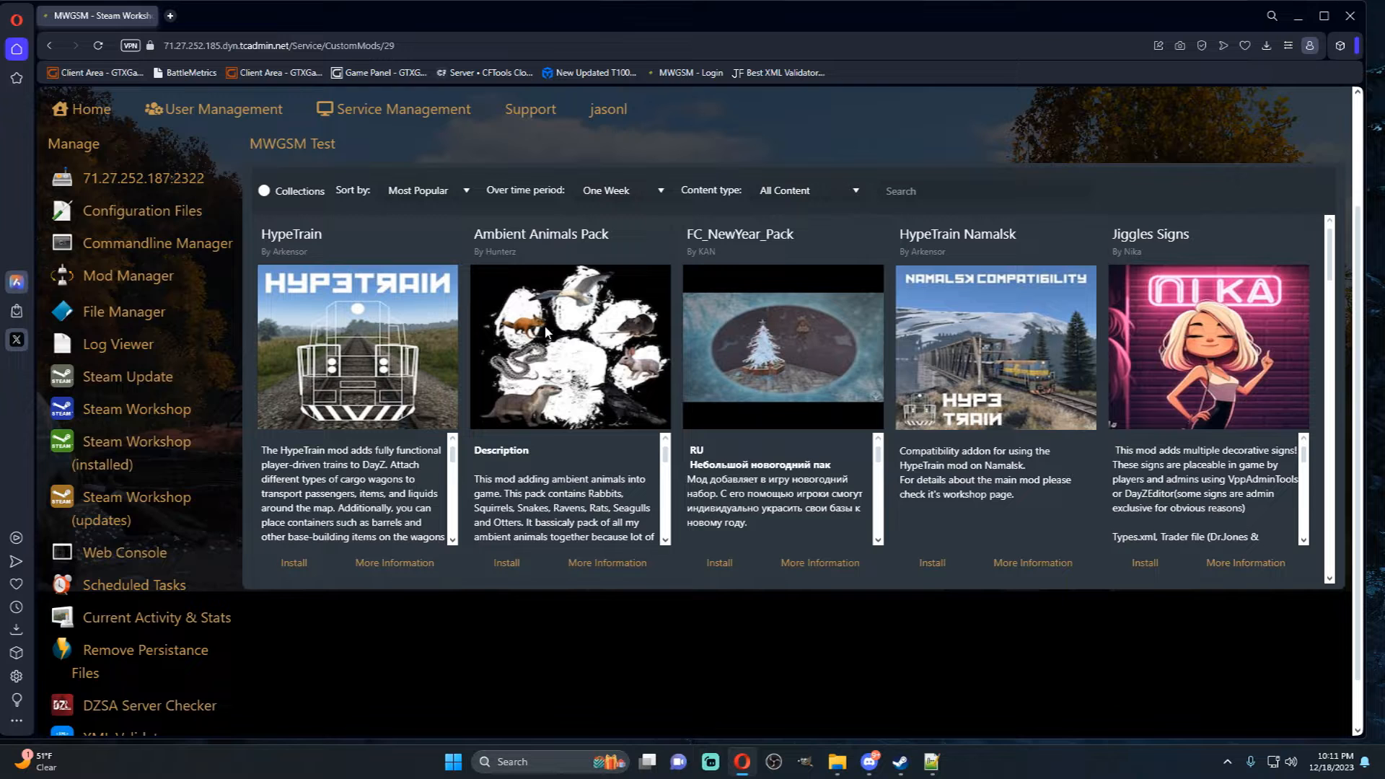
- Show the Mod Manager, which lists only the DZSA Server Side Mod Launcher
{"action": "scroll", "scroll_direction": "up", "scroll_amount": 3}
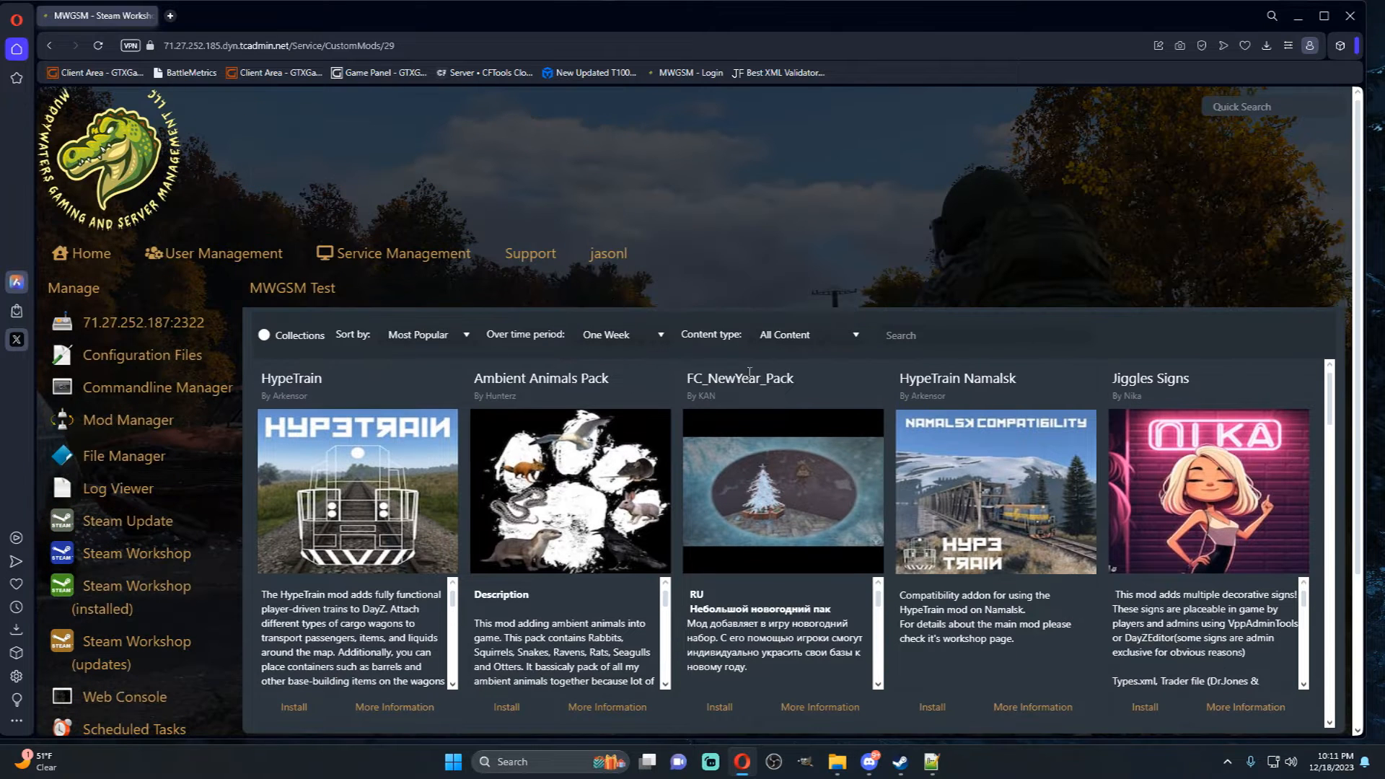
{"action": "mouse_move", "coordinate": [263, 369]}
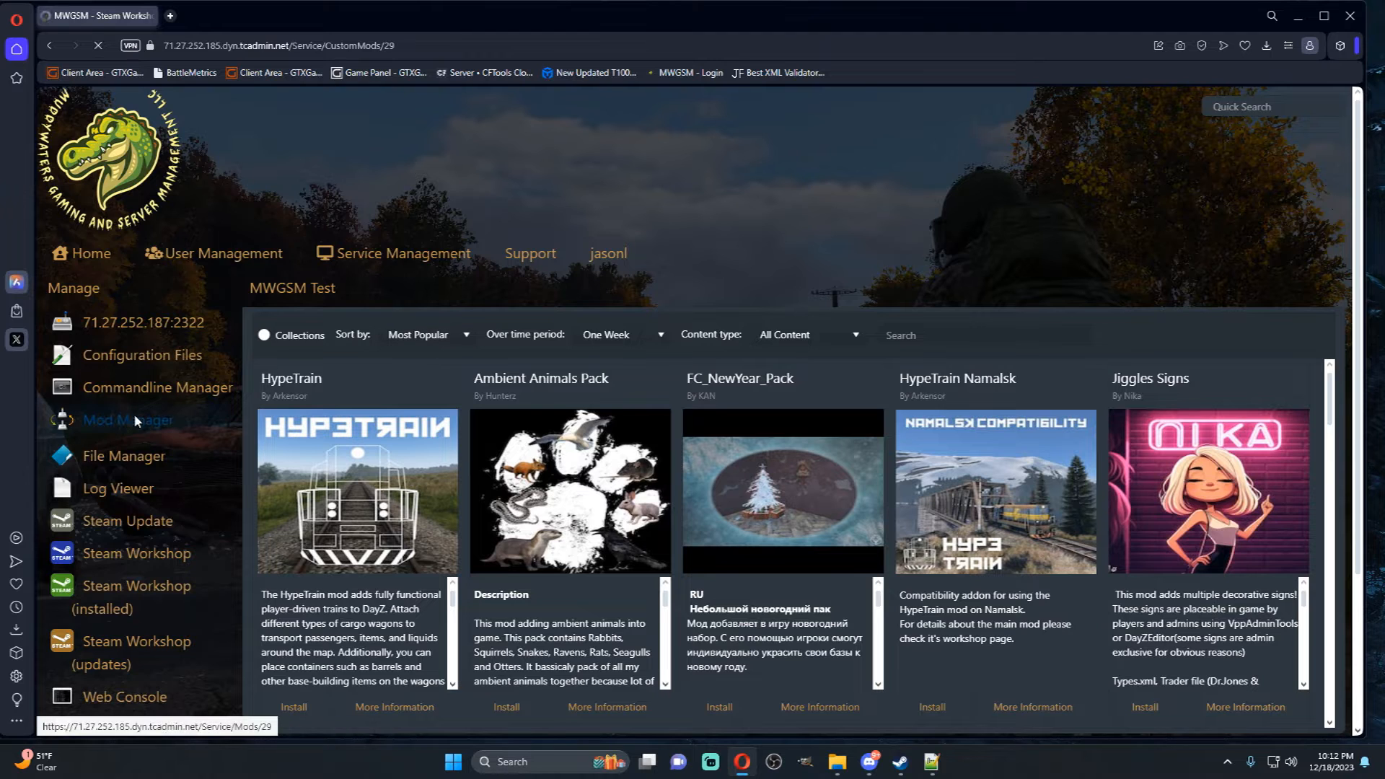
{"action": "left_click", "coordinate": [127, 420]}
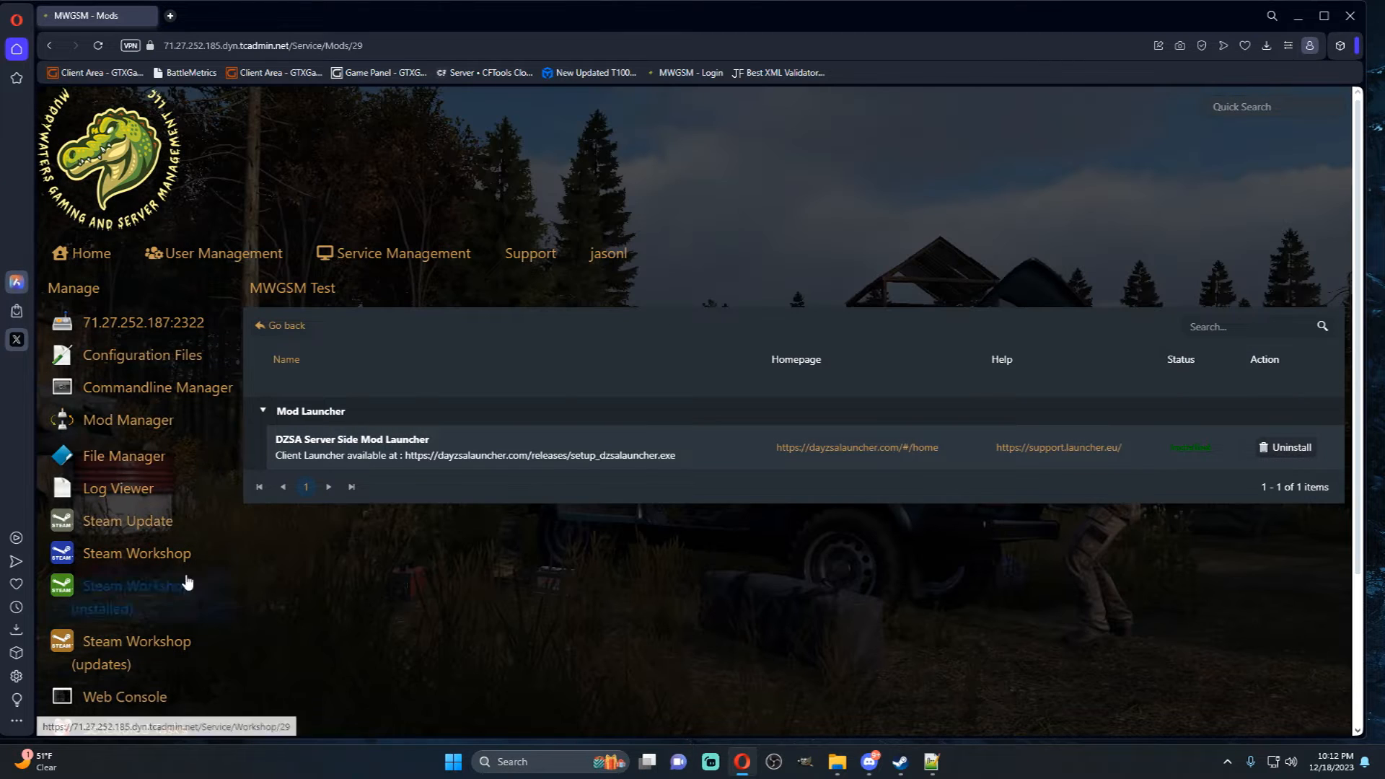
{"action": "mouse_move", "coordinate": [111, 392]}
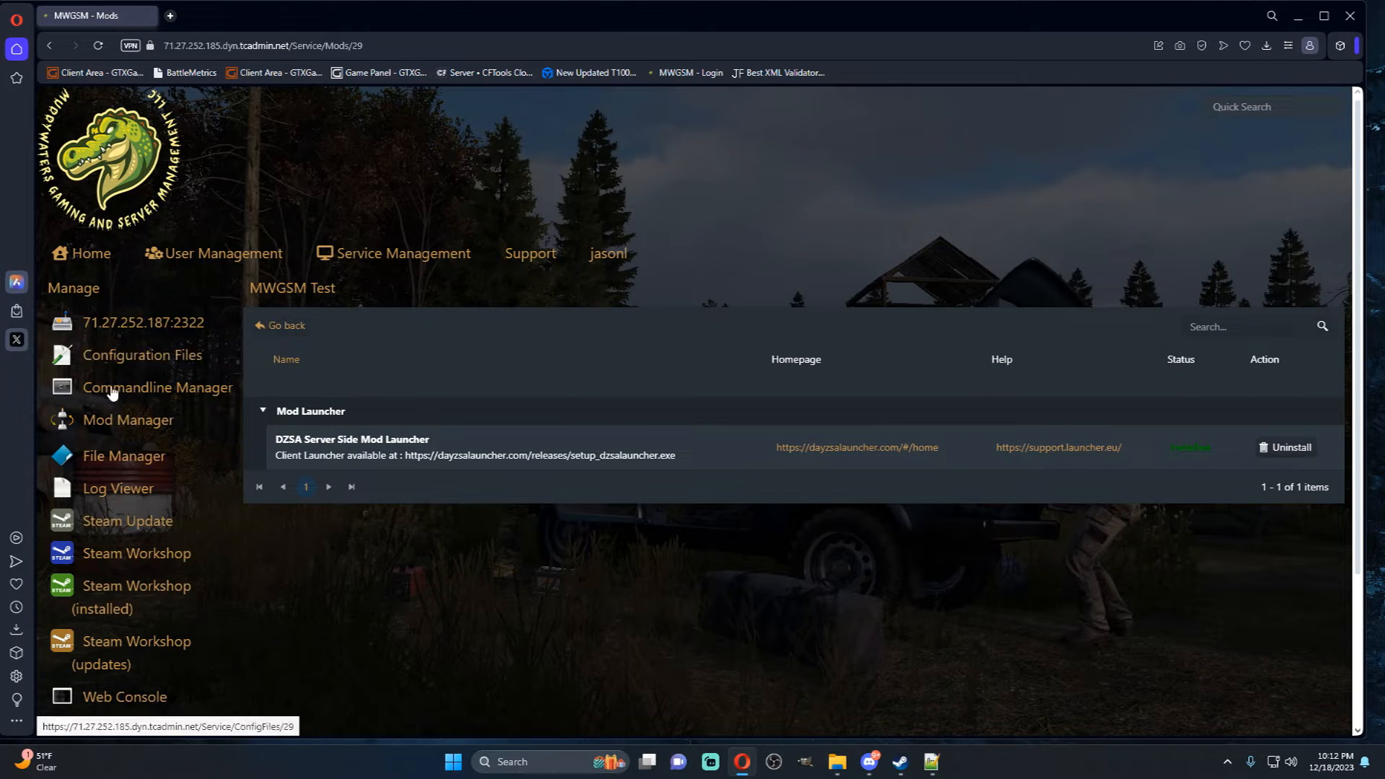
{"action": "left_click", "coordinate": [124, 455]}
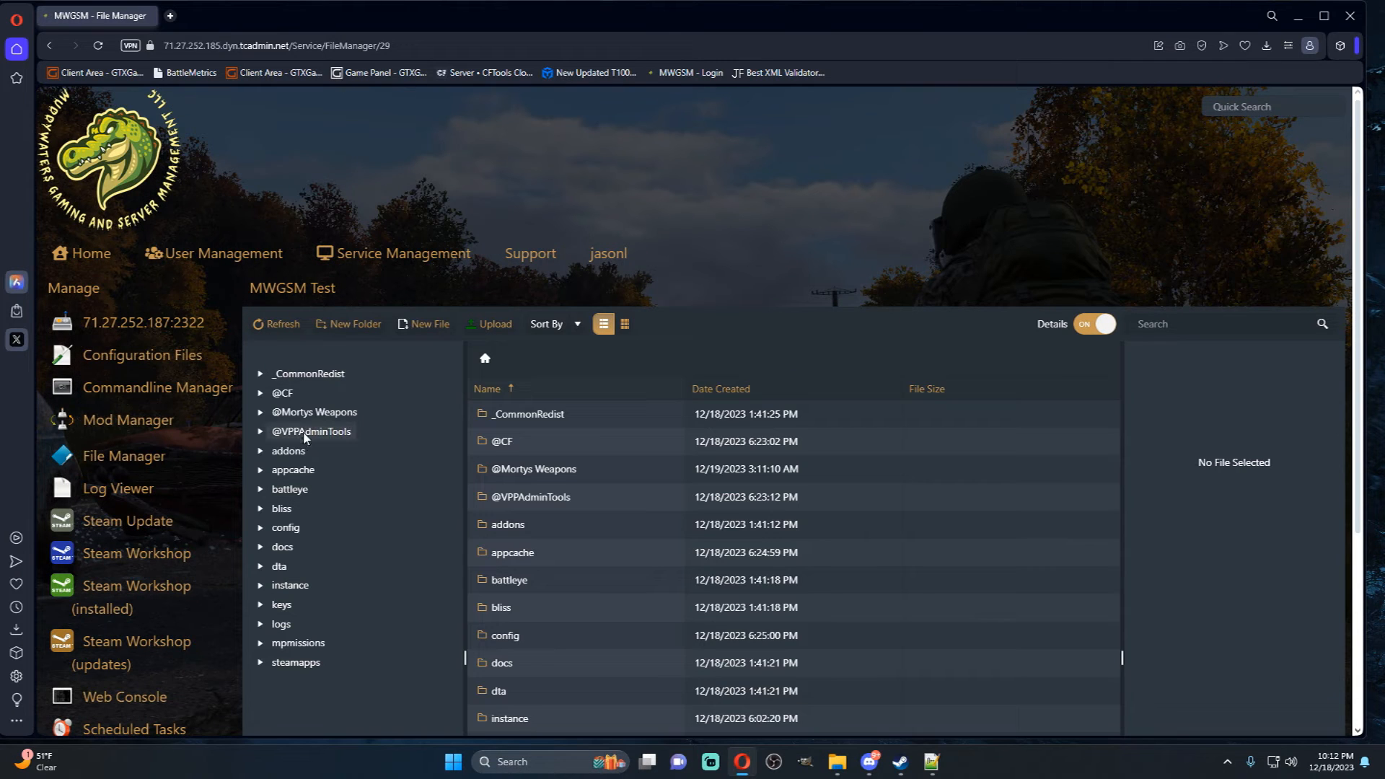
{"action": "left_click", "coordinate": [315, 411]}
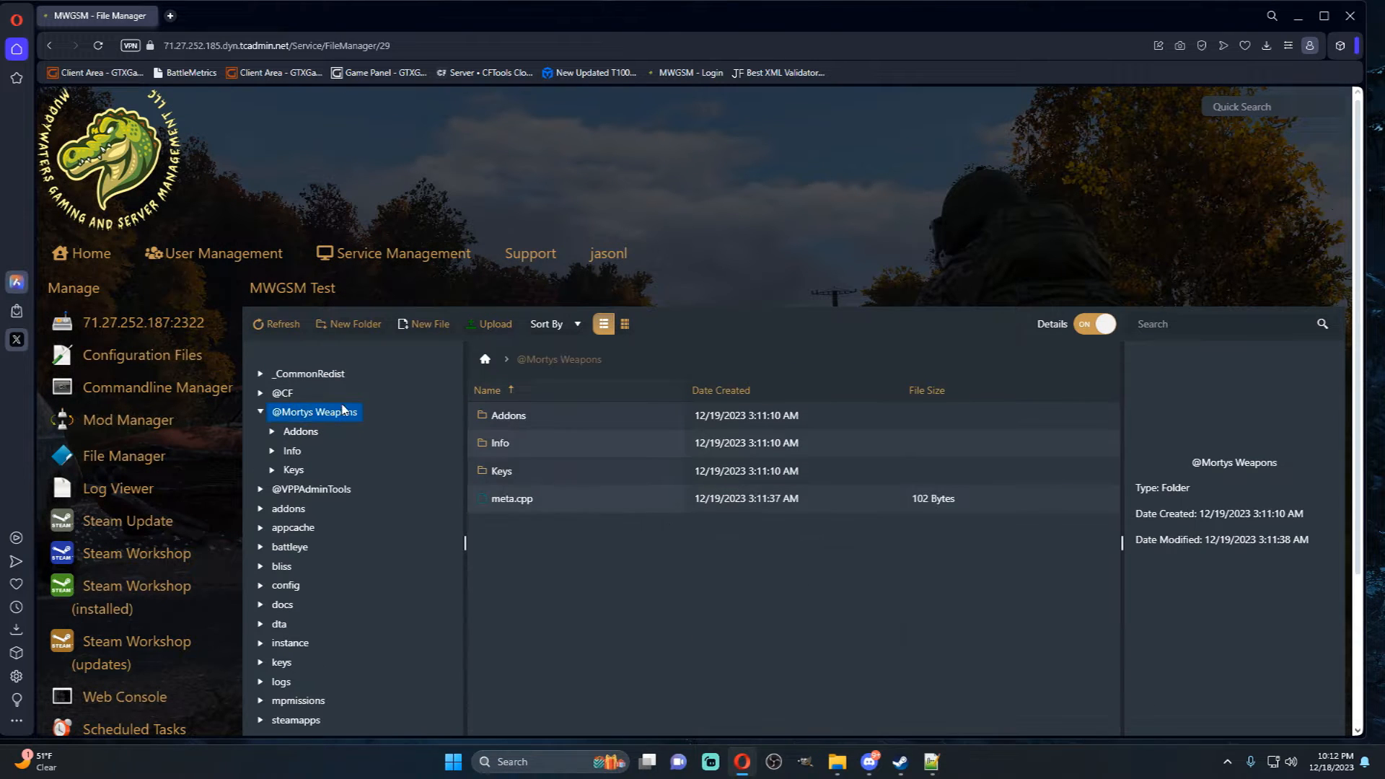
{"action": "mouse_move", "coordinate": [571, 451]}
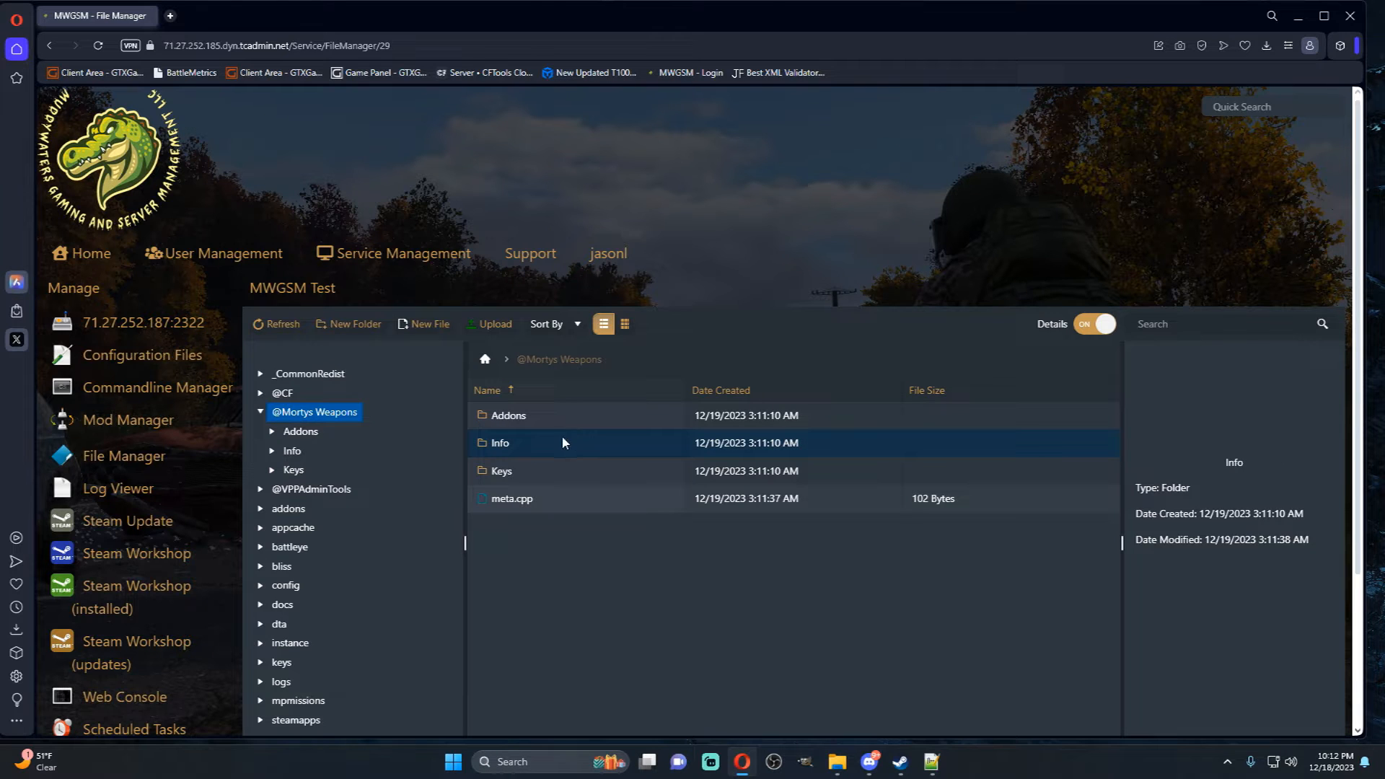
{"action": "double_click", "coordinate": [501, 443]}
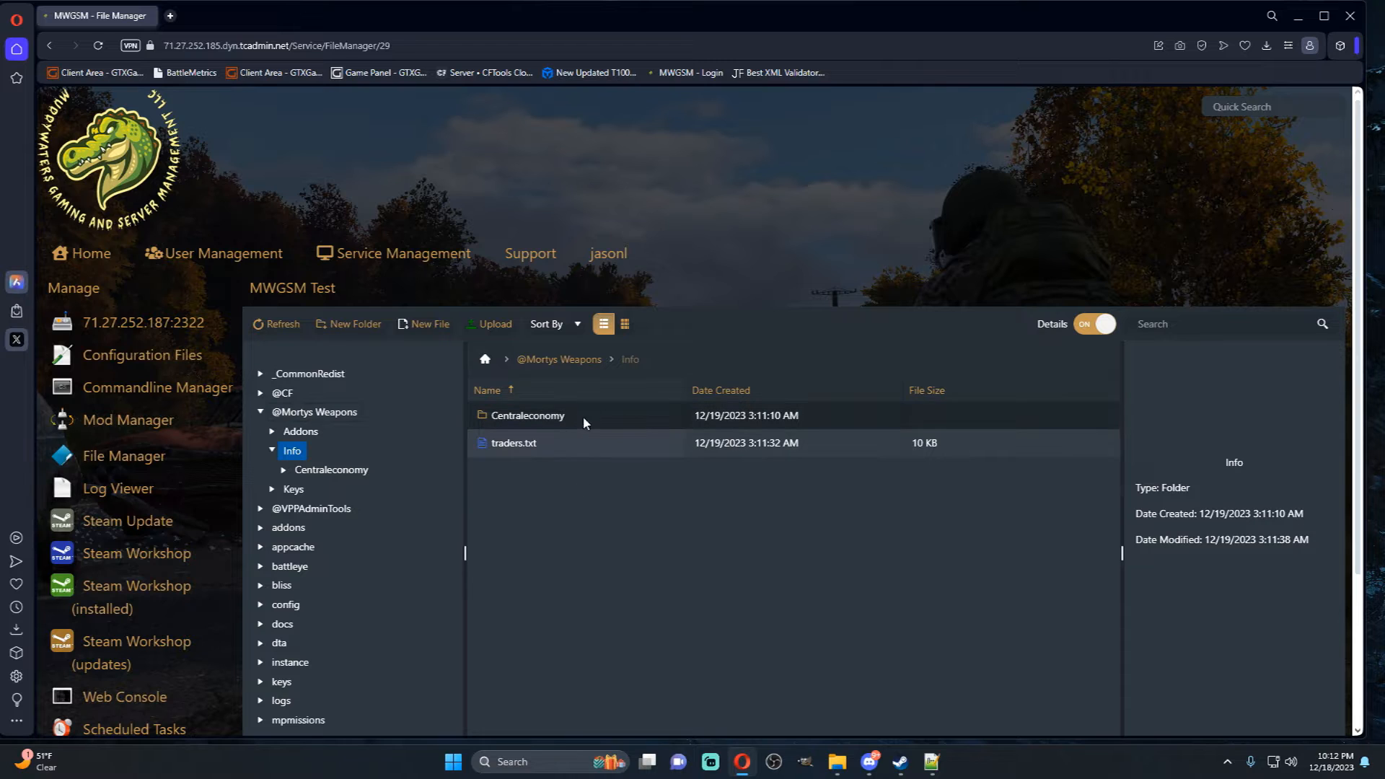
{"action": "double_click", "coordinate": [528, 416]}
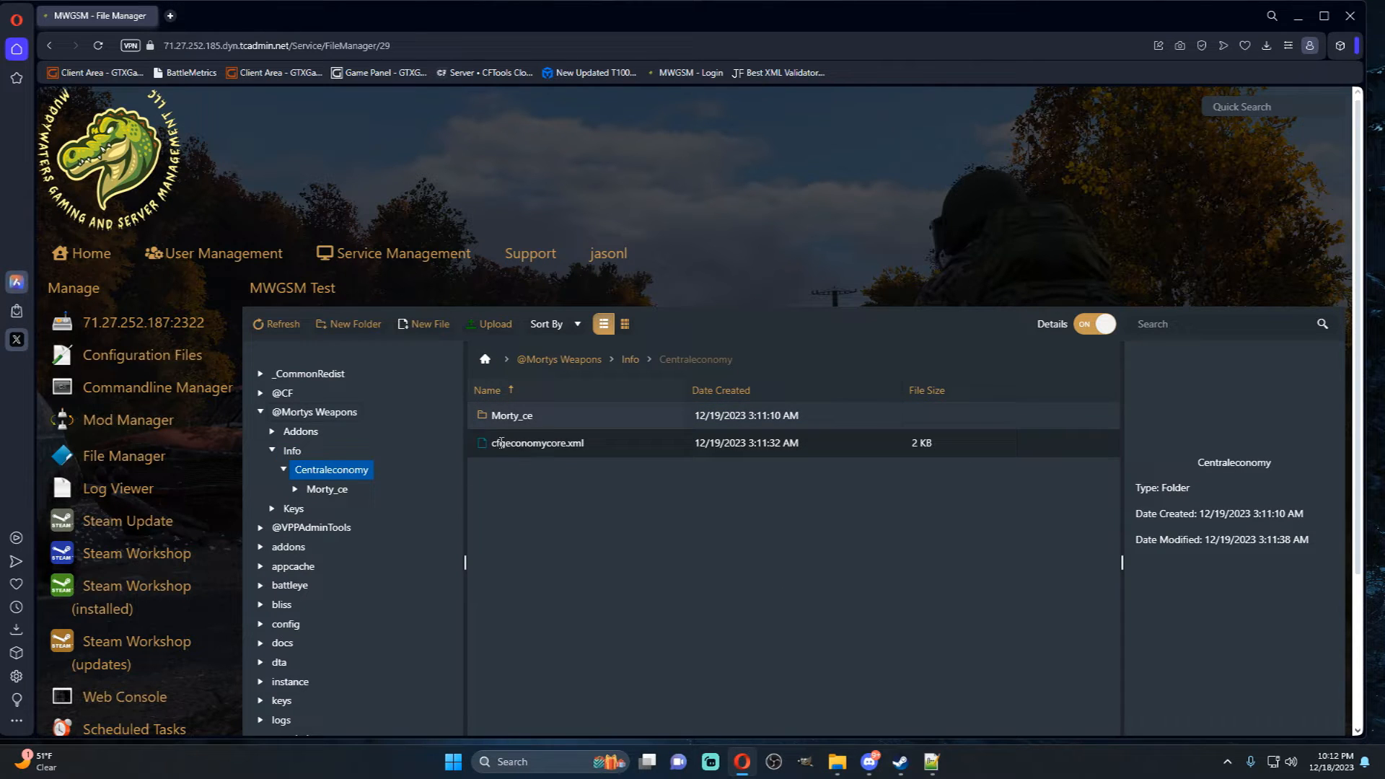
- Read the mod's cfgeconomycore.xml and close it unchanged
{"action": "double_click", "coordinate": [537, 443]}
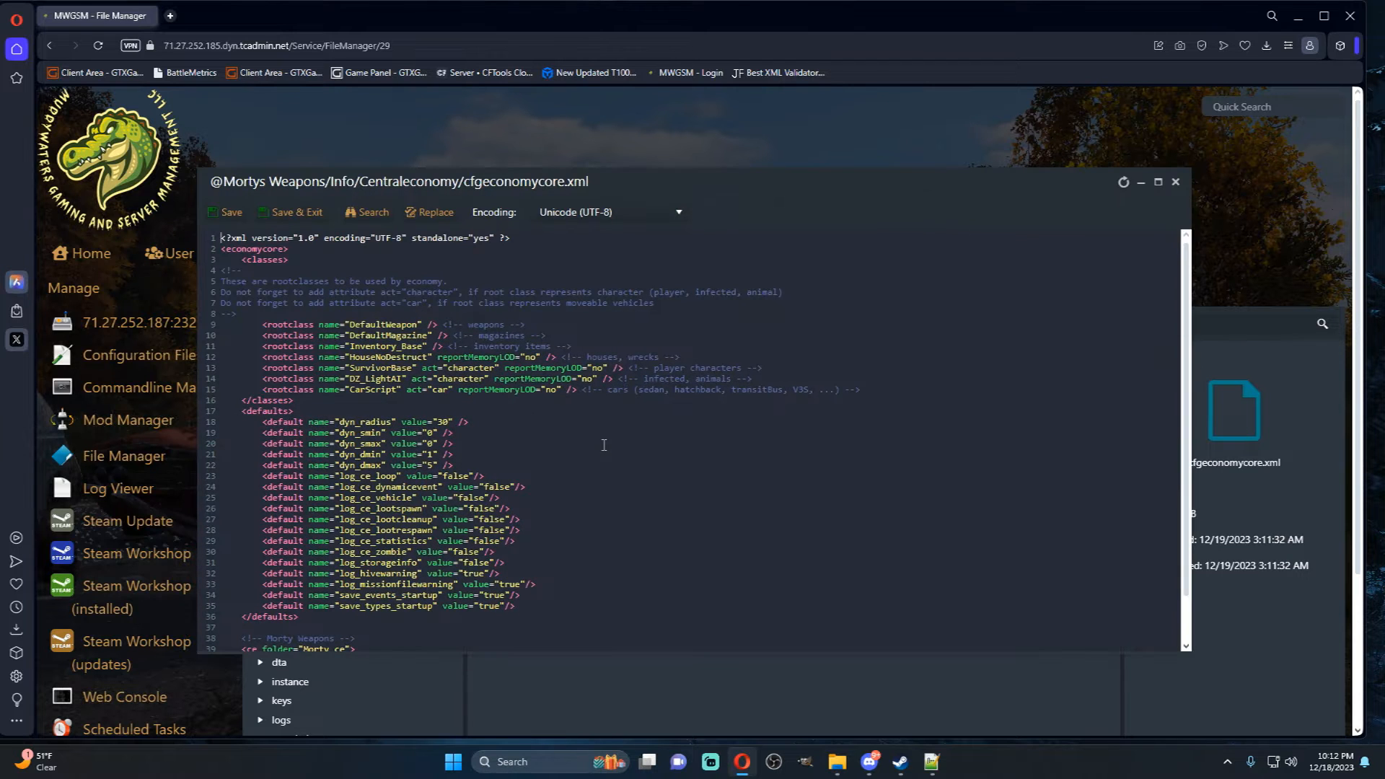
{"action": "scroll", "scroll_direction": "down", "scroll_amount": 3}
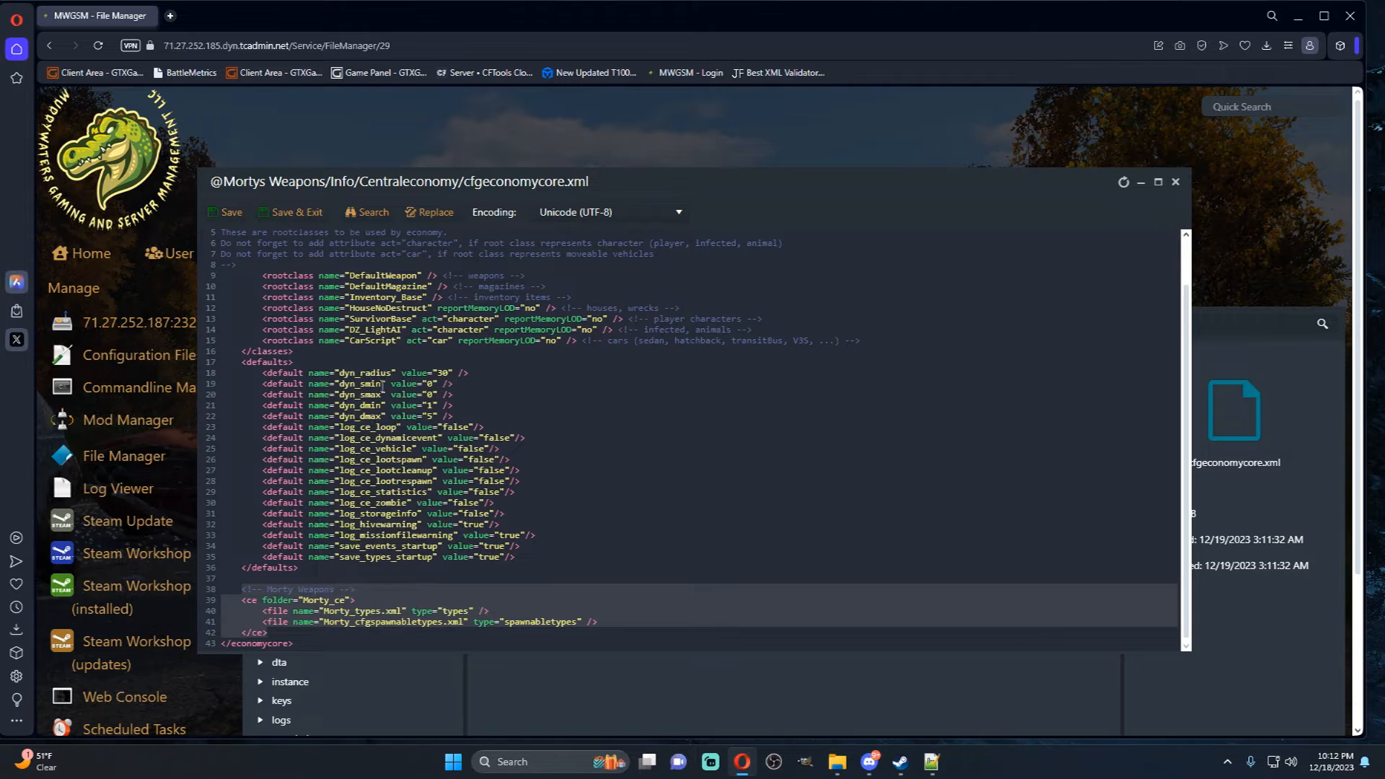
{"action": "left_click", "coordinate": [1174, 182]}
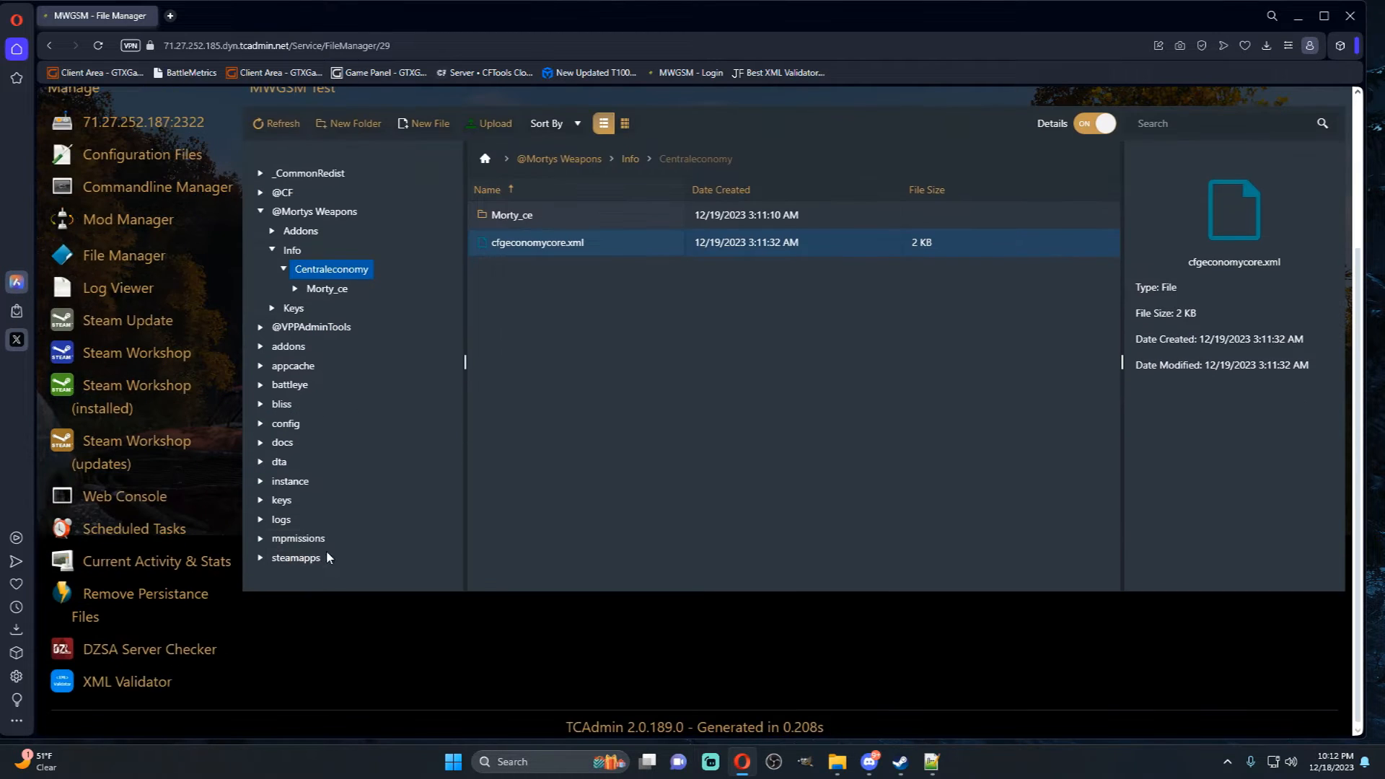
{"action": "left_click", "coordinate": [298, 539]}
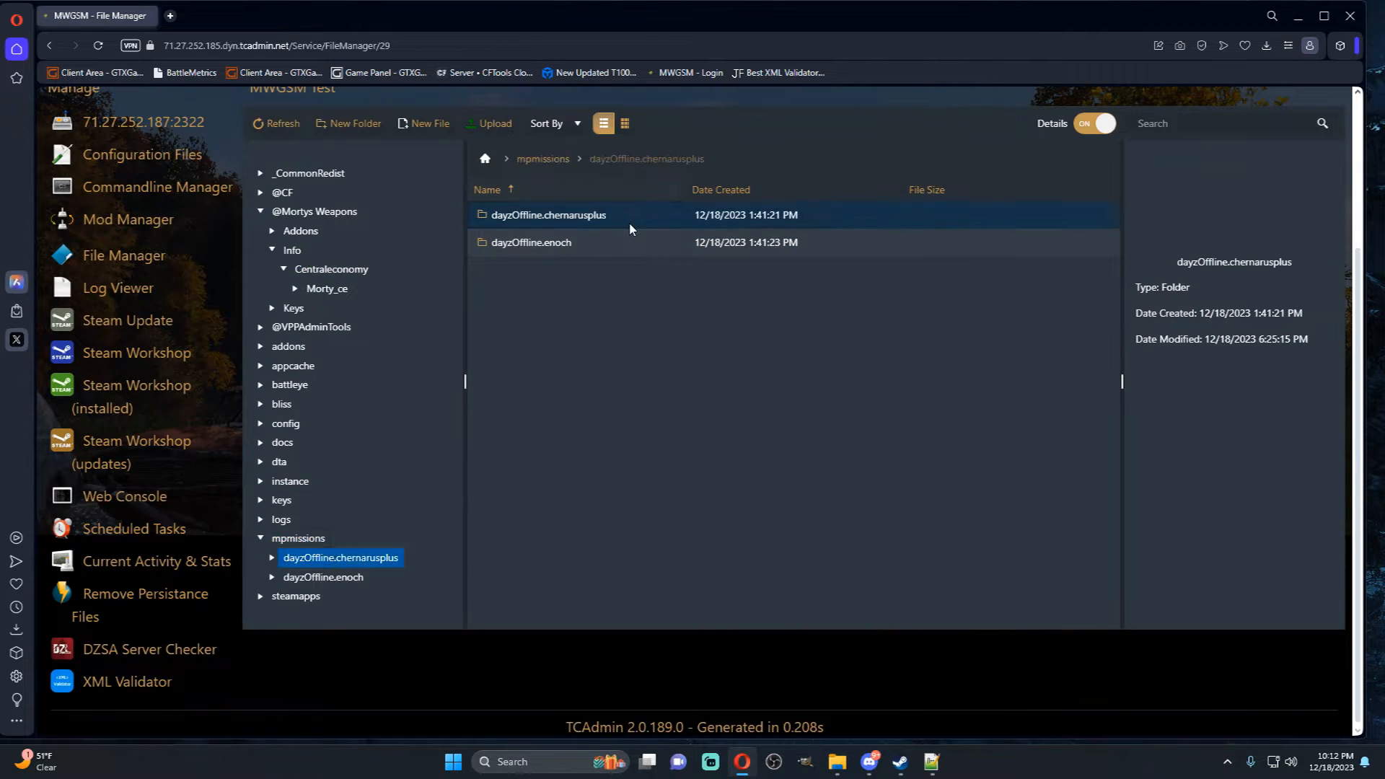
{"action": "double_click", "coordinate": [549, 215]}
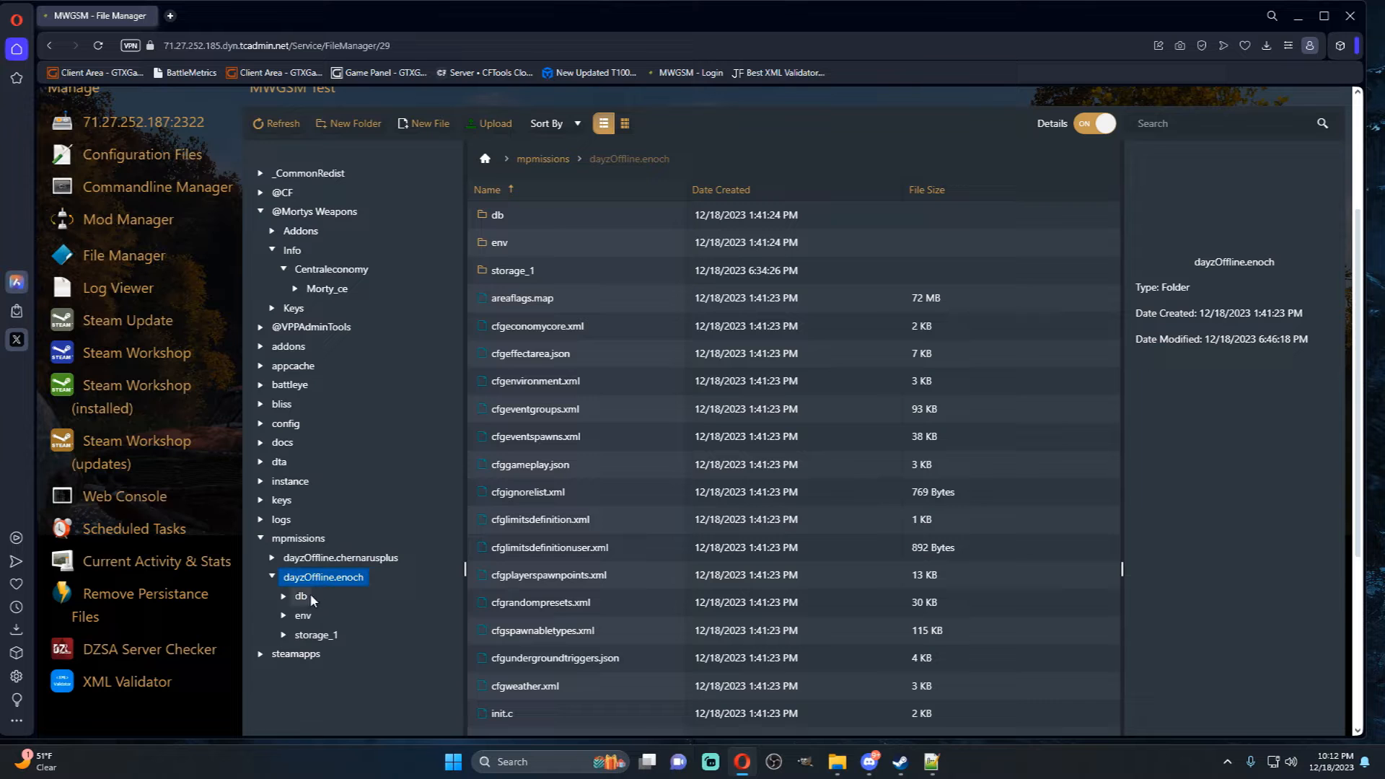
{"action": "mouse_move", "coordinate": [598, 337]}
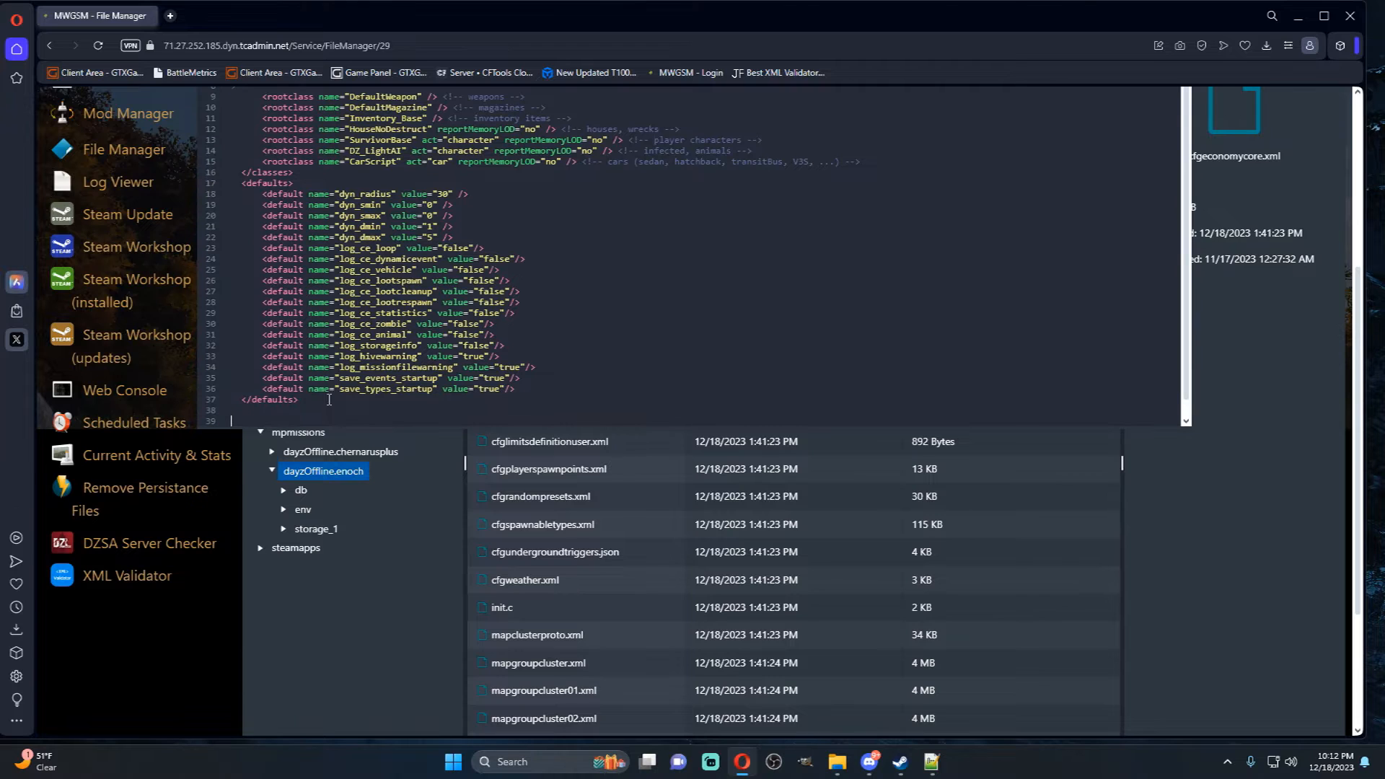
{"action": "scroll", "scroll_direction": "down", "scroll_amount": 3}
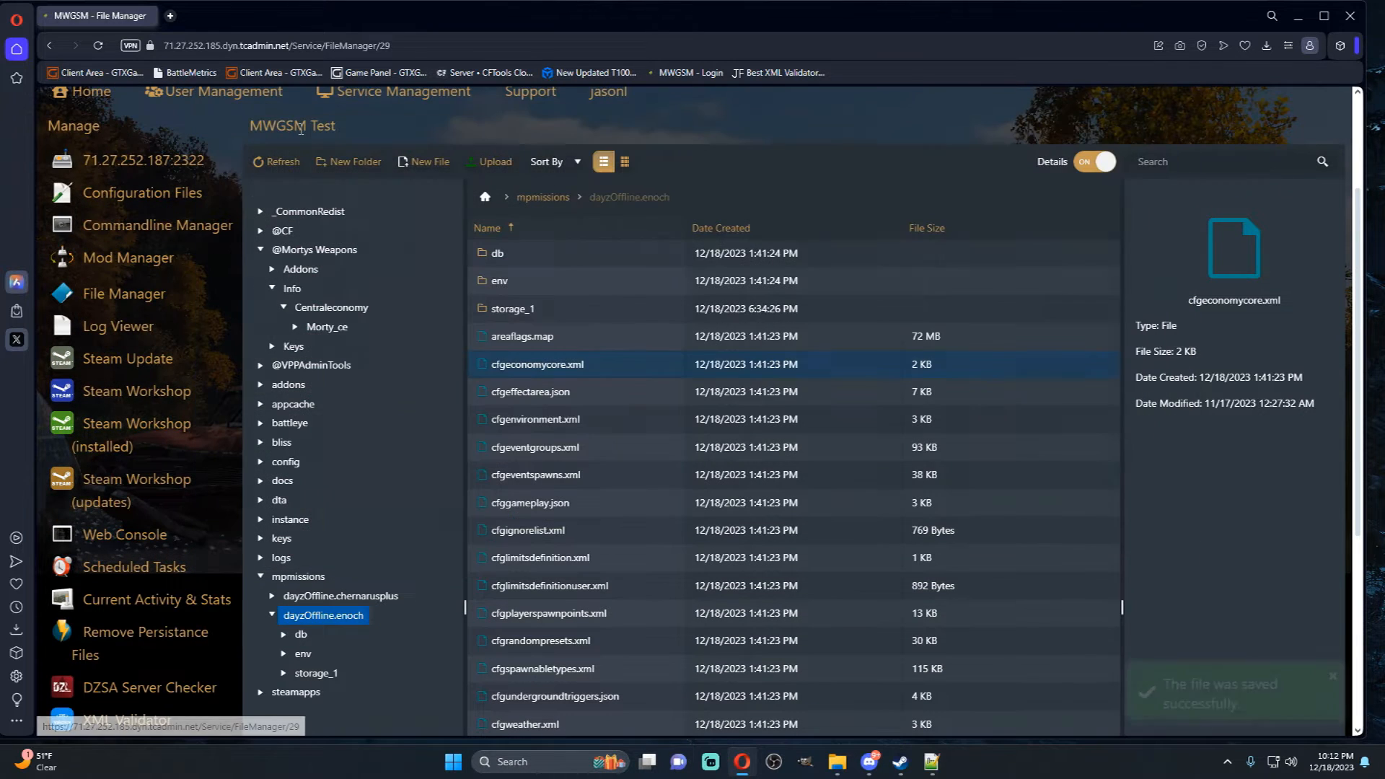
{"action": "left_click", "coordinate": [314, 250]}
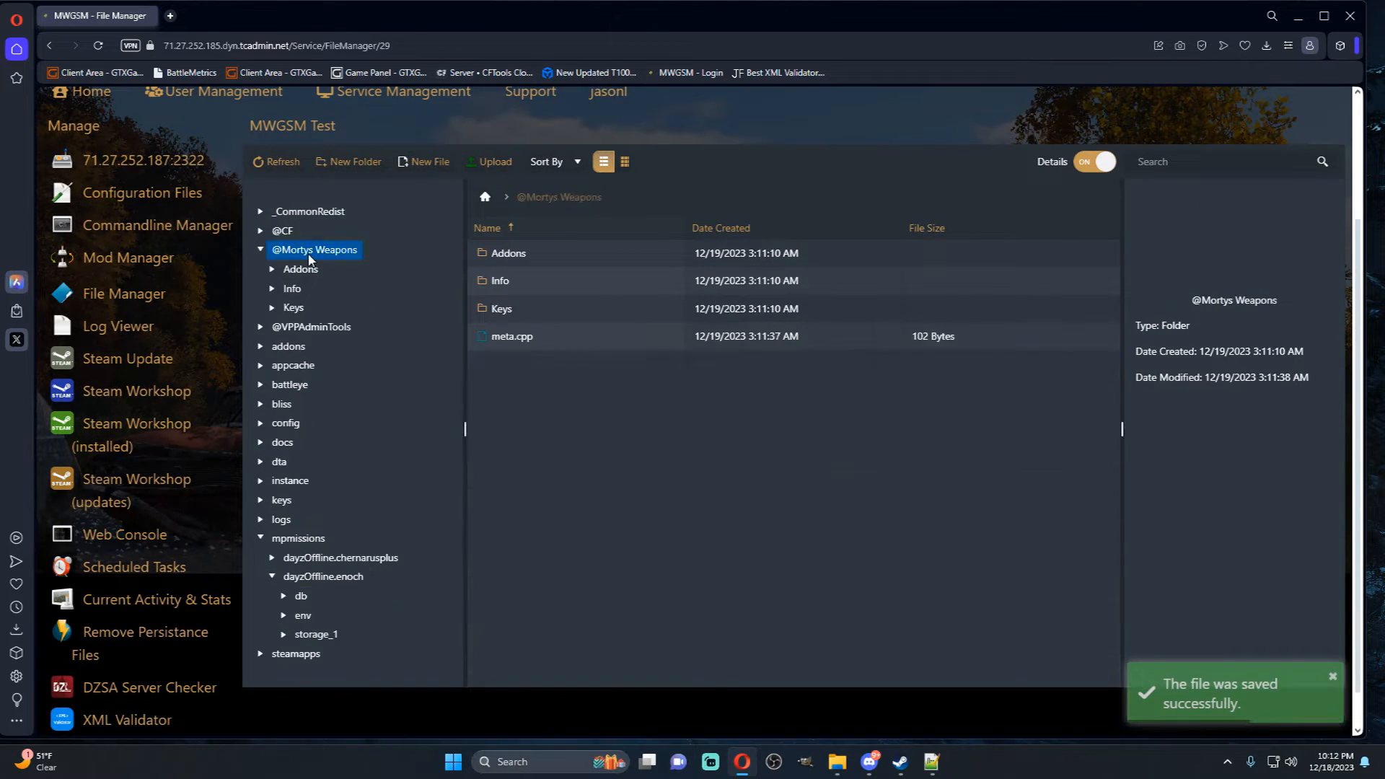
- Copy the Morty_ce folder from Info > Centraleconomy into dayzOffline.enoch
{"action": "left_click", "coordinate": [541, 282]}
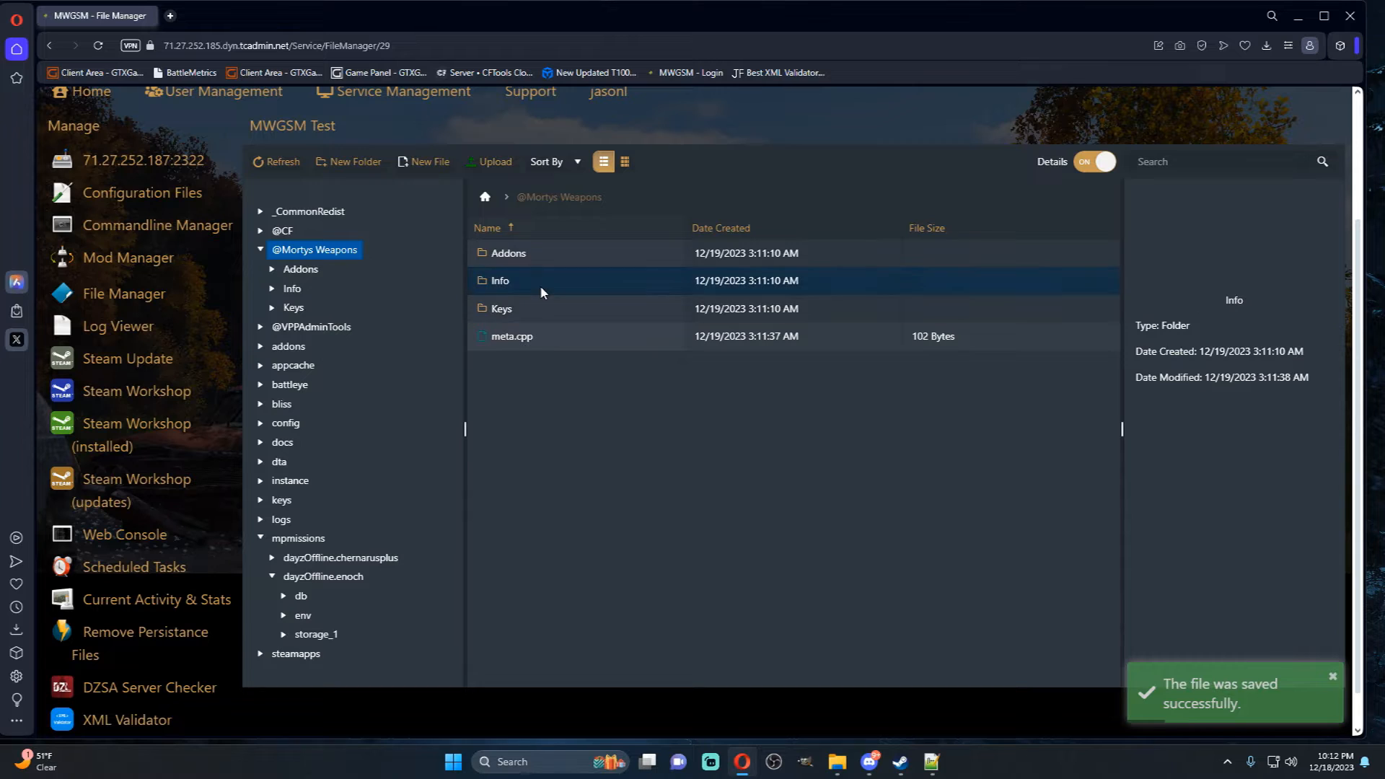
{"action": "double_click", "coordinate": [499, 280]}
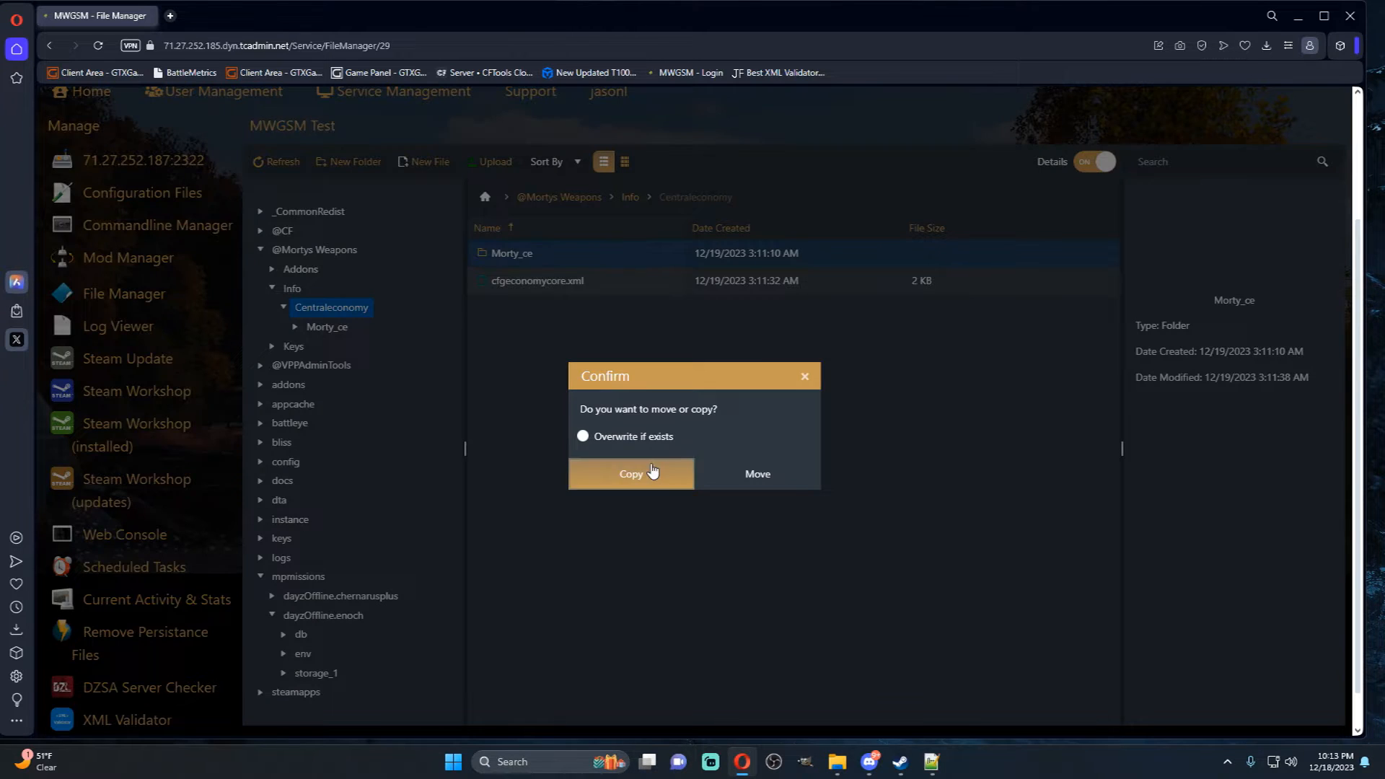
{"action": "left_click", "coordinate": [631, 473]}
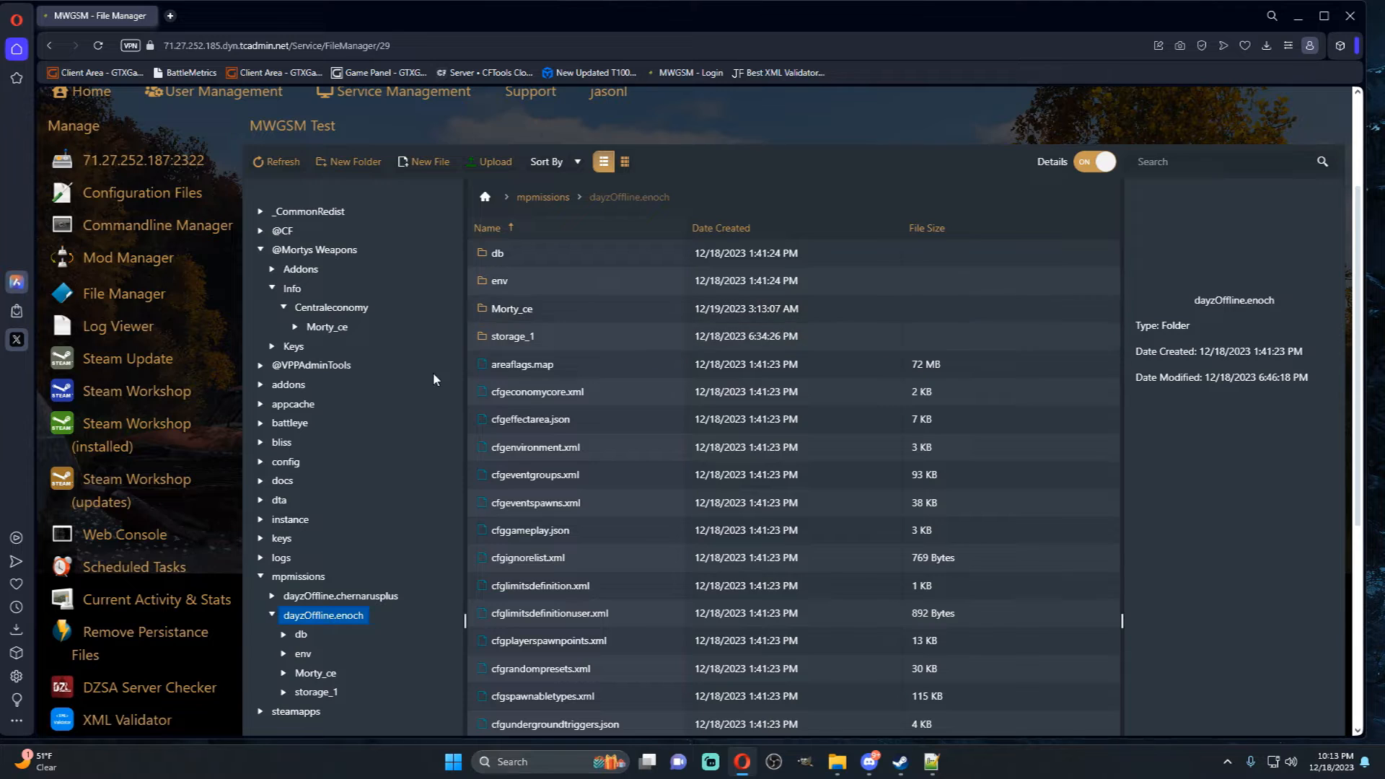
- Rename the copied Morty_ce folder to Modded_CE
{"action": "right_click", "coordinate": [512, 309]}
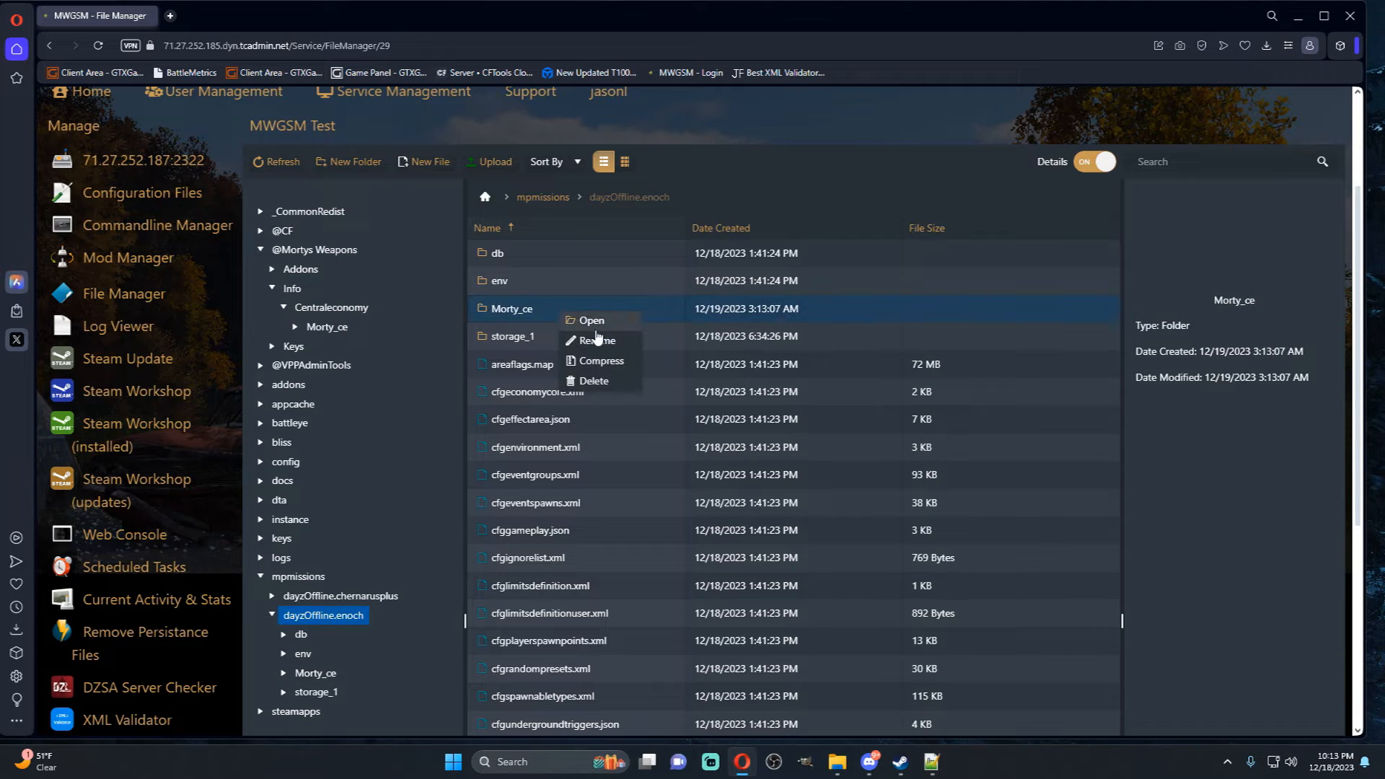
{"action": "left_click", "coordinate": [596, 340]}
{"action": "type", "text": "Modded"}
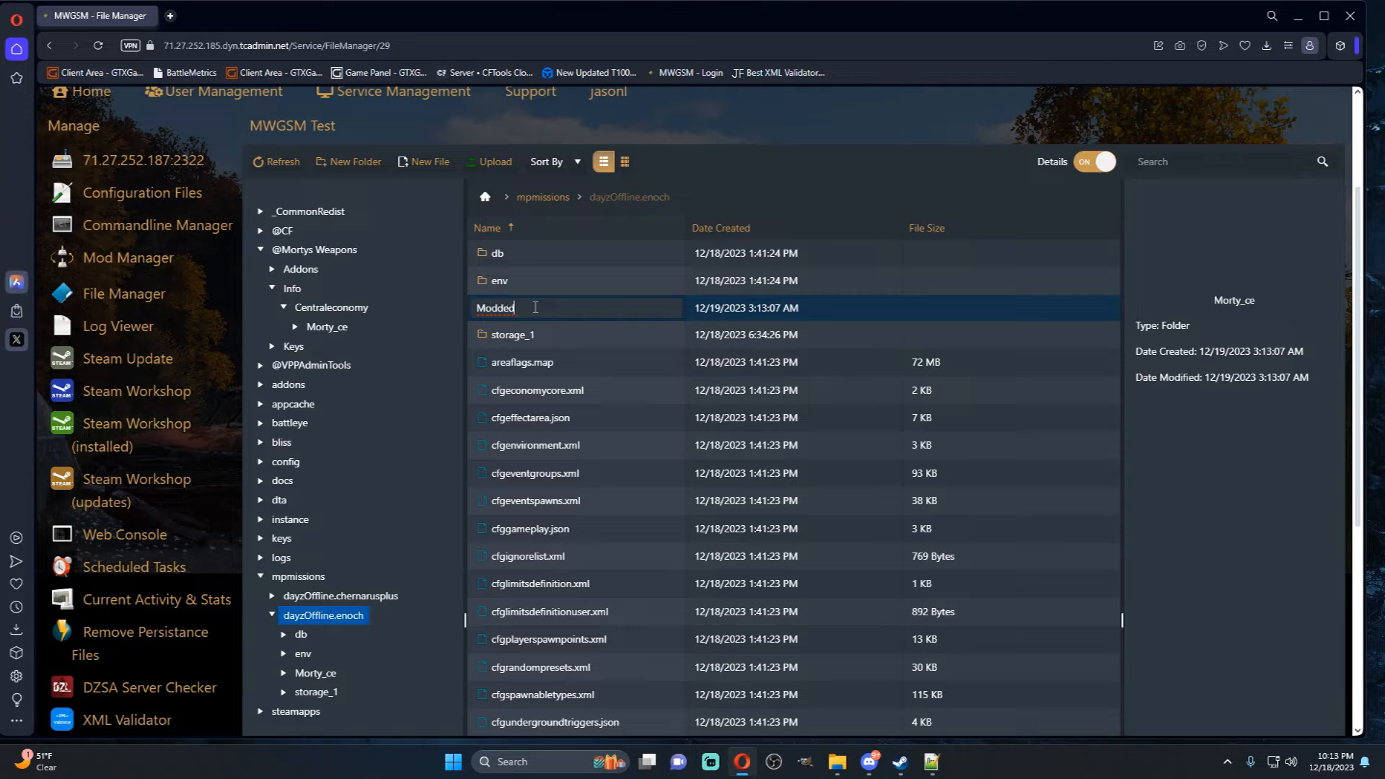
{"action": "type", "text": "_CE"}
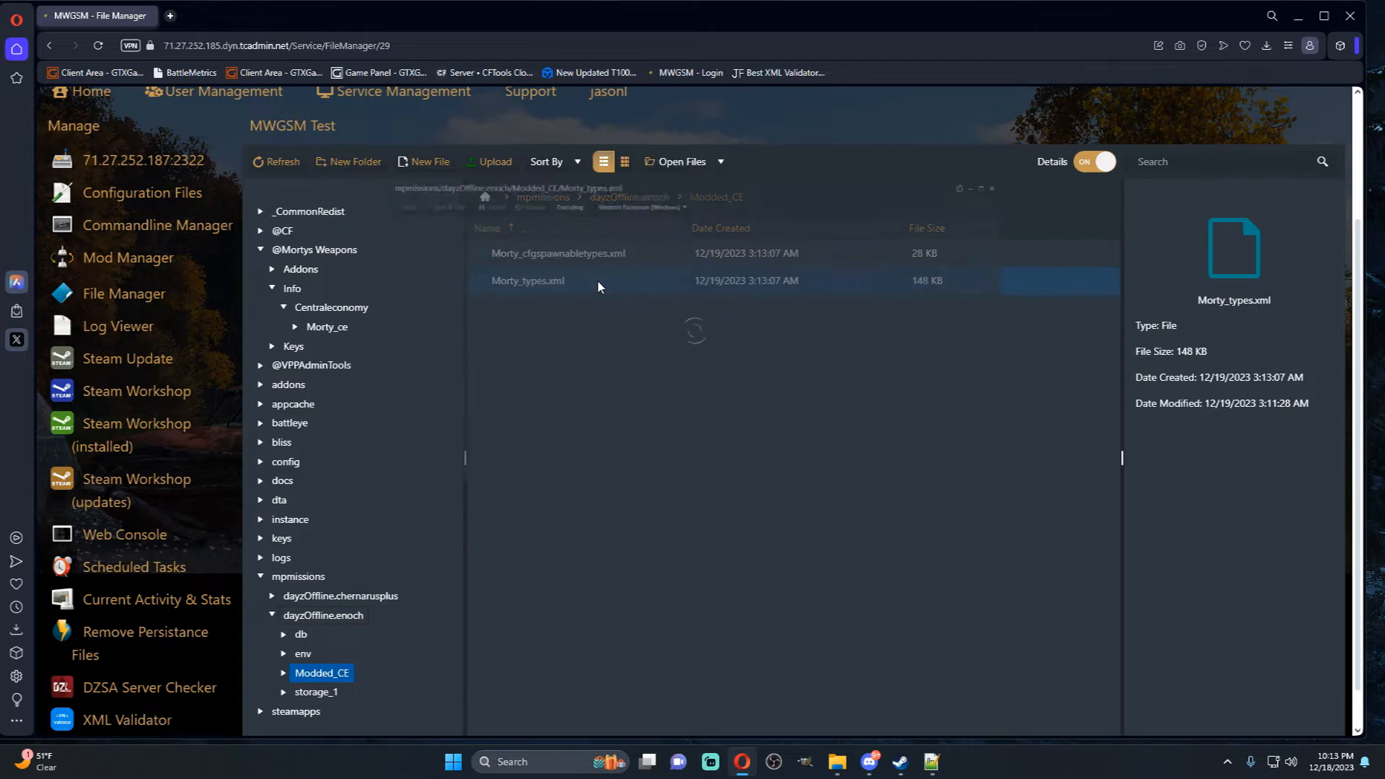
- View Morty_types.xml and Morty_cfgspawnabletypes.xml in Modded_CE, closing both unchanged
{"action": "double_click", "coordinate": [528, 280]}
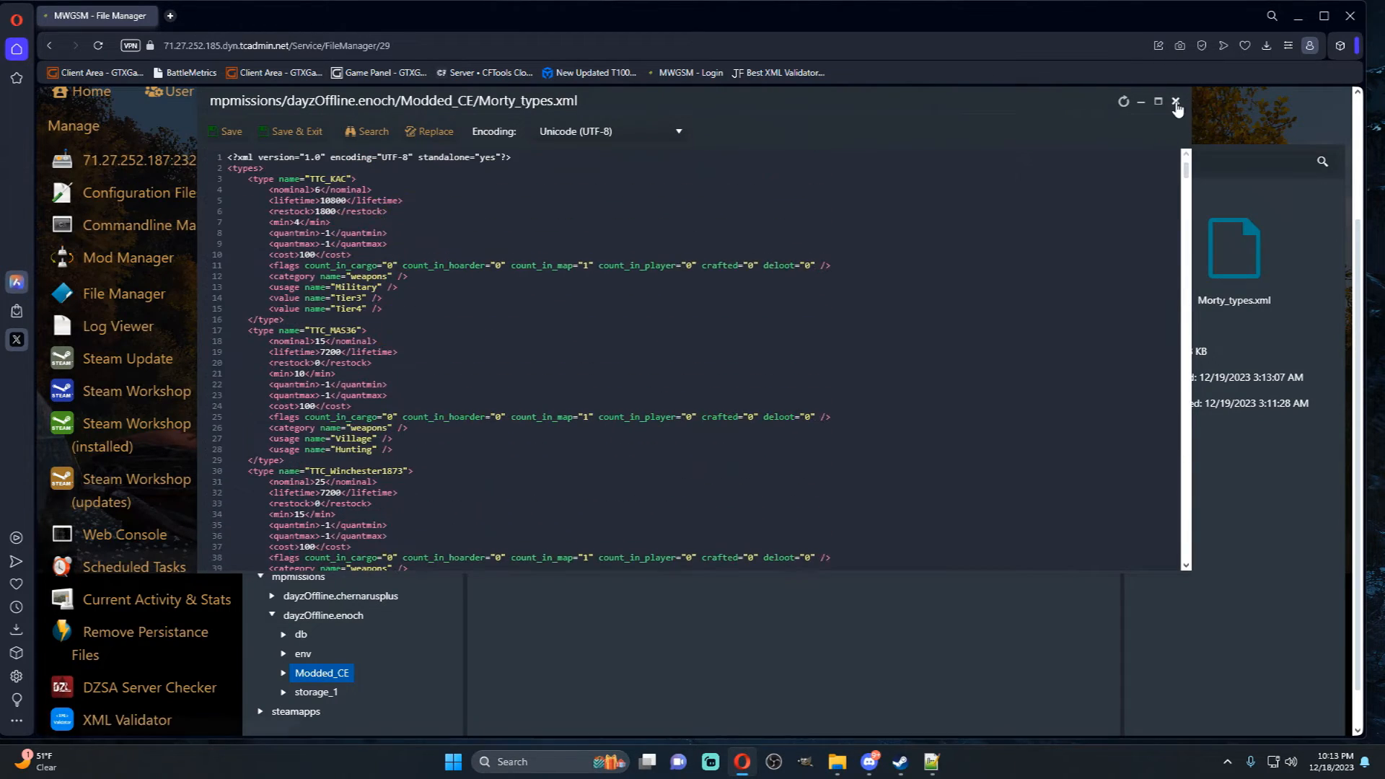
{"action": "left_click", "coordinate": [1176, 101]}
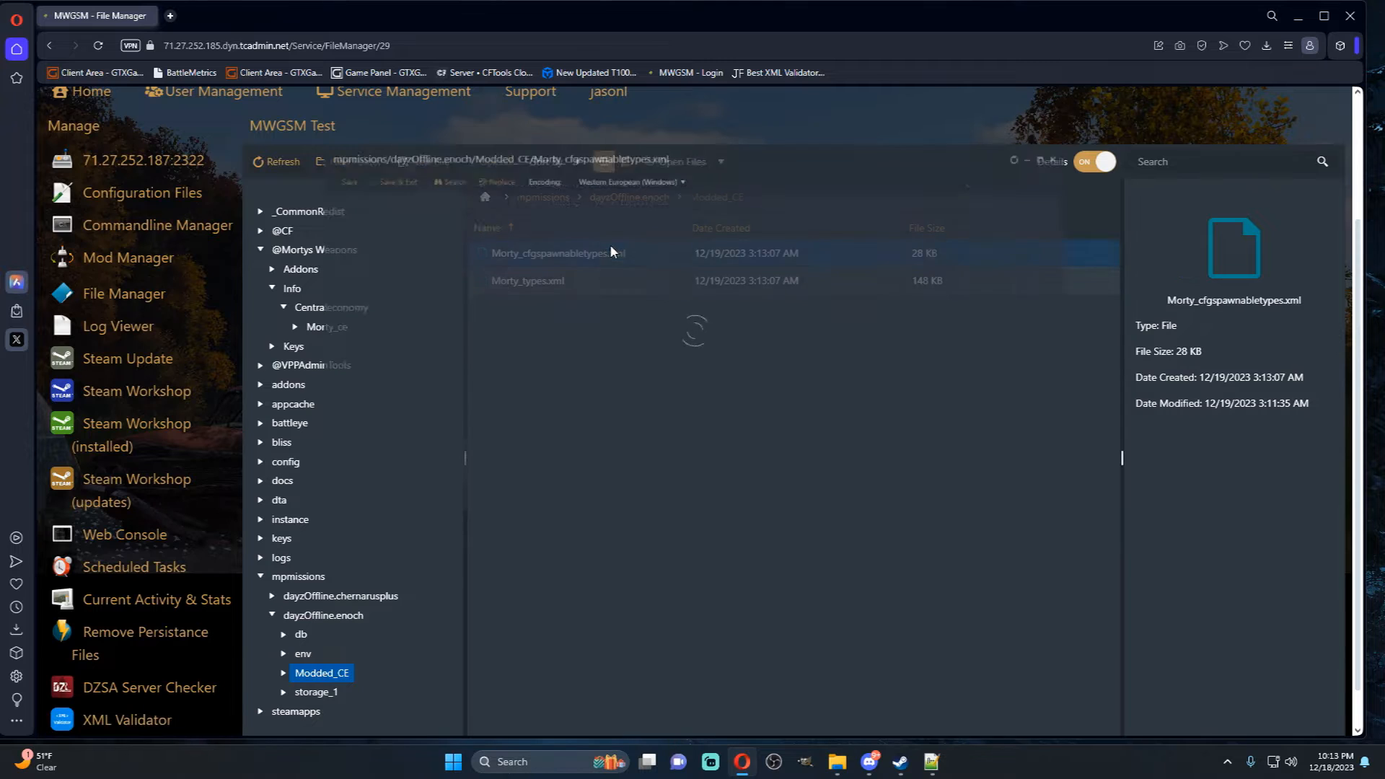
{"action": "double_click", "coordinate": [548, 254]}
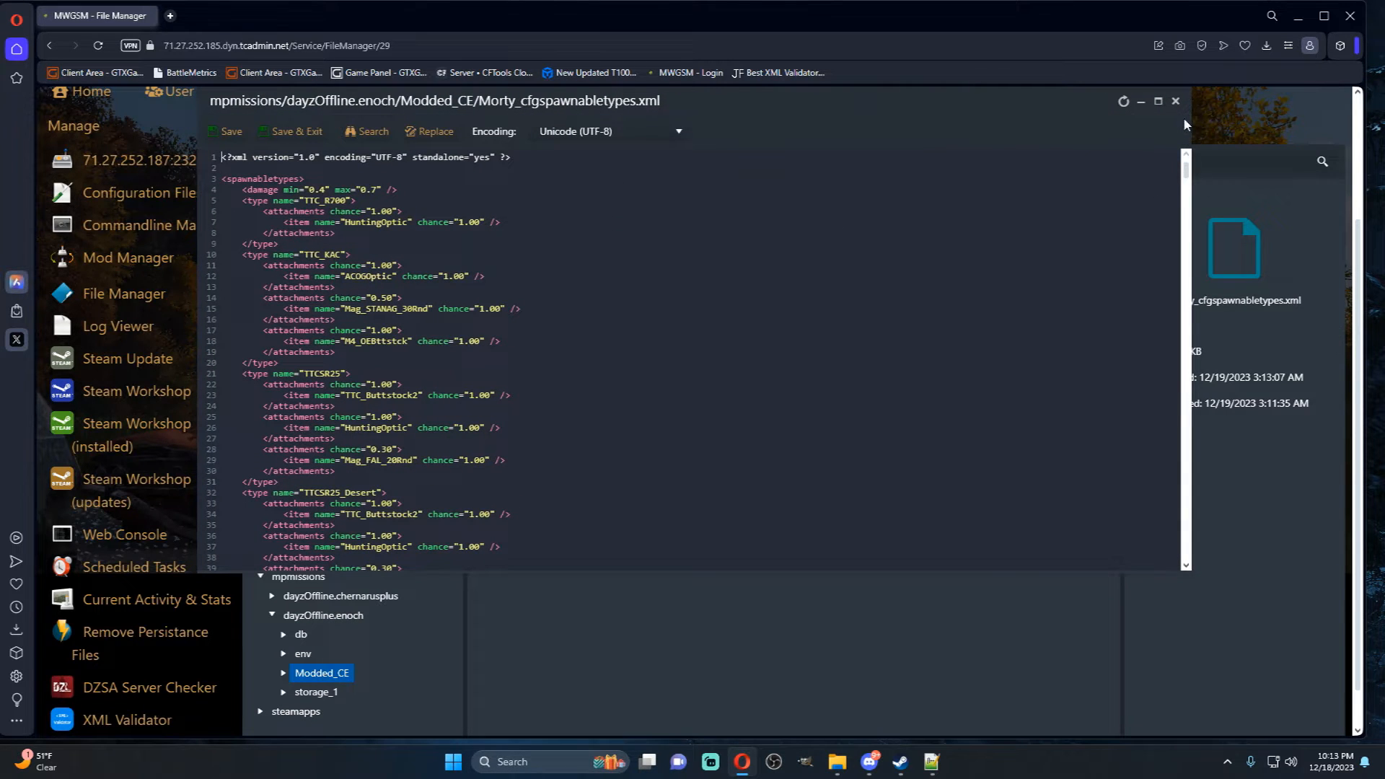
{"action": "left_click", "coordinate": [1176, 101]}
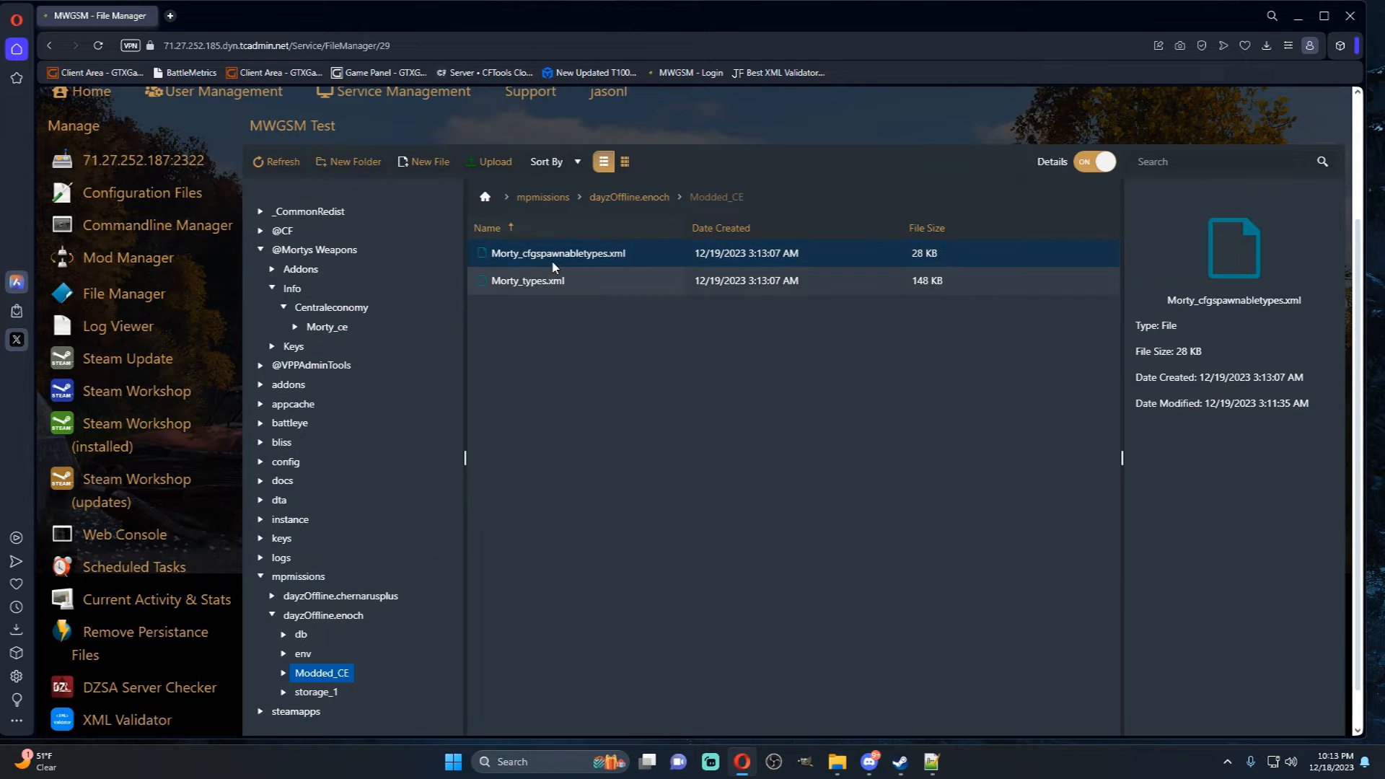
- View the Enoch db folder's vanilla types.xml and close it without editing
{"action": "left_click", "coordinate": [301, 635]}
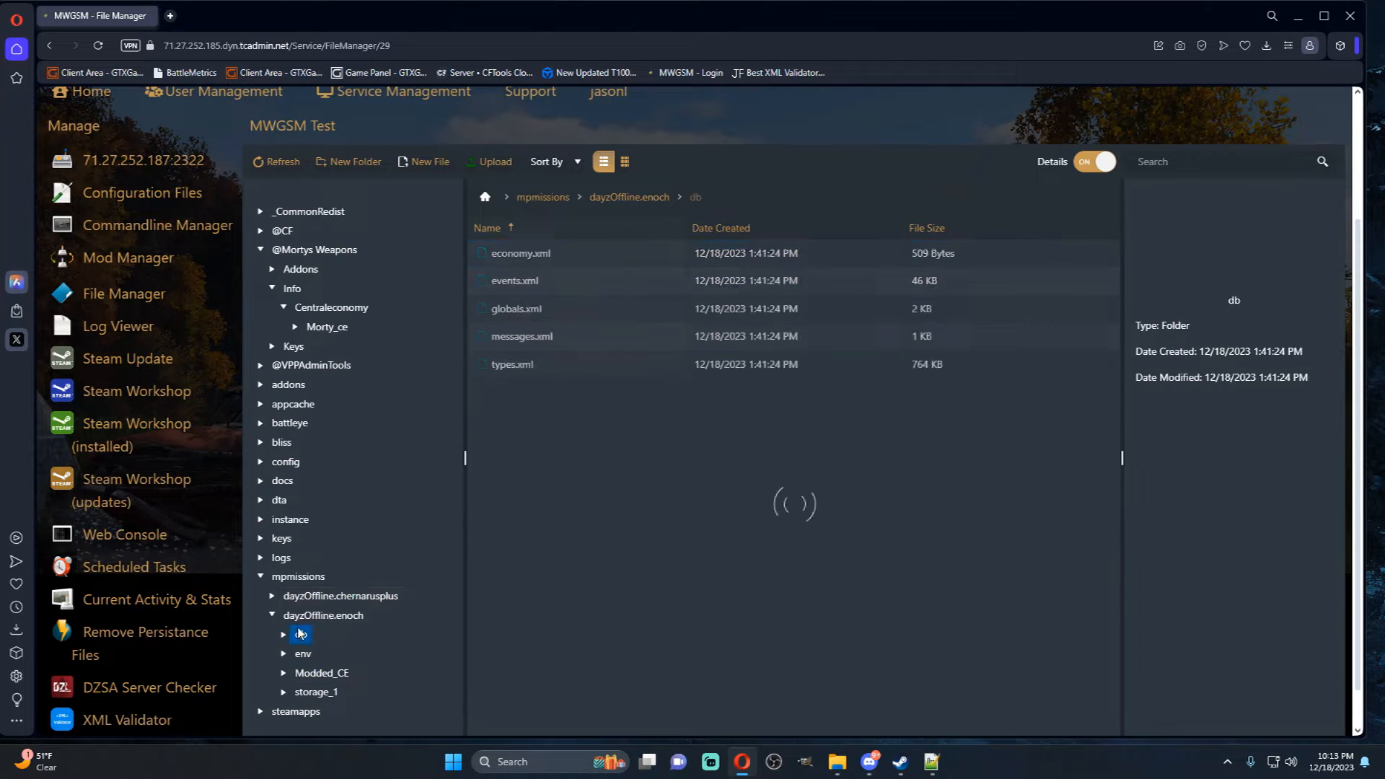
{"action": "double_click", "coordinate": [512, 363]}
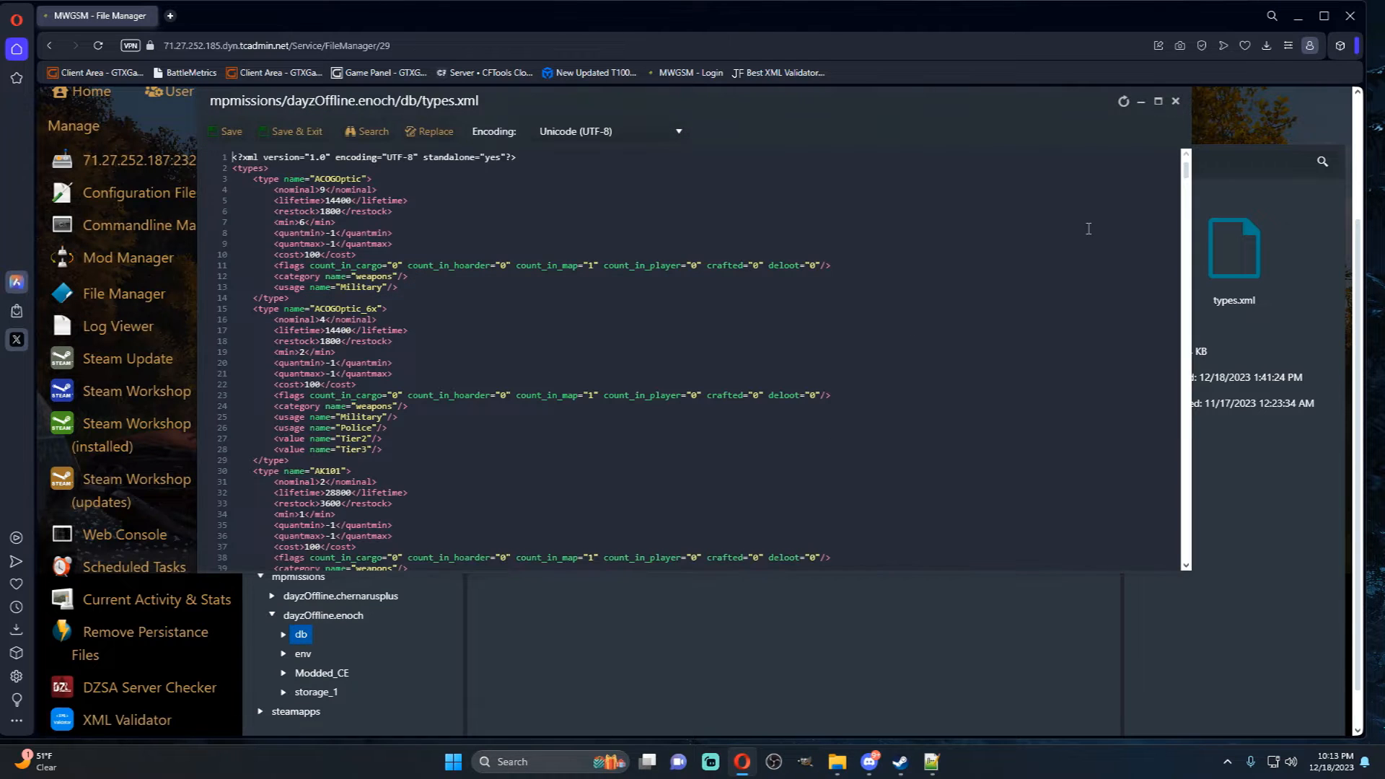
{"action": "scroll", "scroll_direction": "down", "scroll_amount": 3}
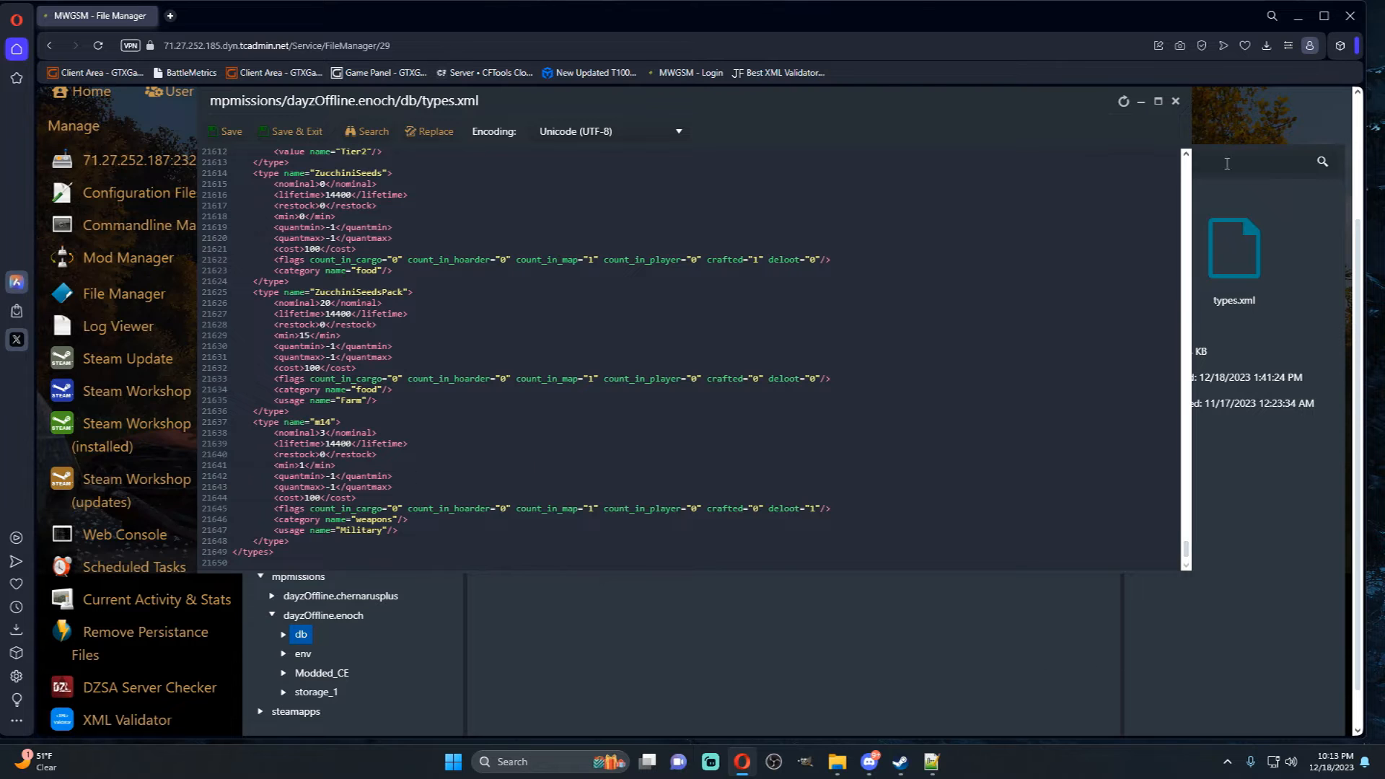
{"action": "left_click", "coordinate": [1174, 101]}
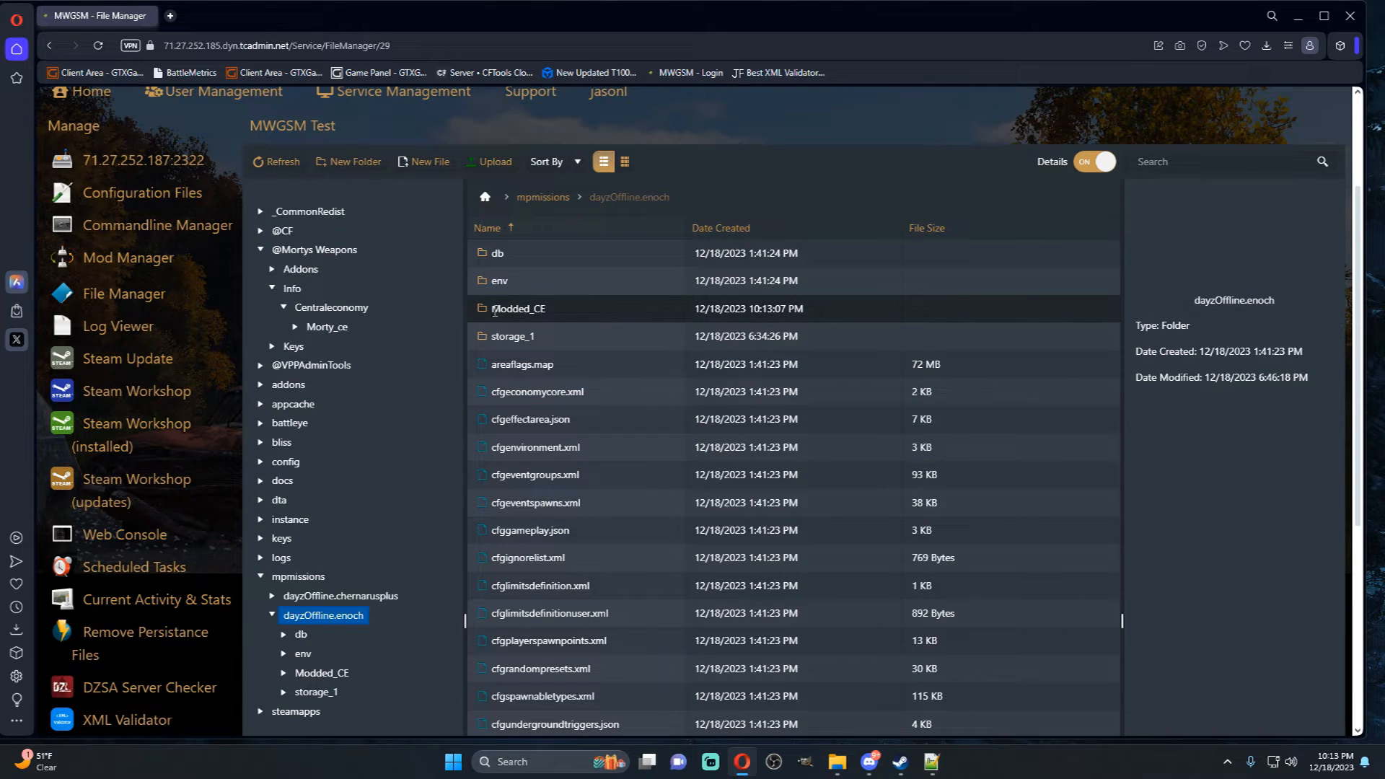
{"action": "mouse_move", "coordinate": [547, 310]}
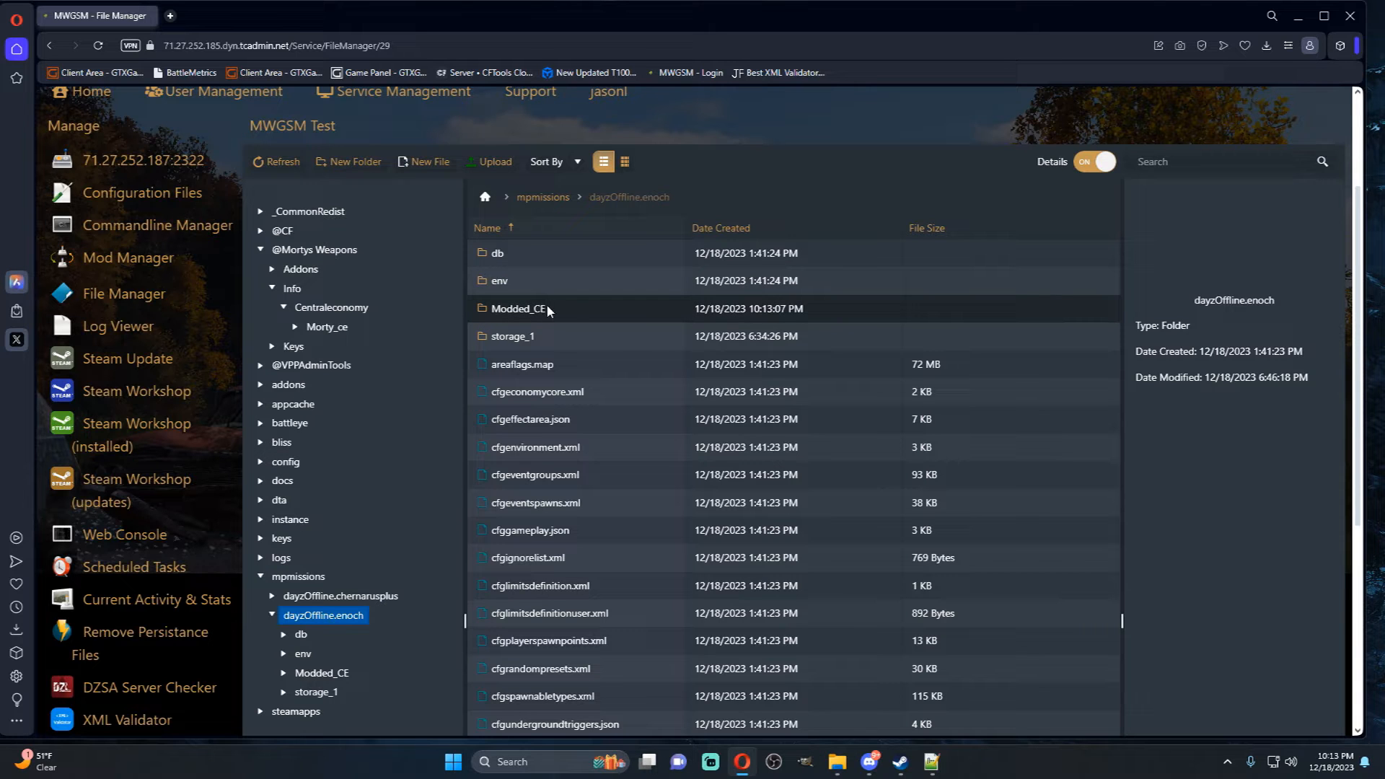
{"action": "mouse_move", "coordinate": [589, 391]}
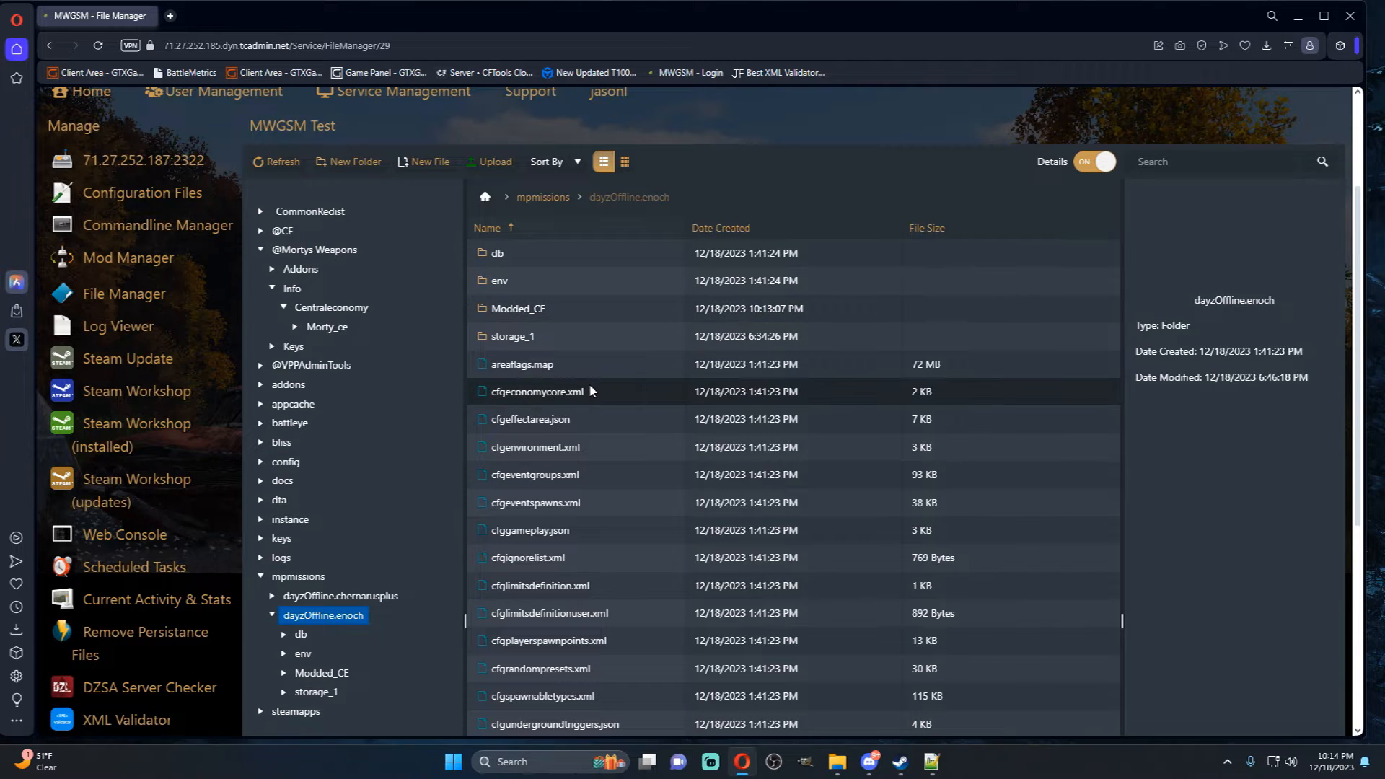
- Register a <ce folder="Modded_CE"> block with both Morty XML files in Enoch's cfgeconomycore.xml and save
{"action": "double_click", "coordinate": [534, 391]}
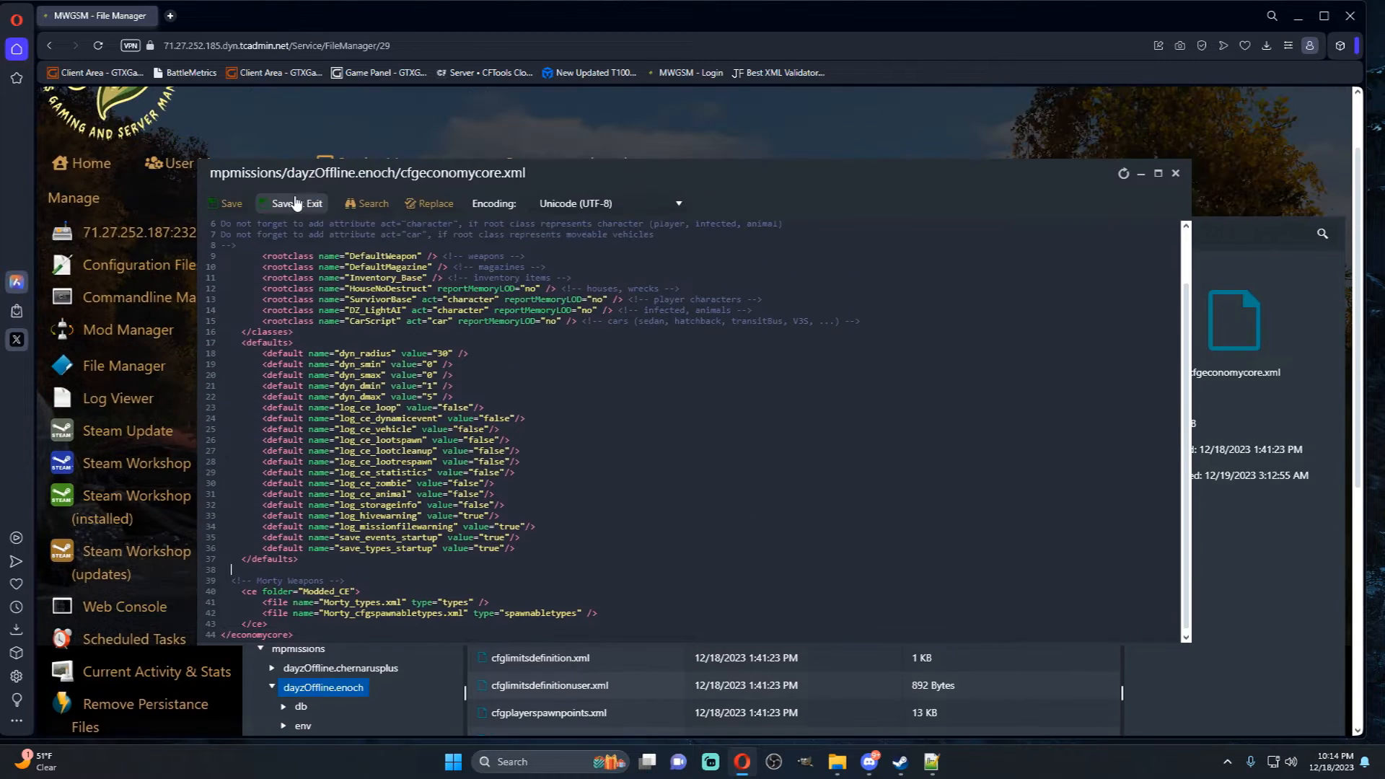
{"action": "left_click", "coordinate": [305, 204]}
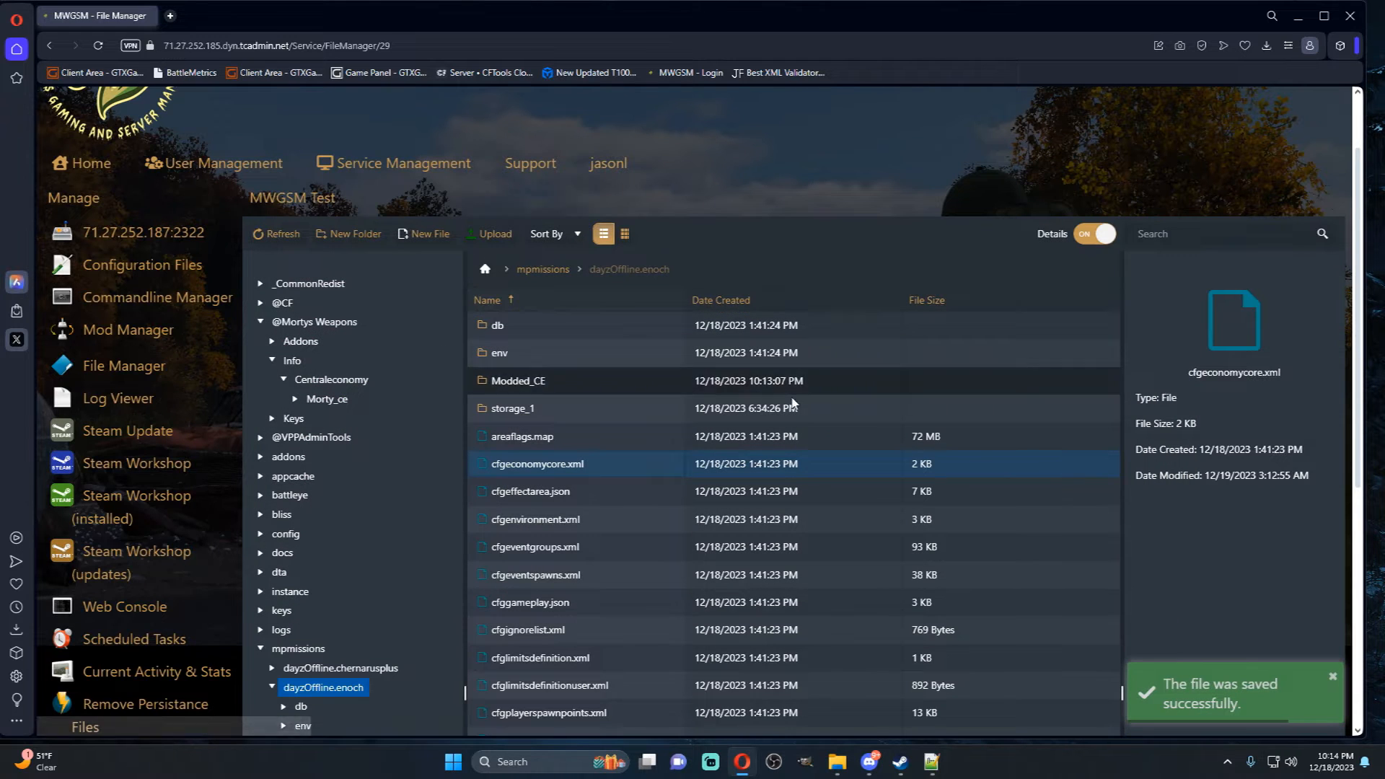
{"action": "mouse_move", "coordinate": [632, 391]}
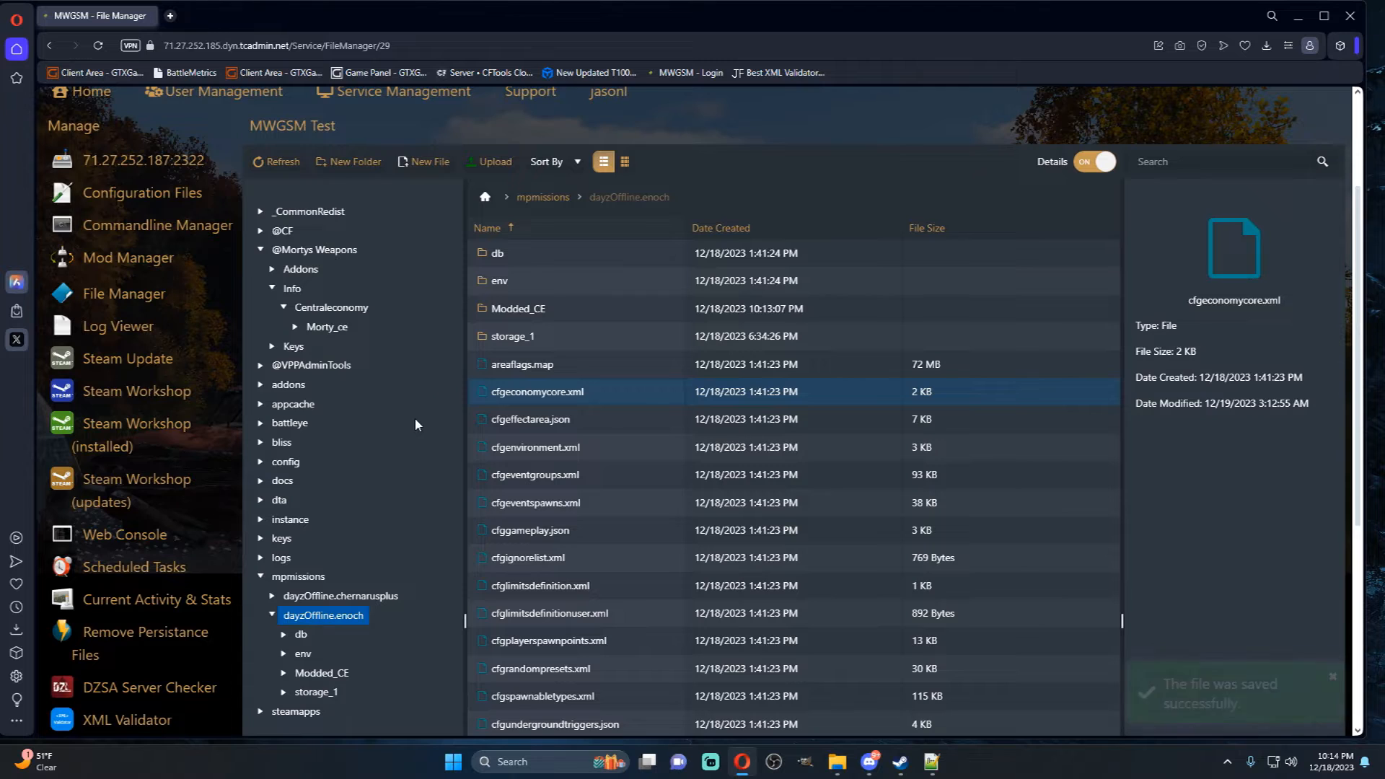
{"action": "left_click", "coordinate": [140, 160]}
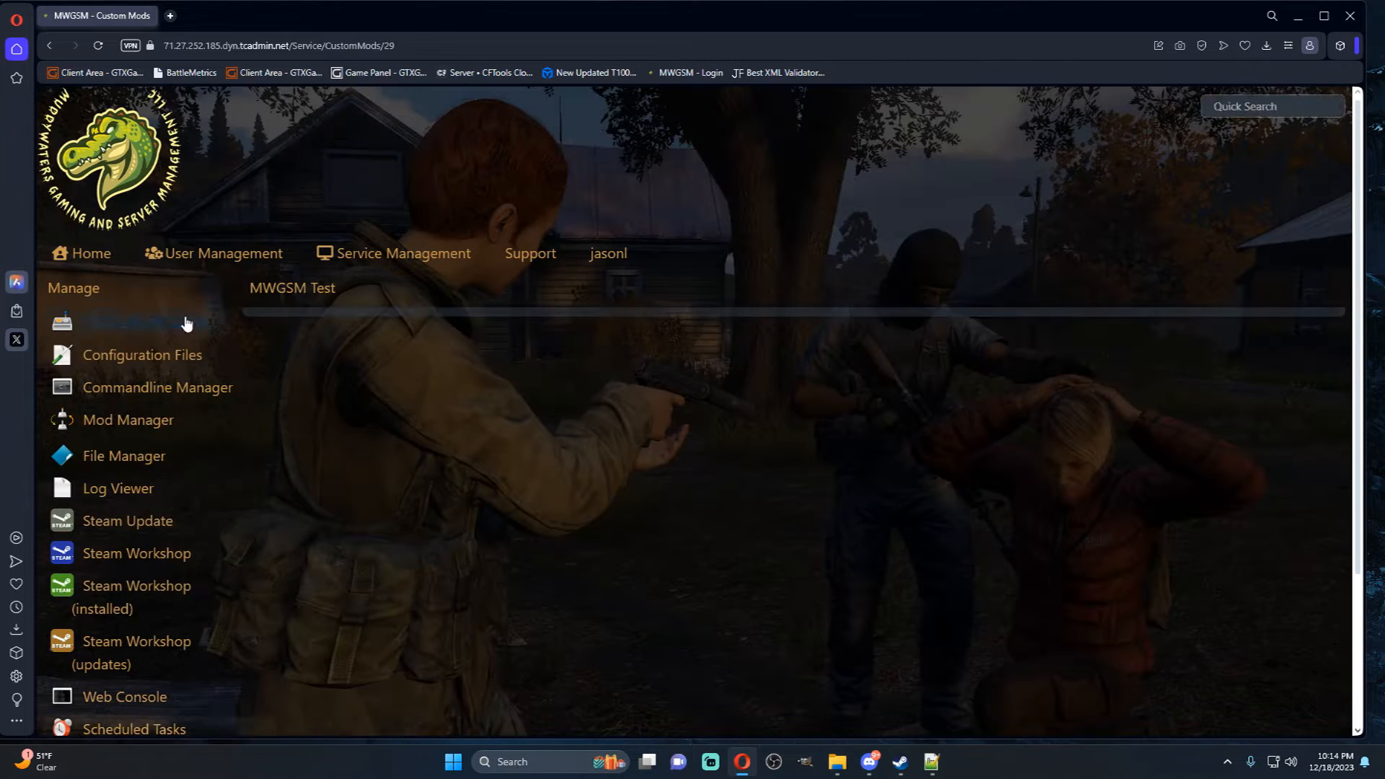
{"action": "left_click", "coordinate": [136, 553]}
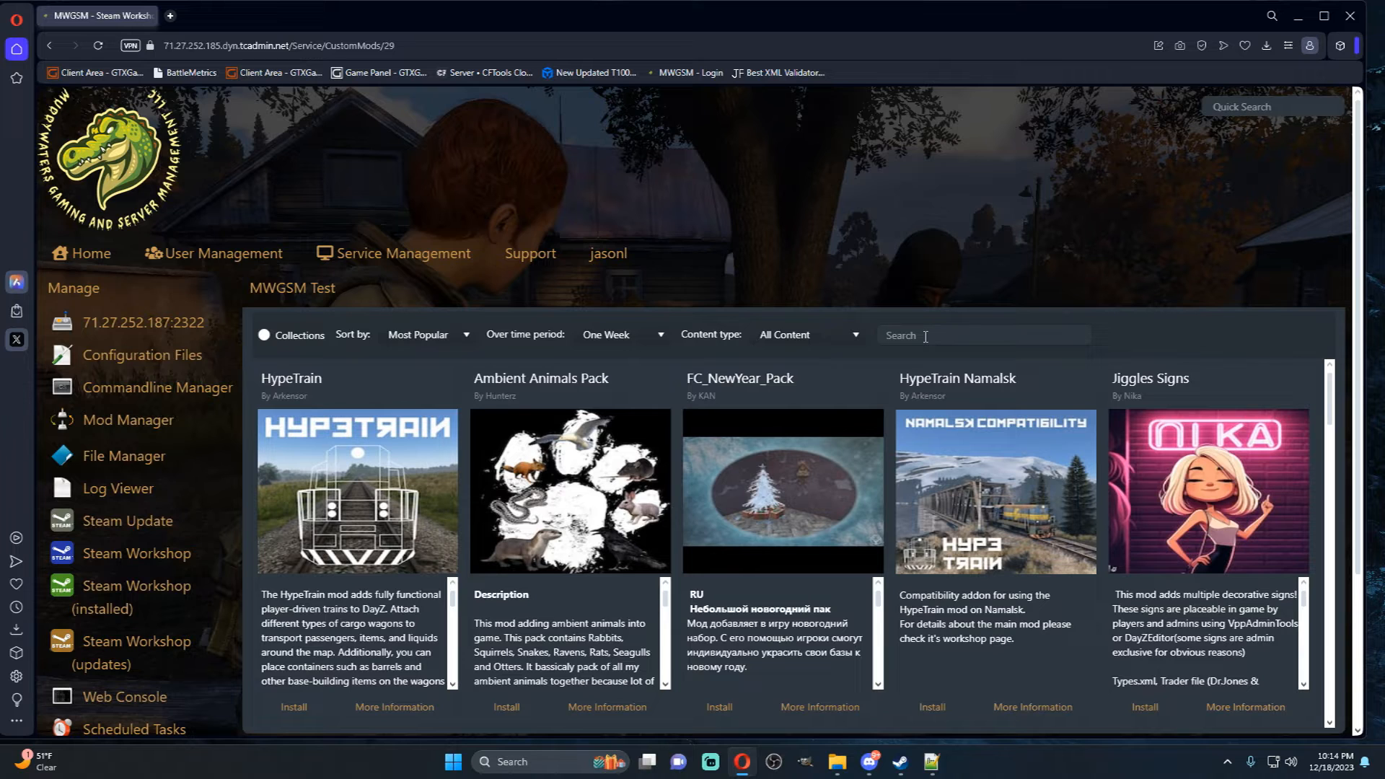
{"action": "type", "text": "c"}
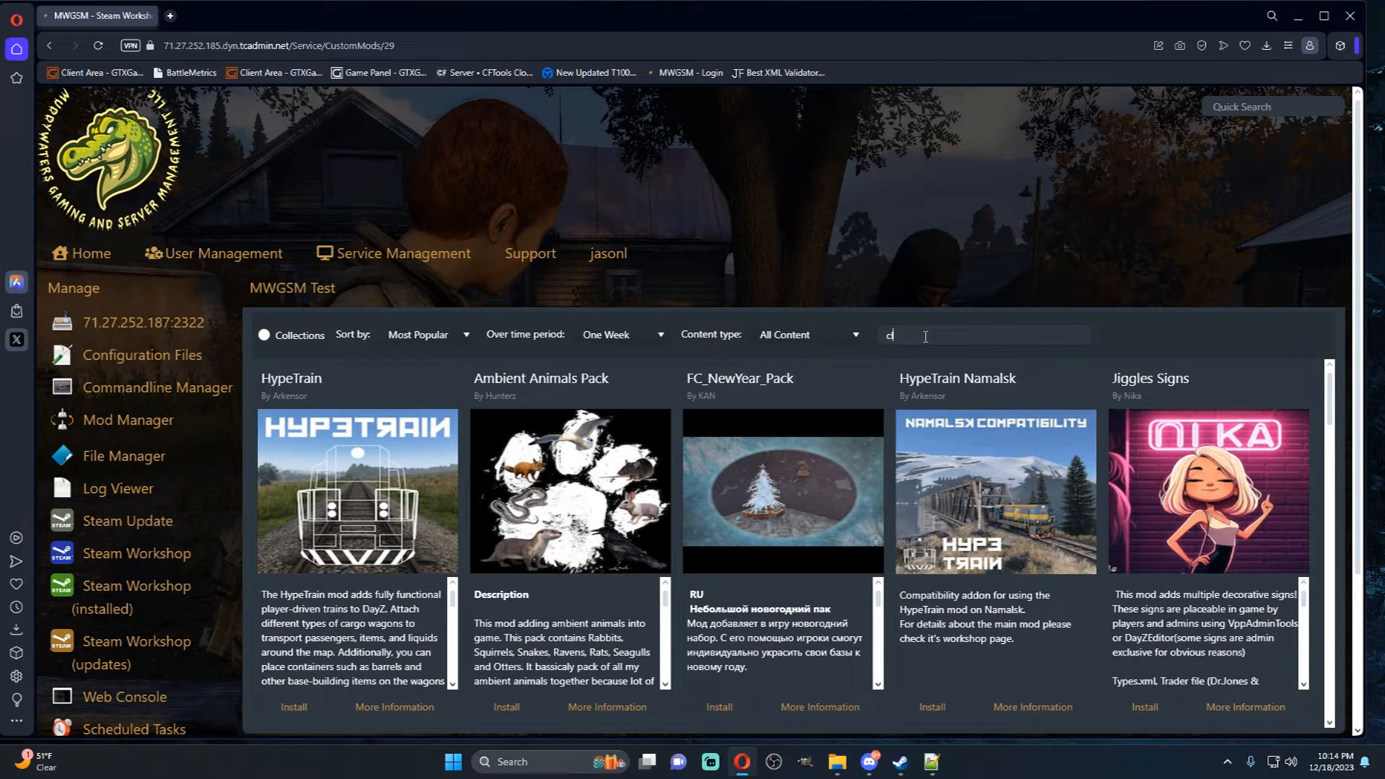
{"action": "type", "text": "l0uds"}
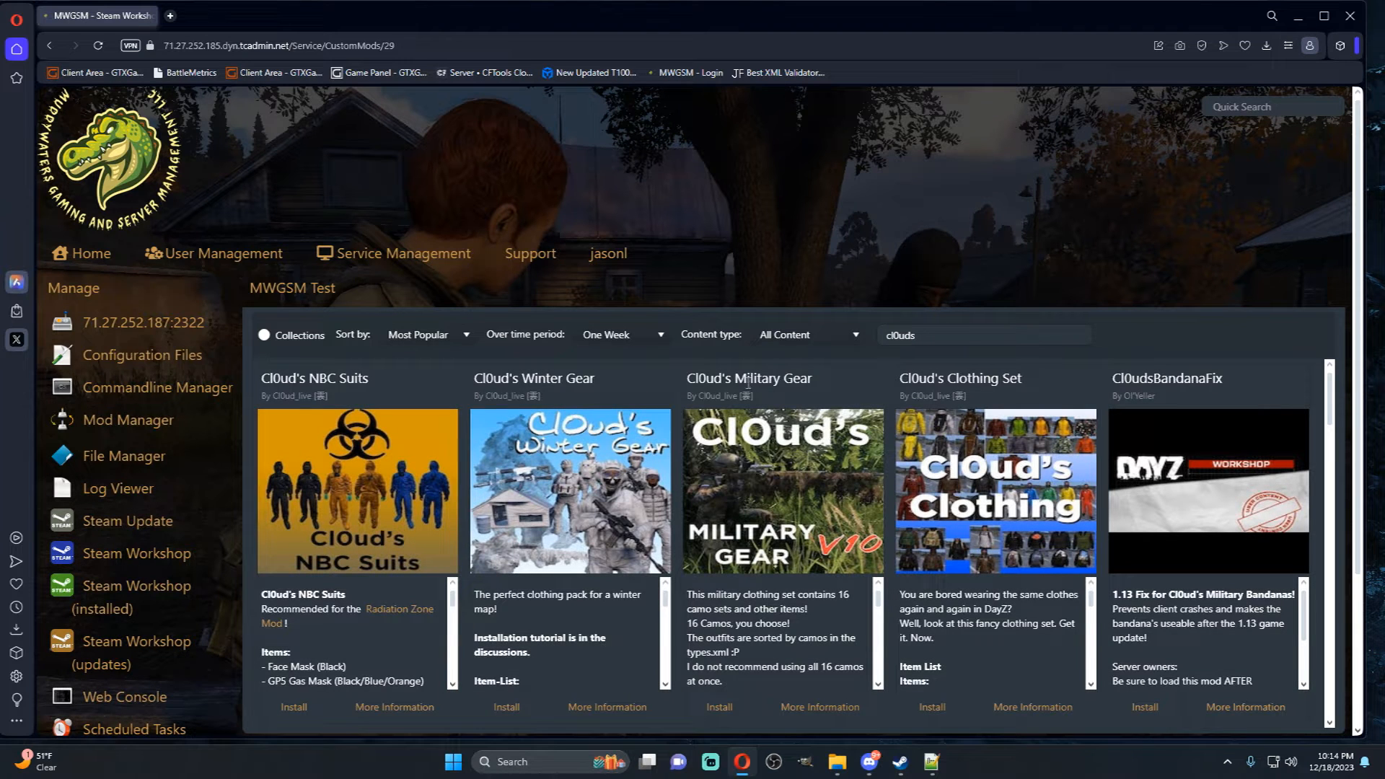
{"action": "mouse_move", "coordinate": [826, 616]}
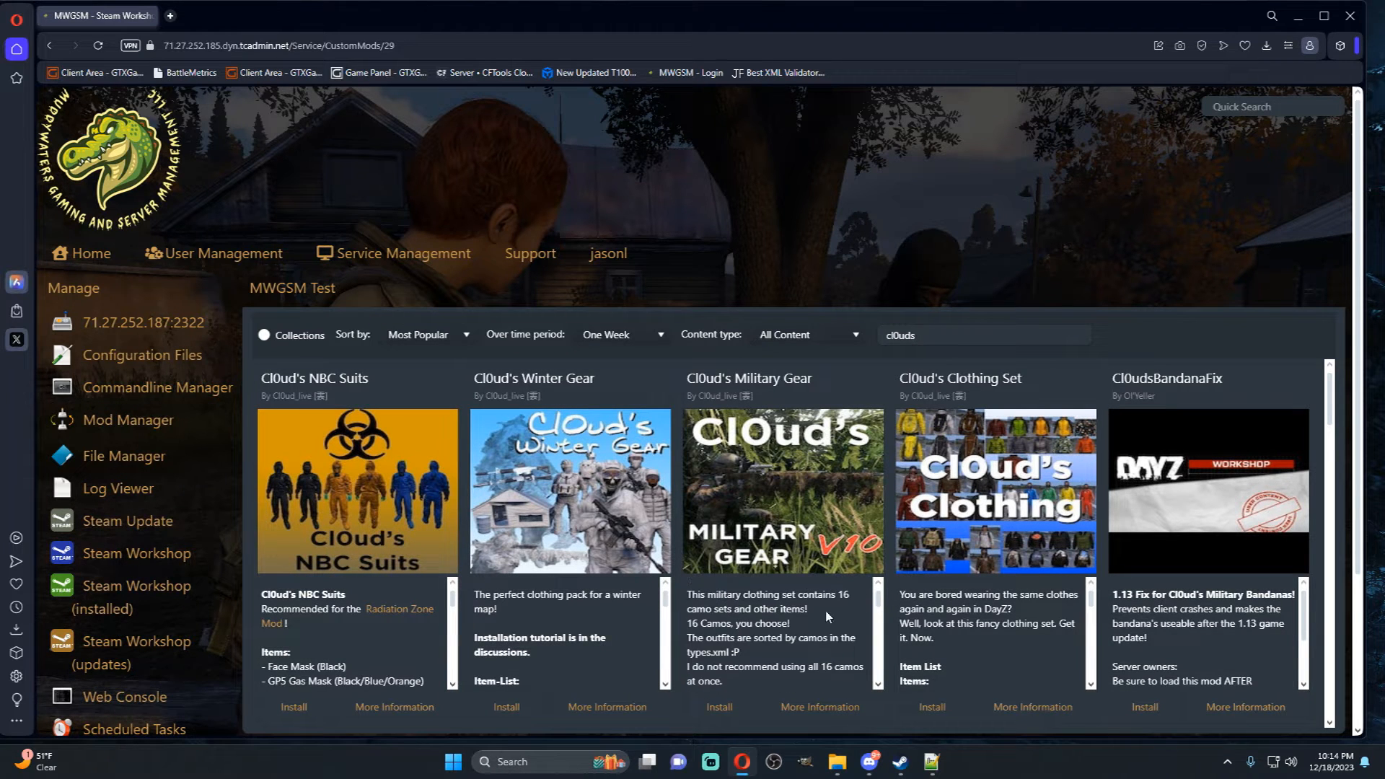
{"action": "scroll", "scroll_direction": "down", "scroll_amount": 3}
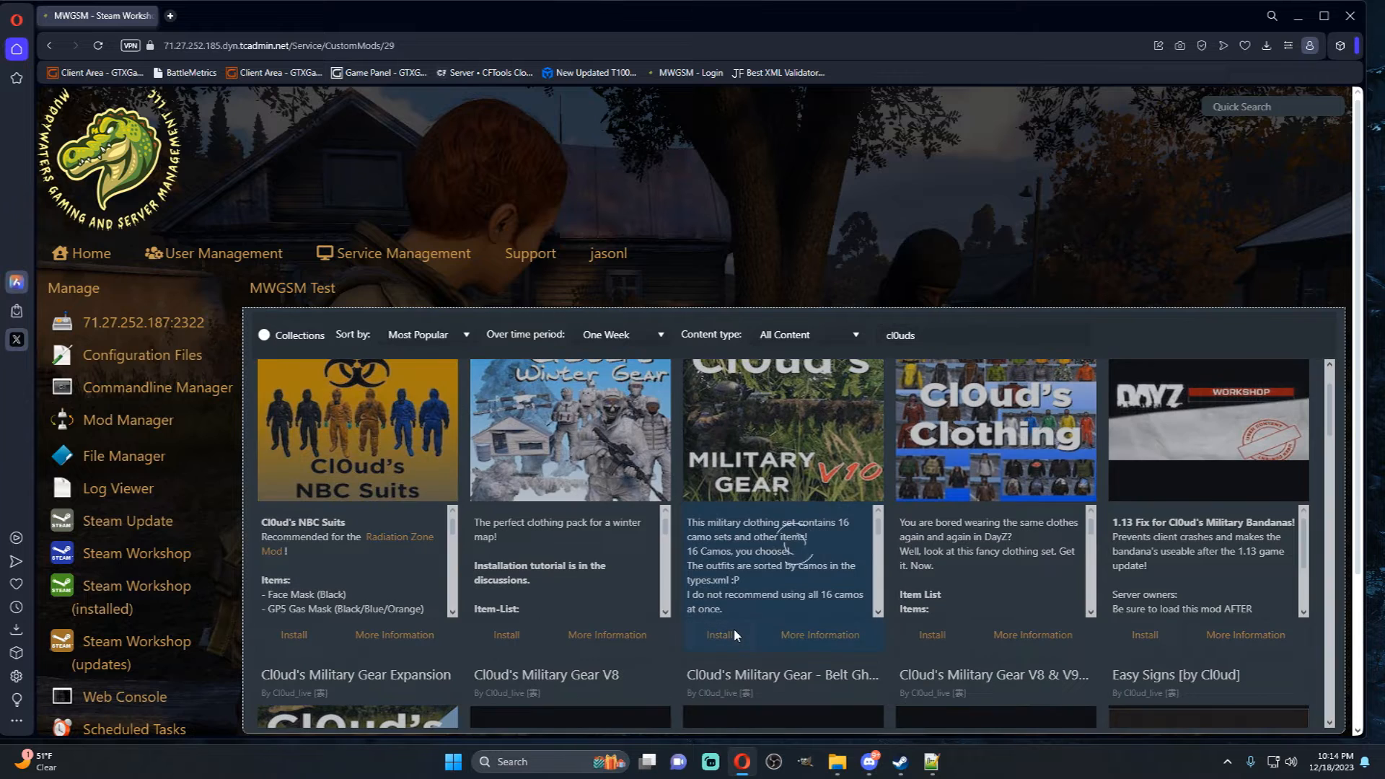
{"action": "left_click", "coordinate": [718, 635]}
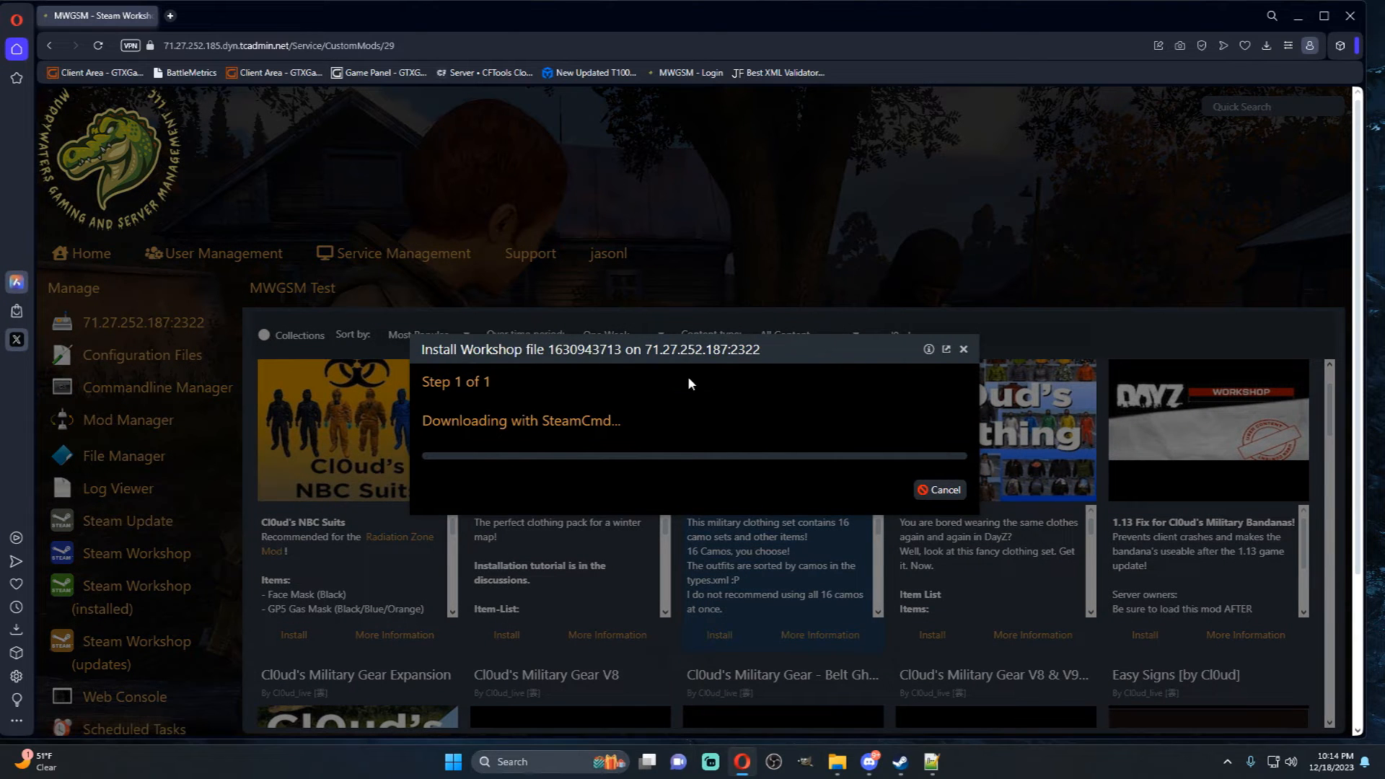
{"action": "mouse_move", "coordinate": [765, 286]}
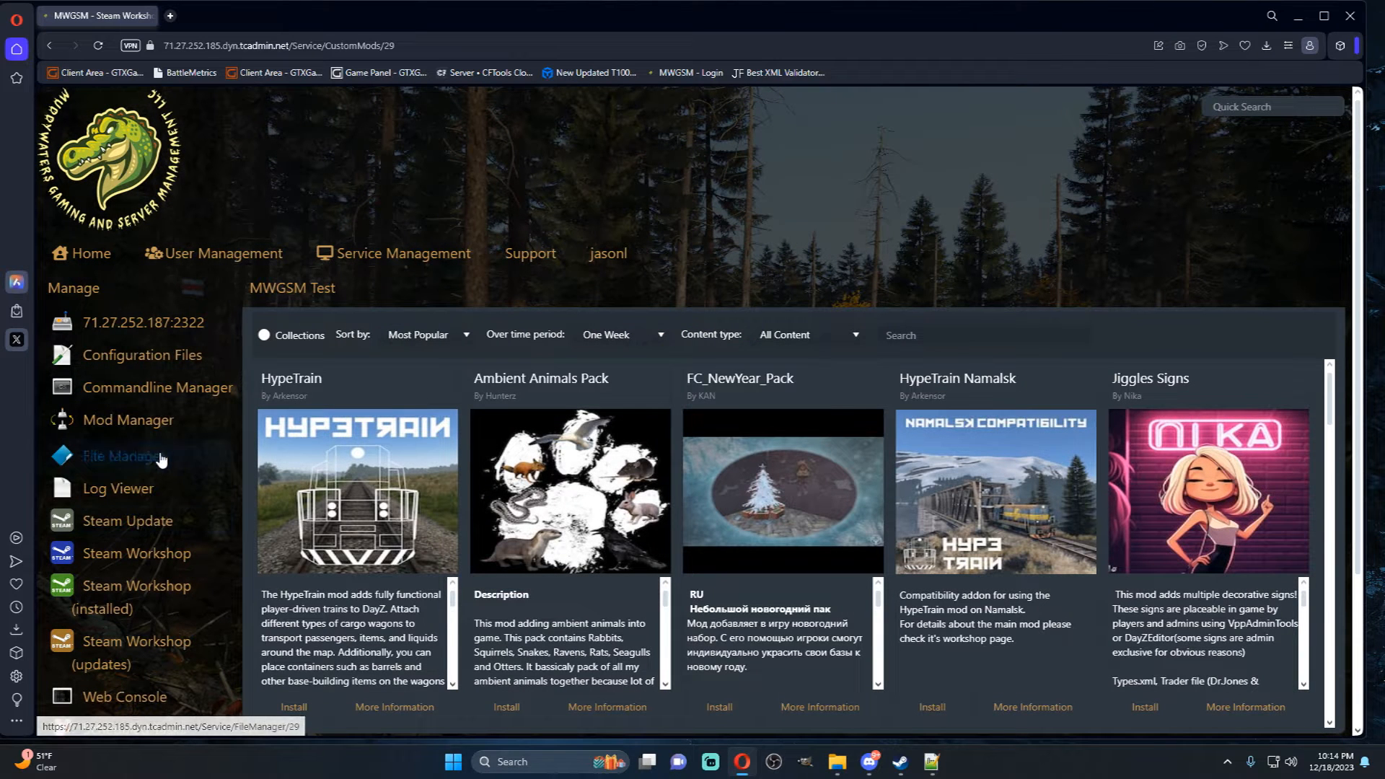
{"action": "left_click", "coordinate": [124, 456]}
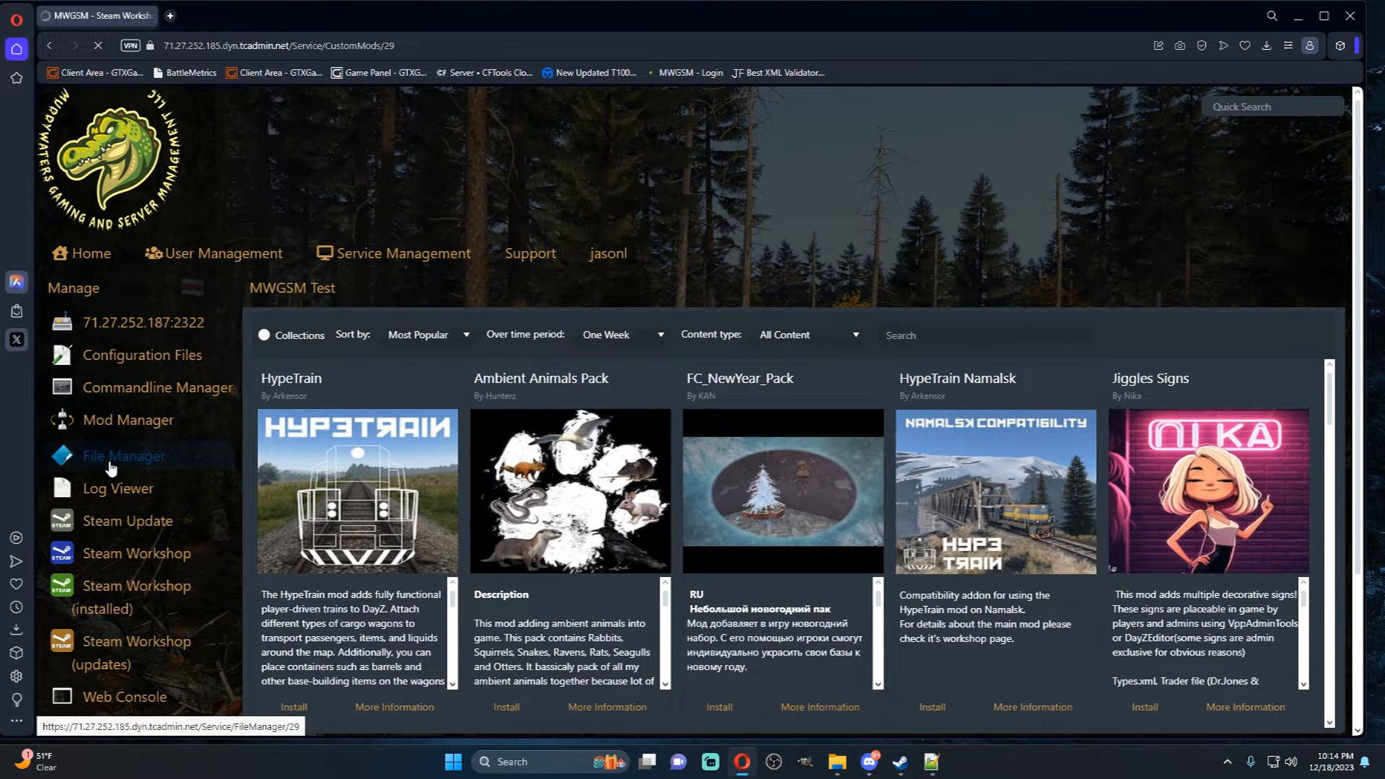
{"action": "left_click", "coordinate": [124, 456]}
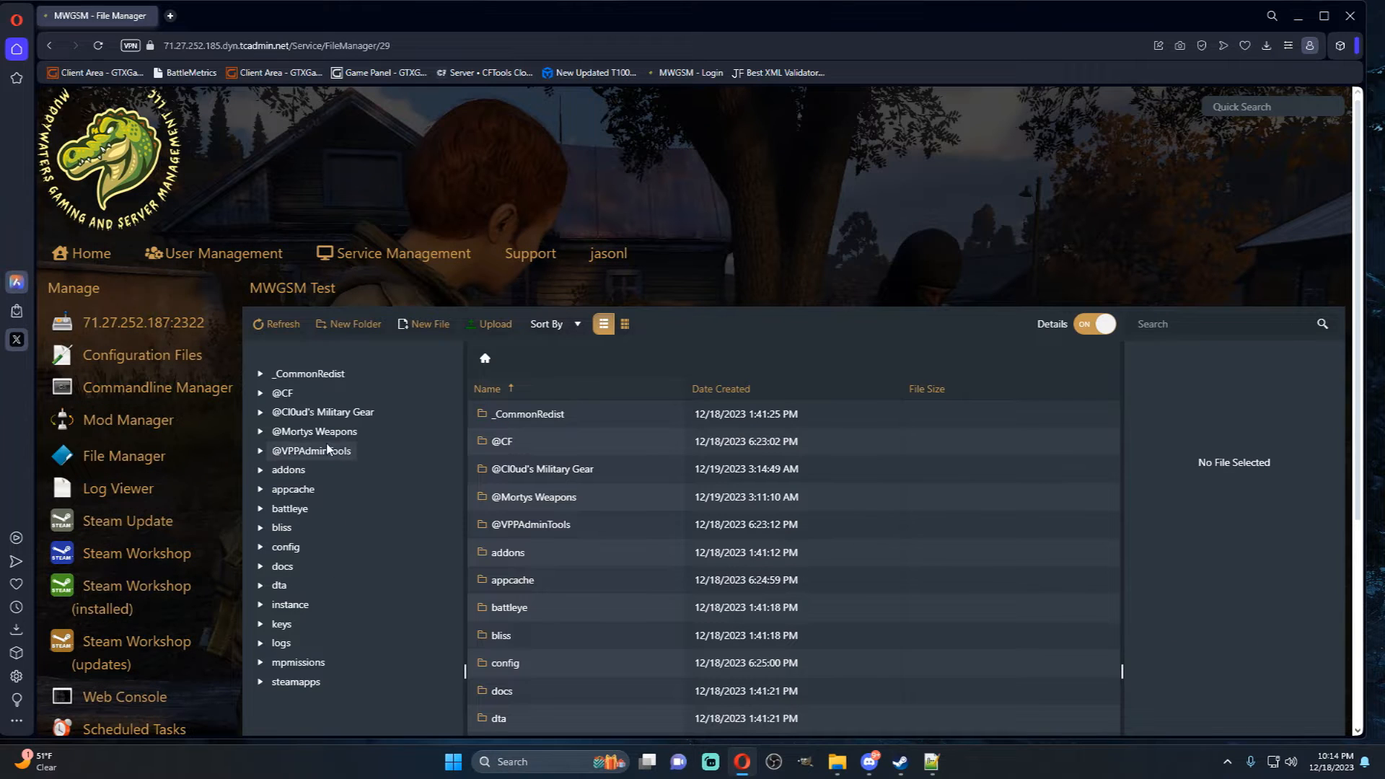
{"action": "left_click", "coordinate": [321, 412]}
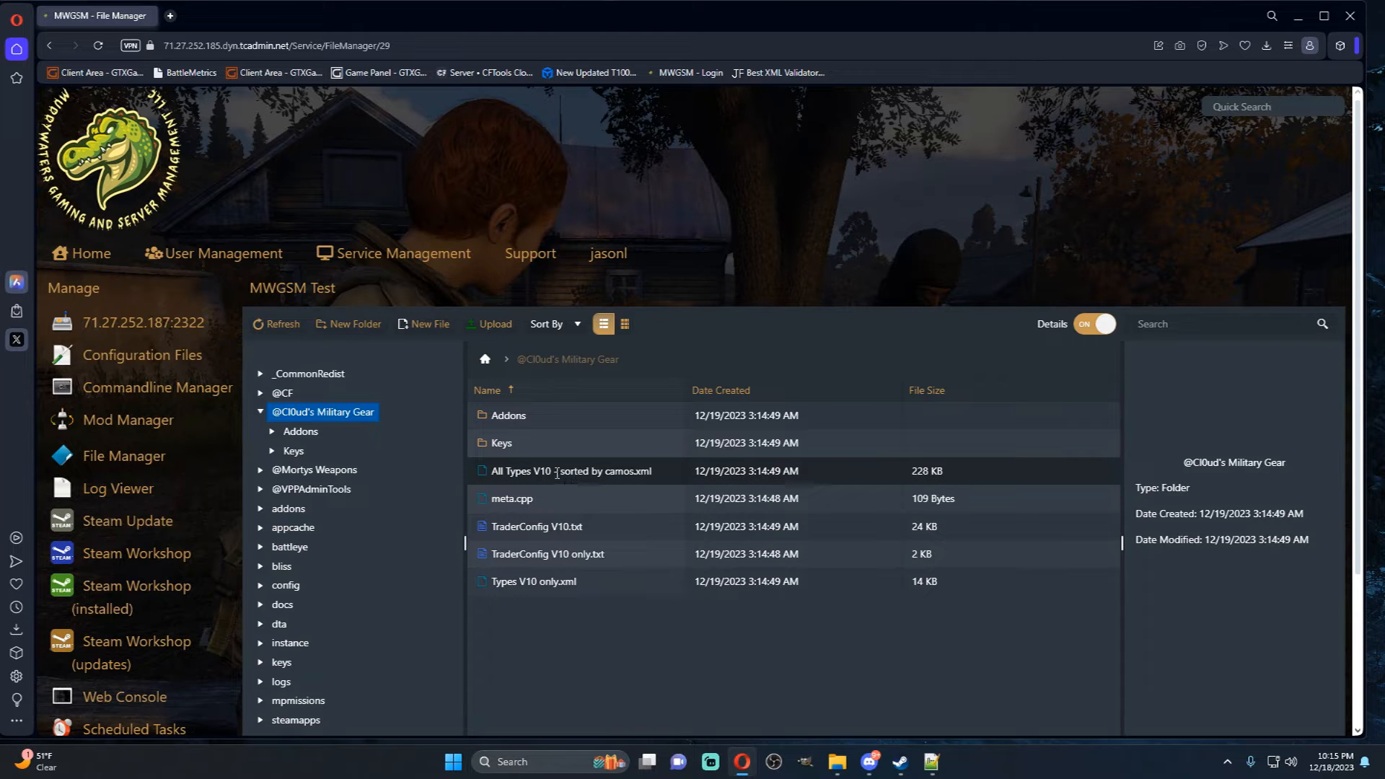
{"action": "double_click", "coordinate": [569, 471]}
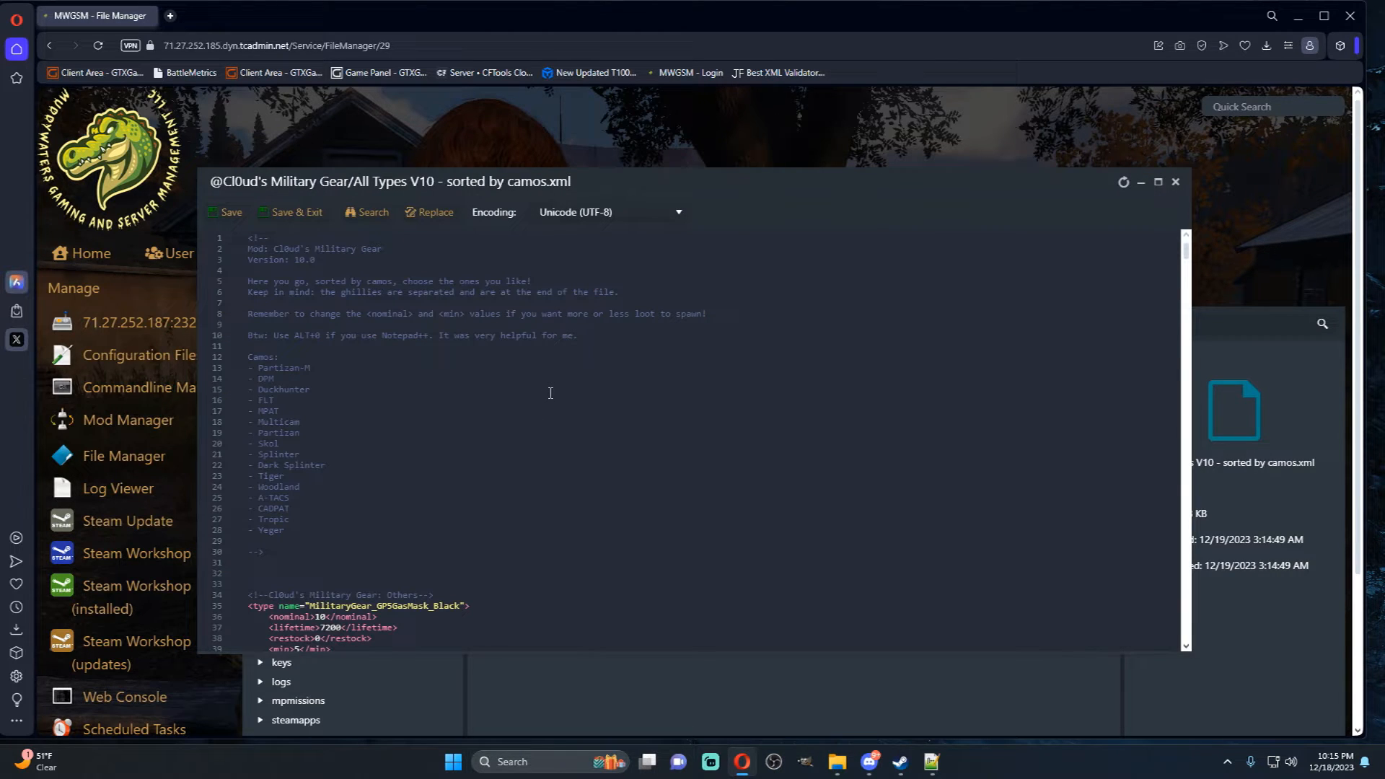
{"action": "scroll", "scroll_direction": "down", "scroll_amount": 3}
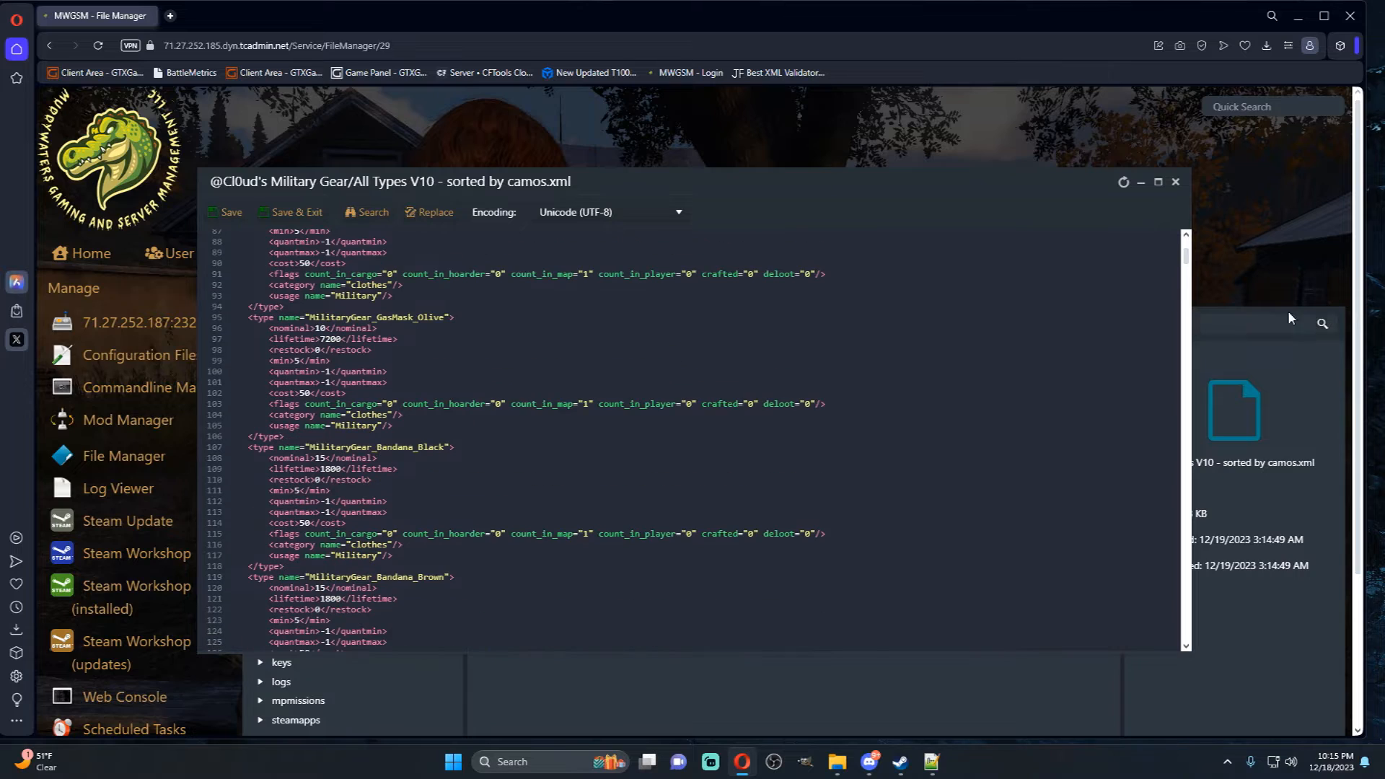
{"action": "scroll", "scroll_direction": "down", "scroll_amount": 3}
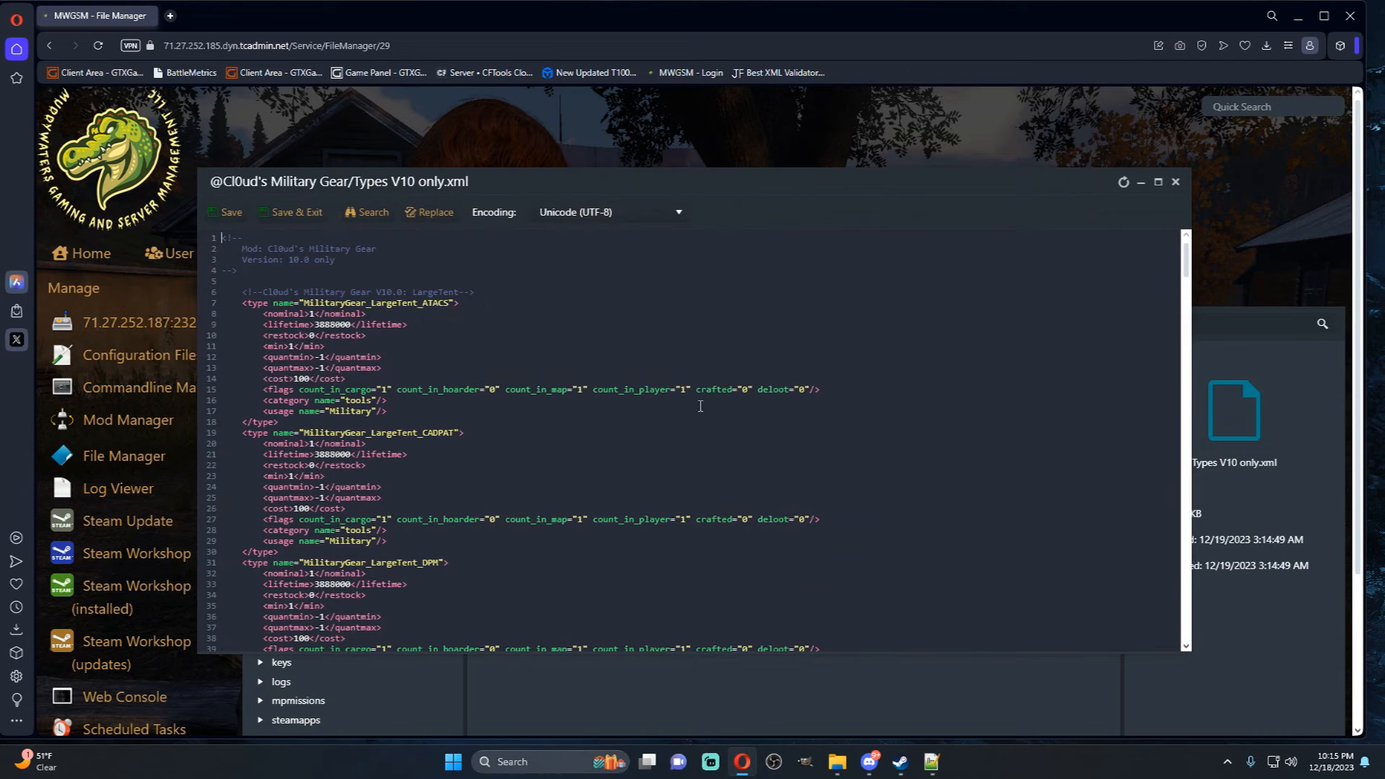
{"action": "scroll", "scroll_direction": "down", "scroll_amount": 3}
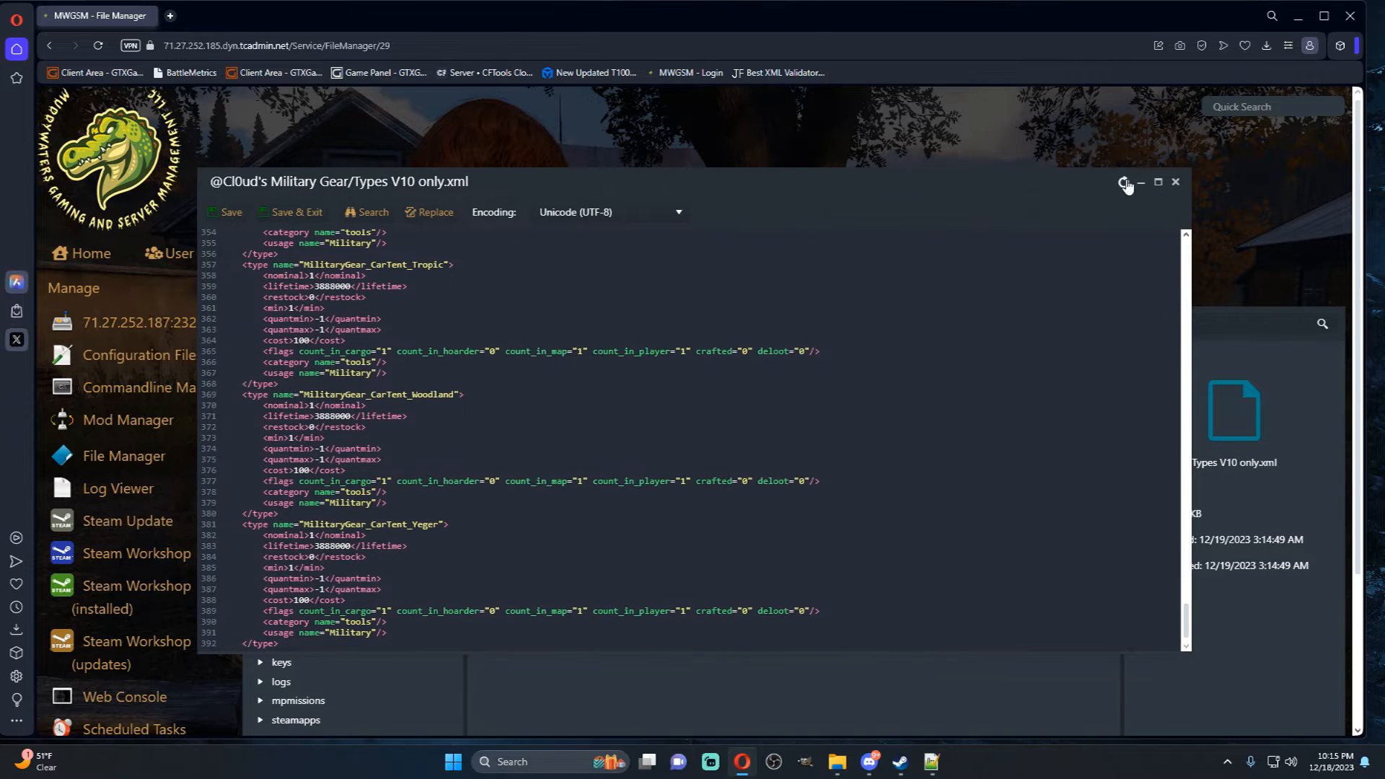
{"action": "left_click", "coordinate": [1140, 184]}
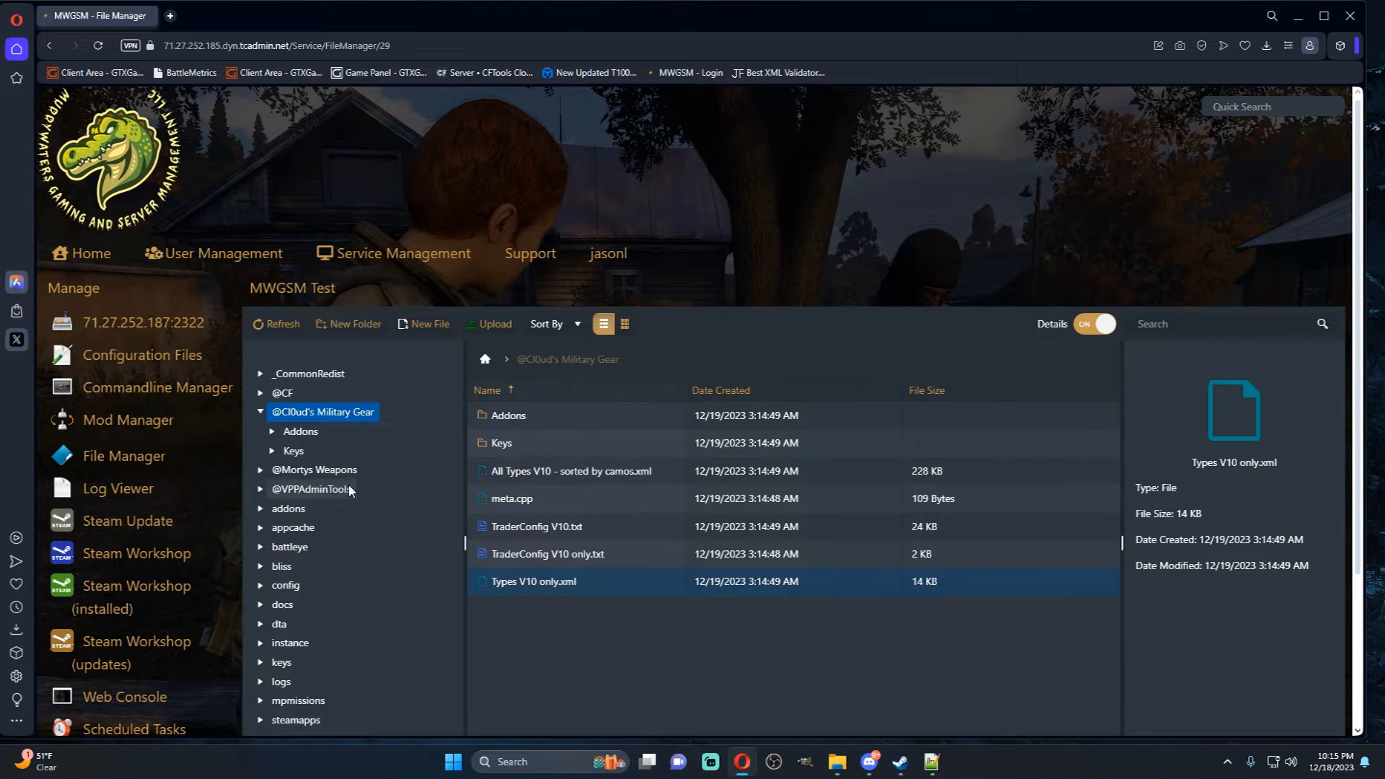
- Copy 'All Types V10 - sorted by camos.xml' into Enoch's Modded_CE and rename it cl0uds_types.xml
{"action": "scroll", "scroll_direction": "down", "scroll_amount": 3}
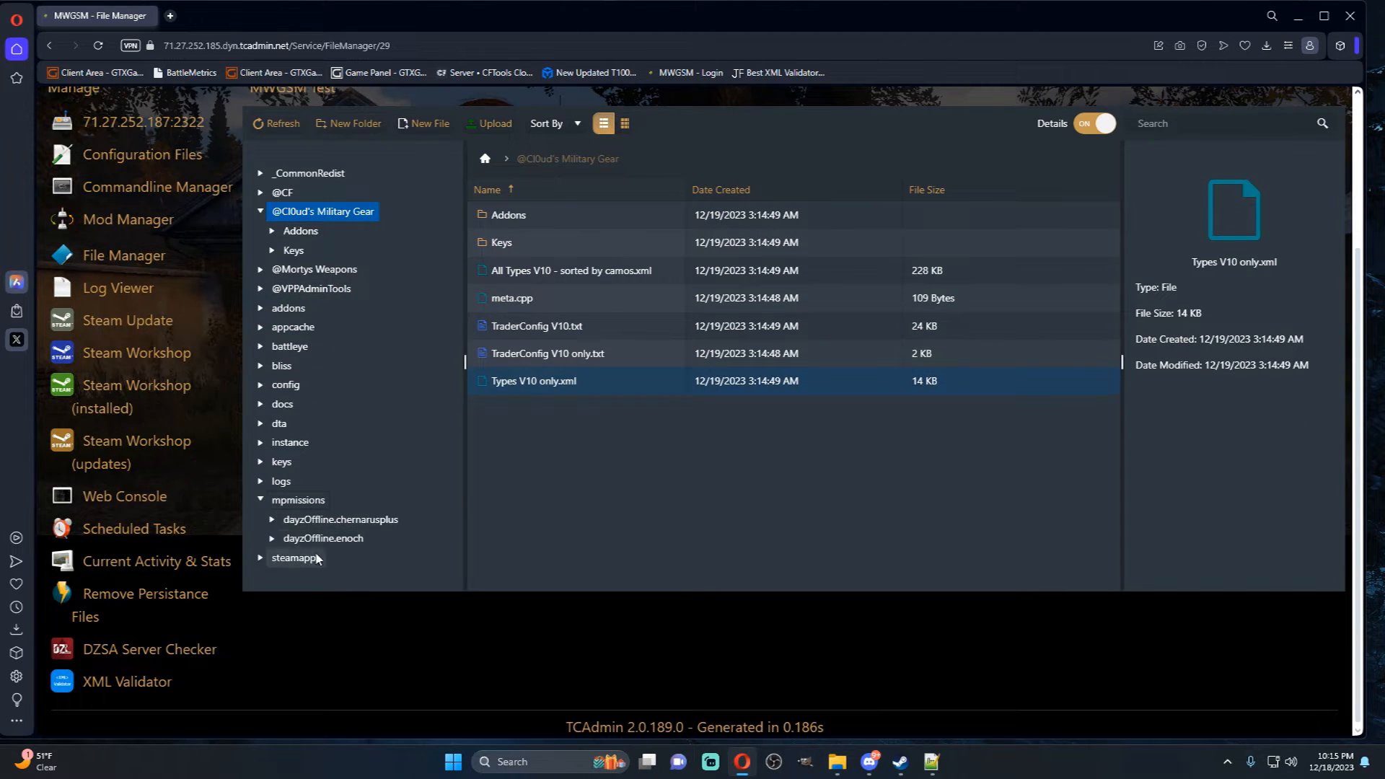
{"action": "left_click", "coordinate": [273, 539]}
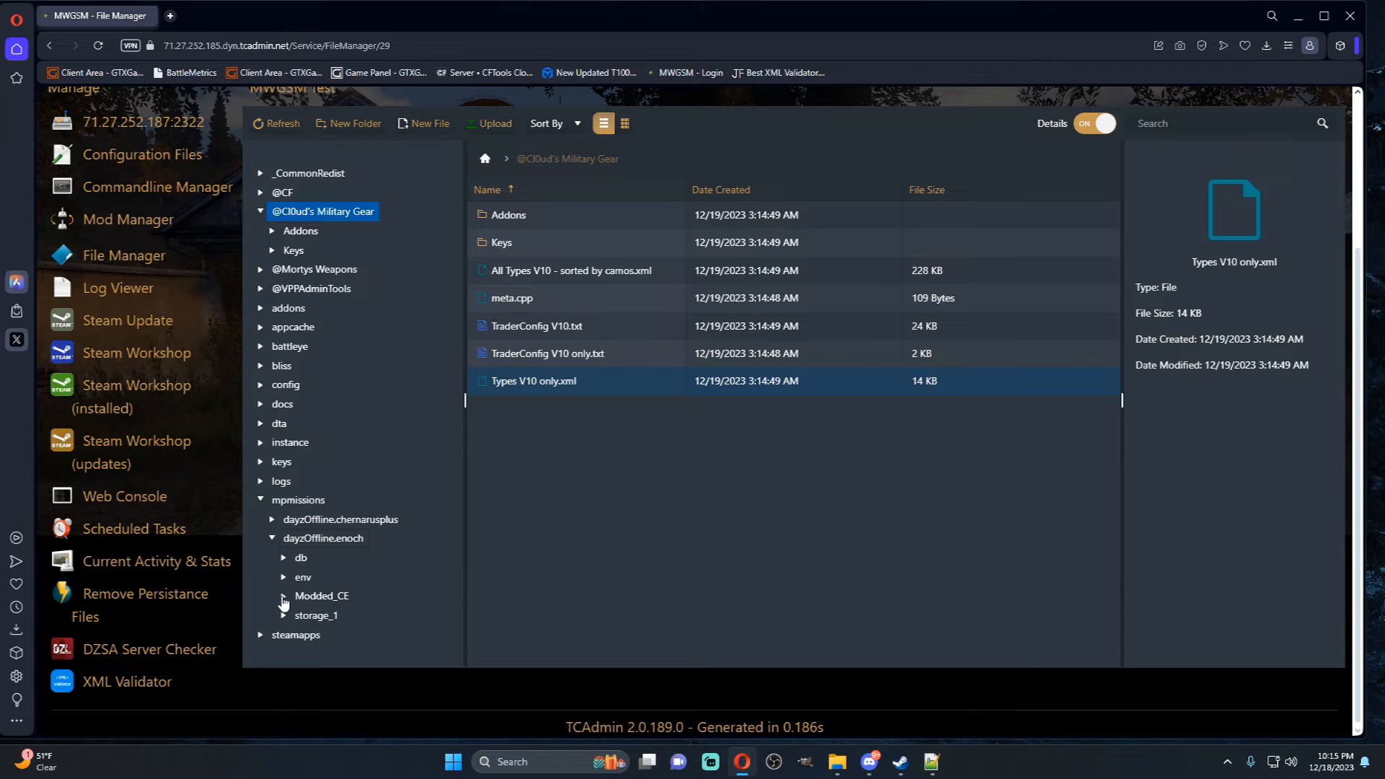
{"action": "scroll", "scroll_direction": "up", "scroll_amount": 3}
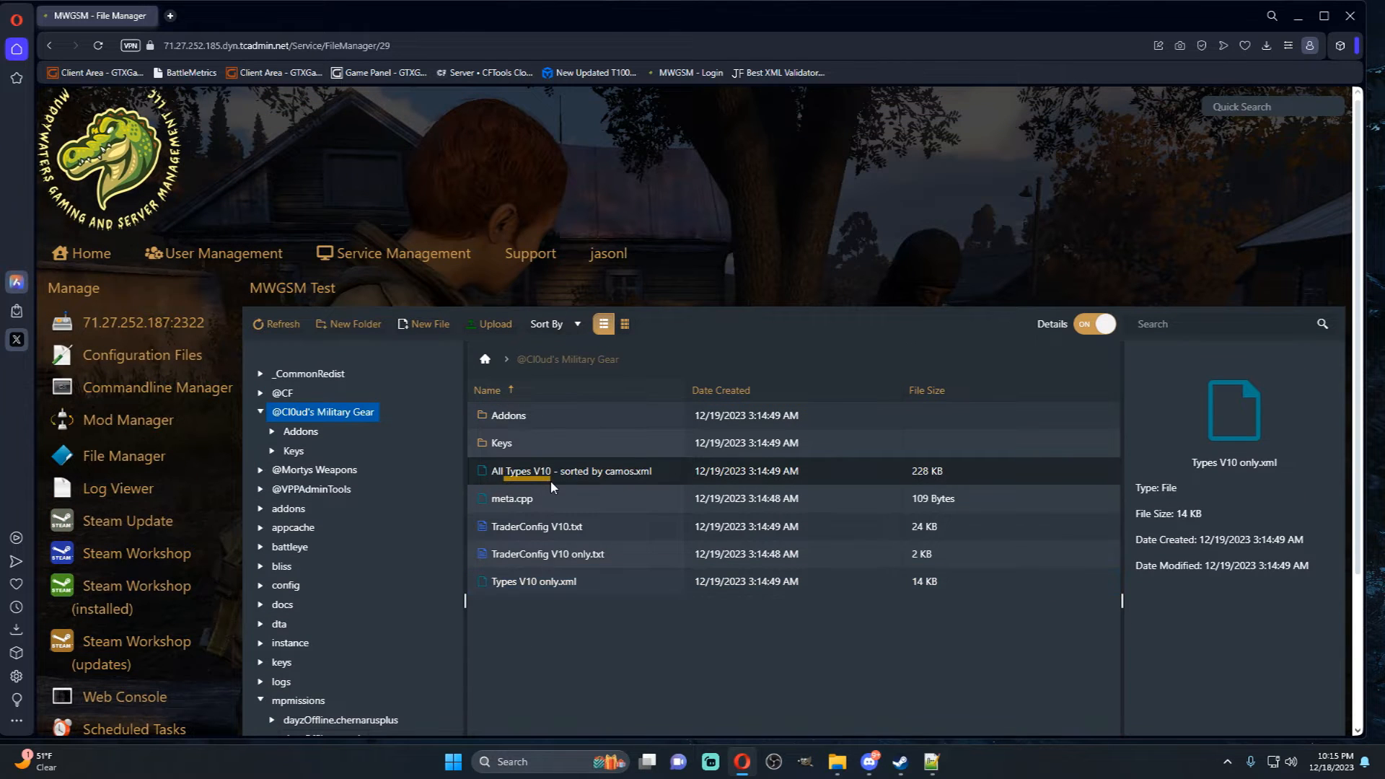
{"action": "left_click", "coordinate": [571, 471]}
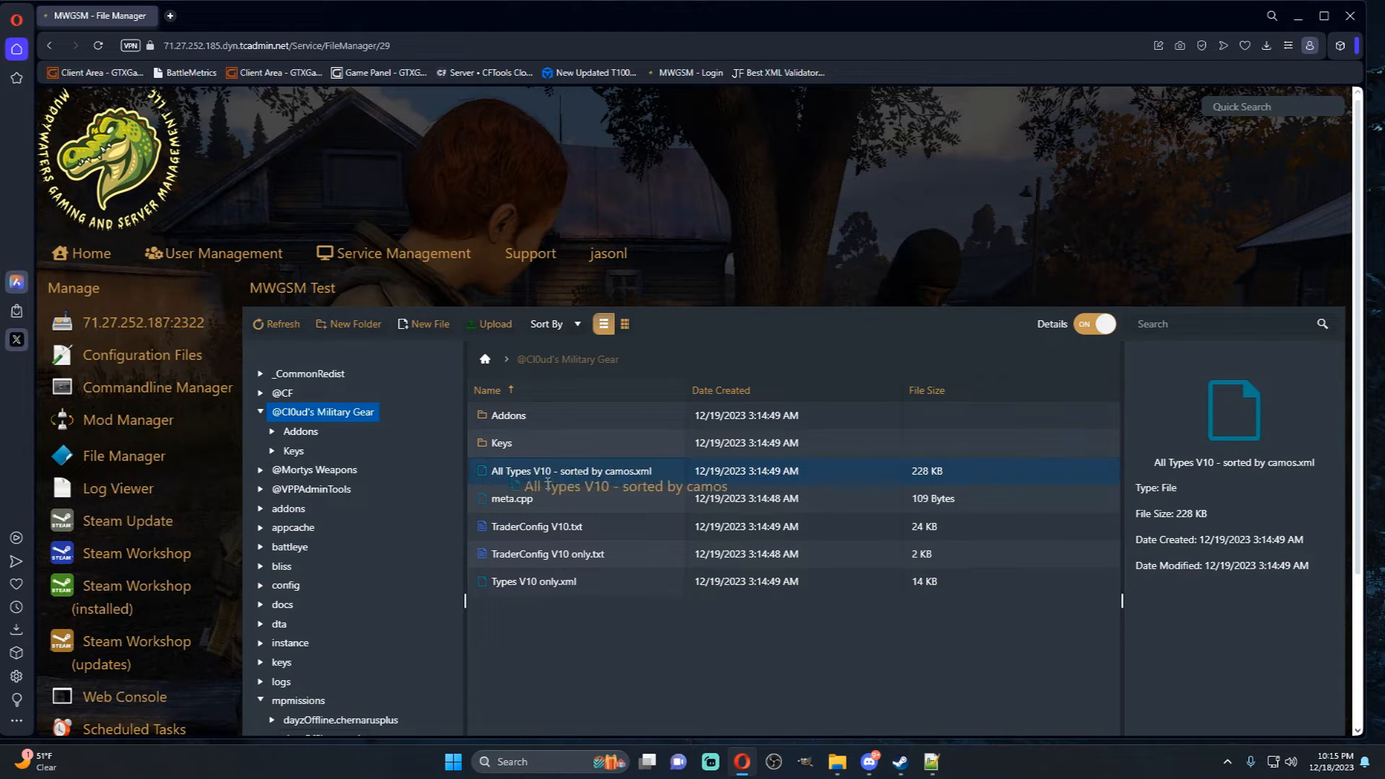
{"action": "scroll", "scroll_direction": "down", "scroll_amount": 3}
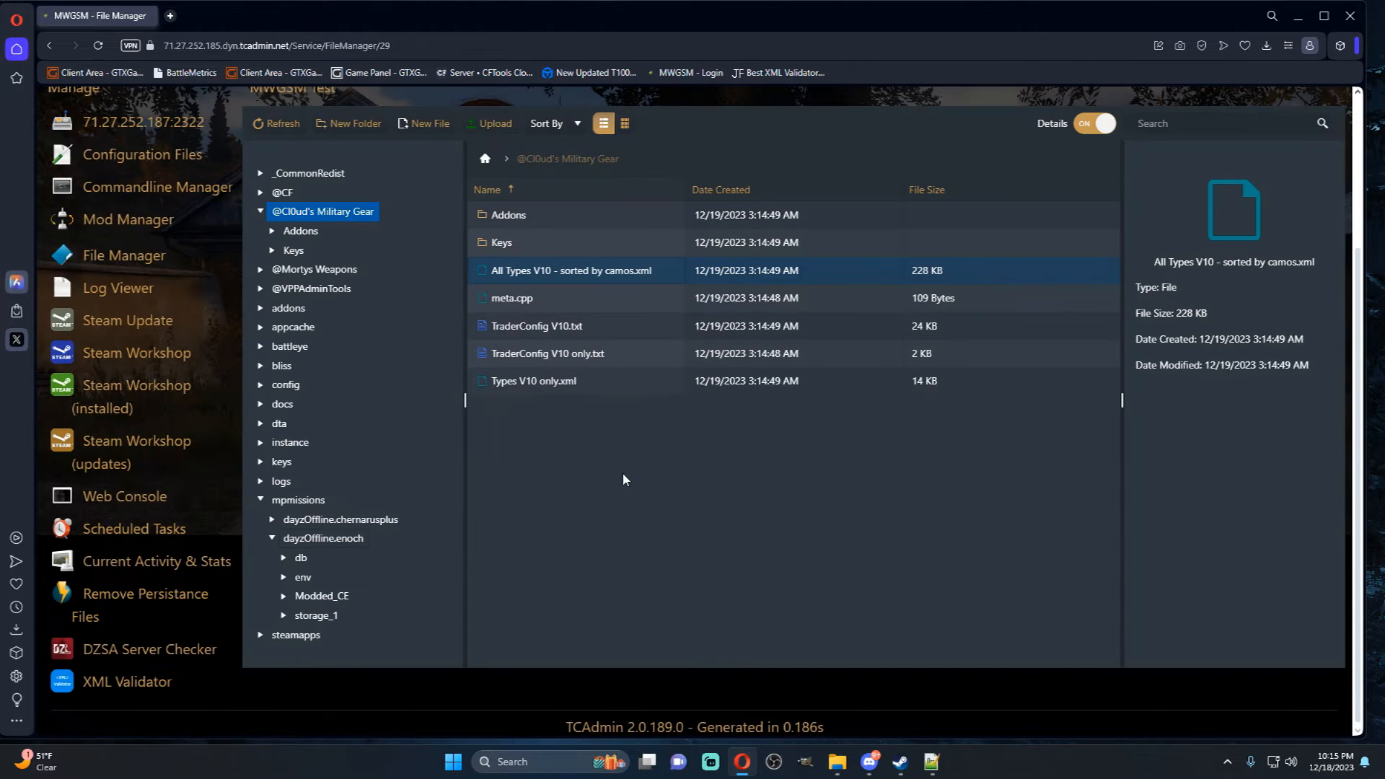
{"action": "left_click", "coordinate": [322, 596]}
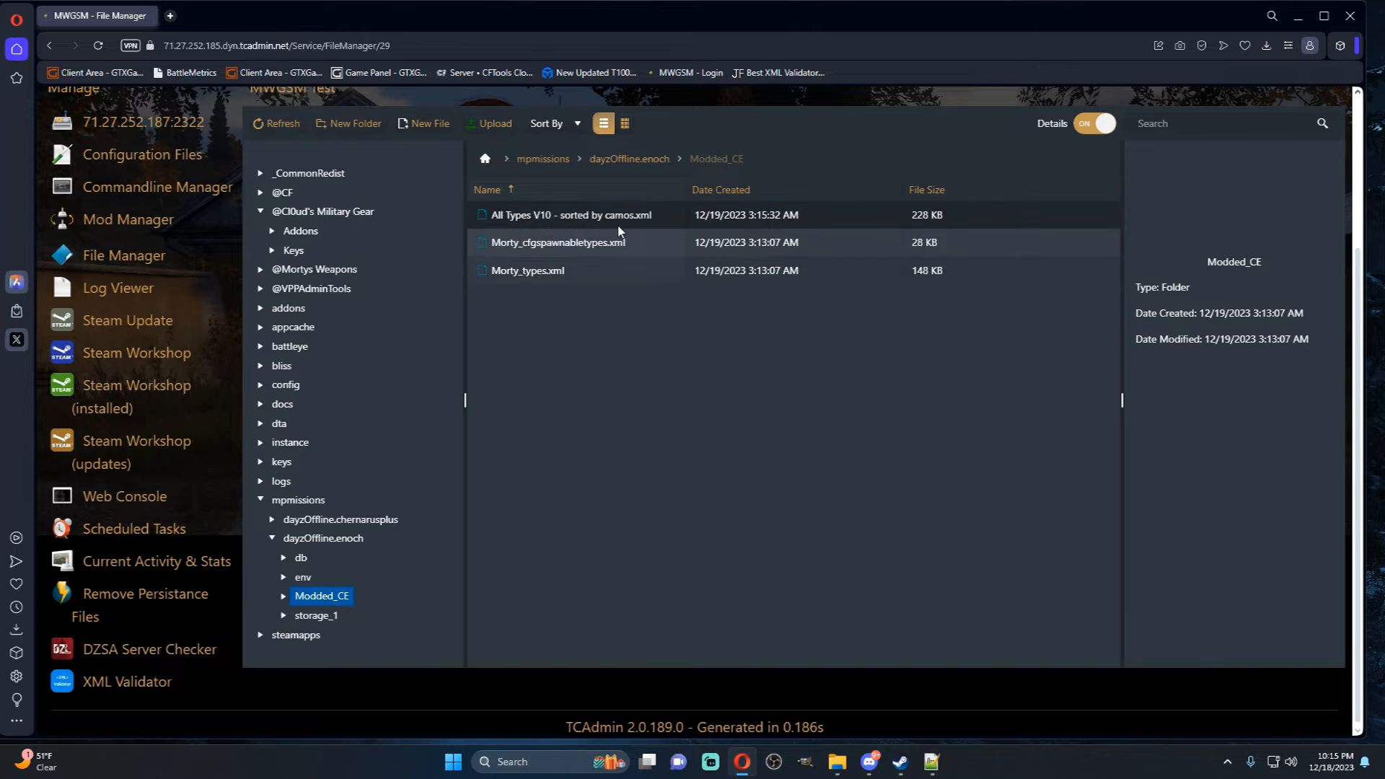
{"action": "left_click", "coordinate": [570, 215]}
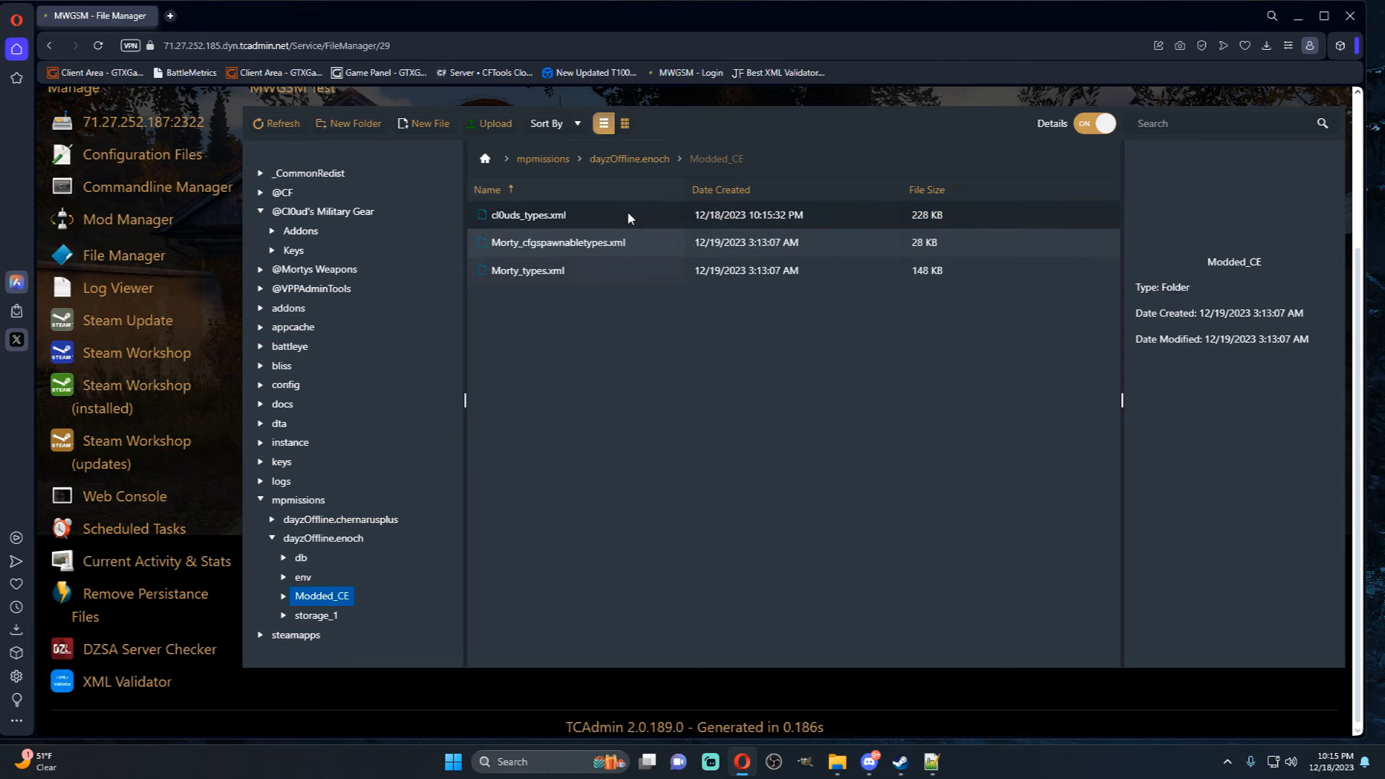
{"action": "left_click", "coordinate": [630, 158]}
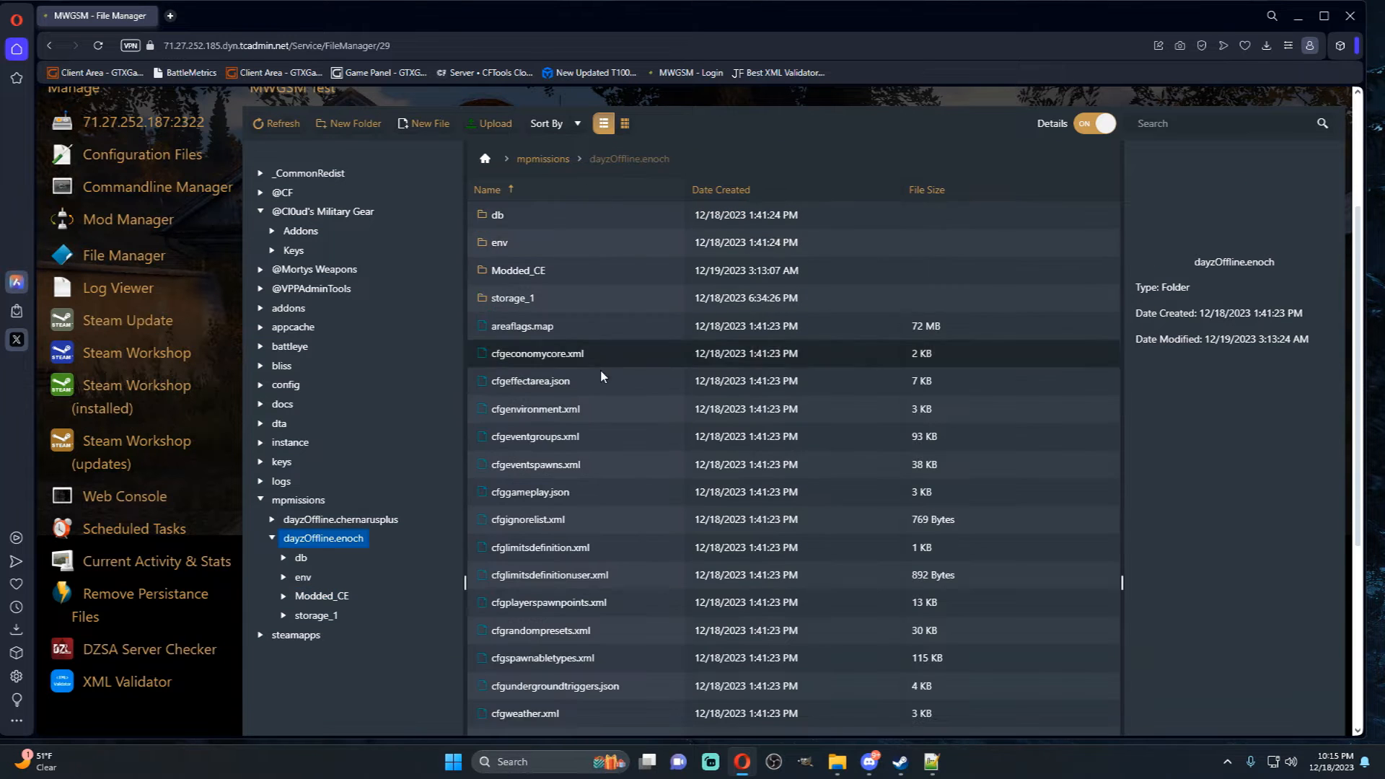
- Register cl0uds_types.xml under Modded_CE in Enoch's cfgeconomycore.xml and save it
{"action": "scroll", "scroll_direction": "down", "scroll_amount": 3}
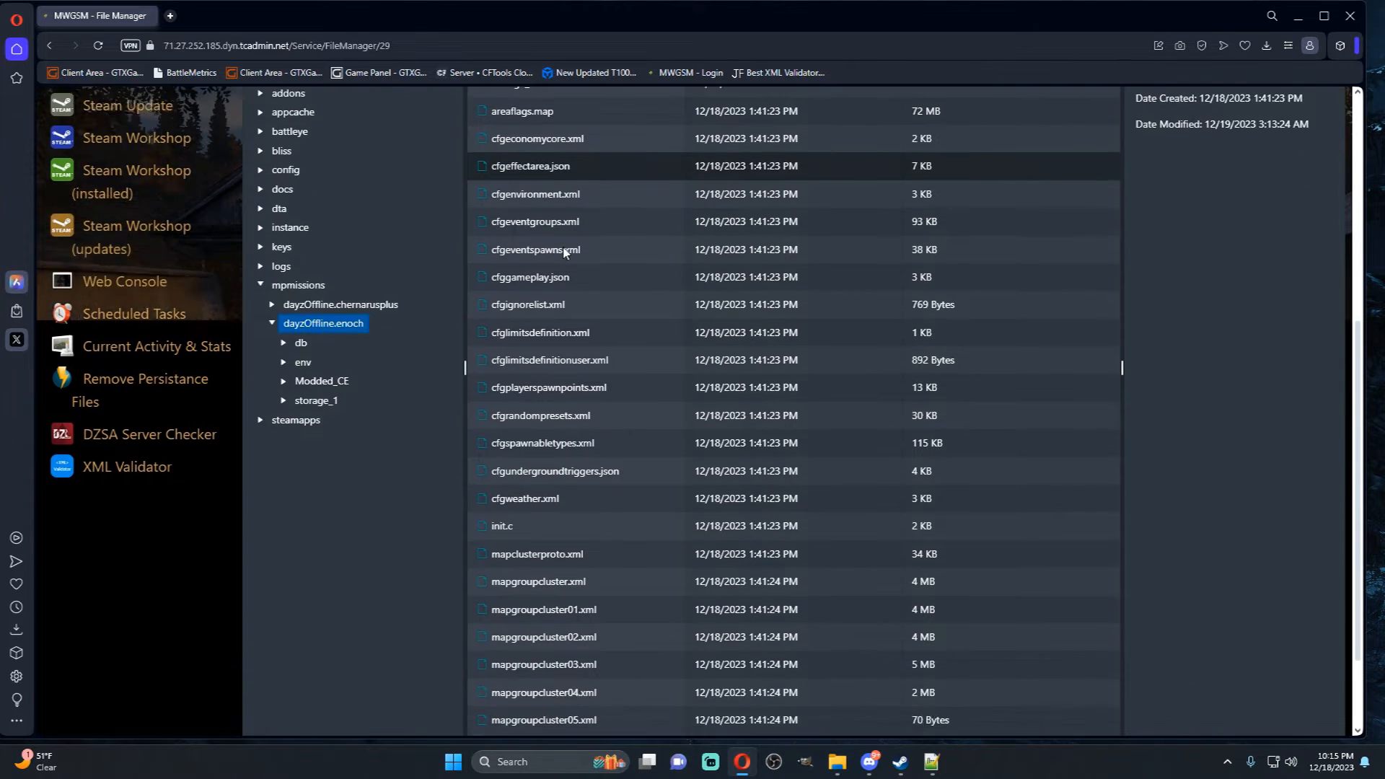
{"action": "scroll", "scroll_direction": "up", "scroll_amount": 3}
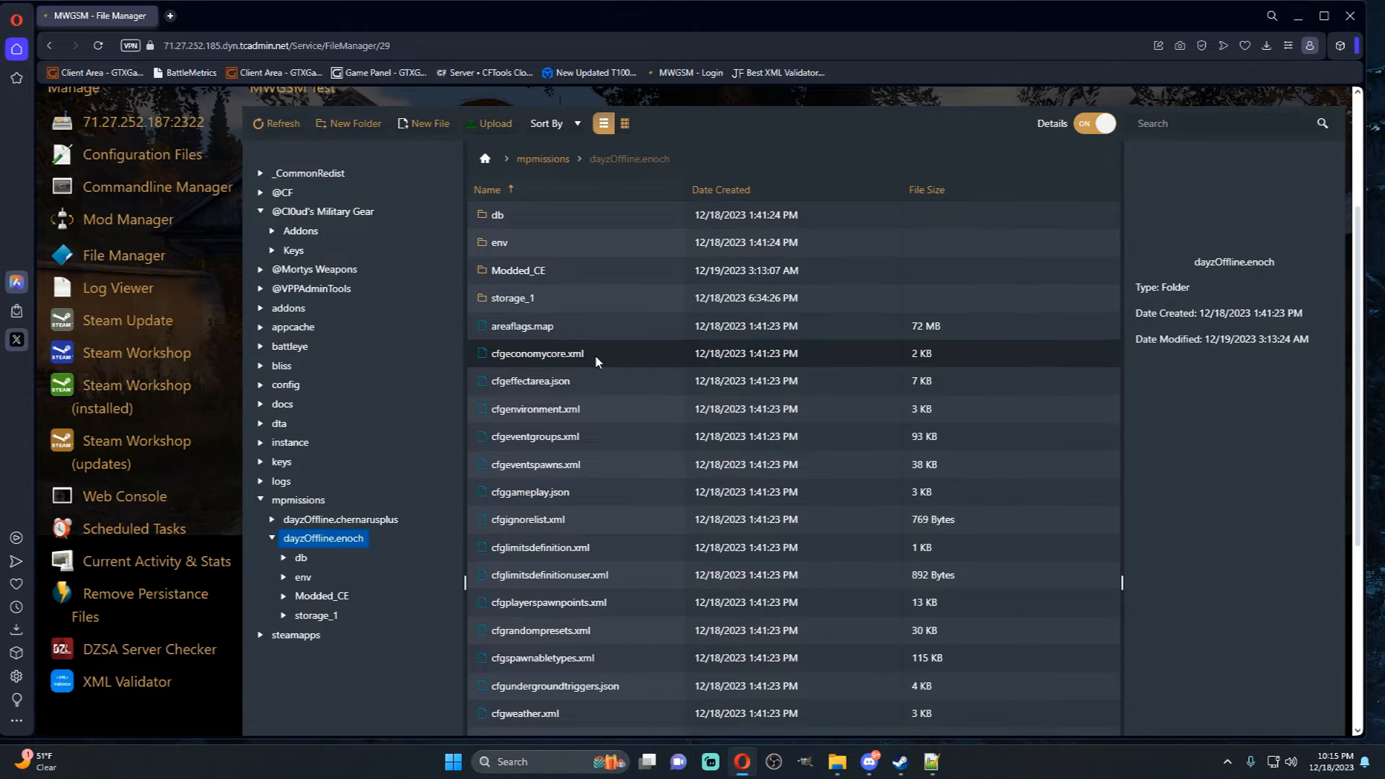
{"action": "double_click", "coordinate": [537, 354]}
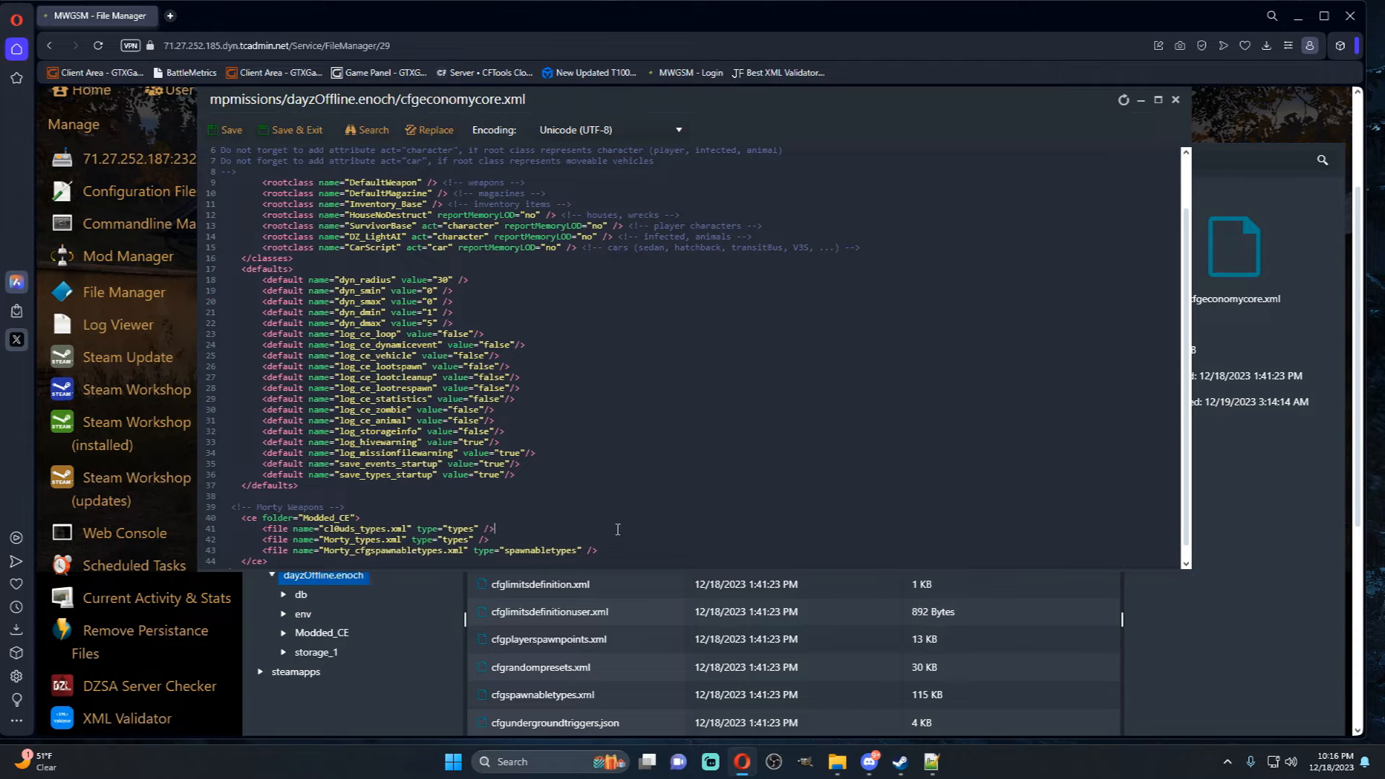
{"action": "left_click", "coordinate": [297, 130]}
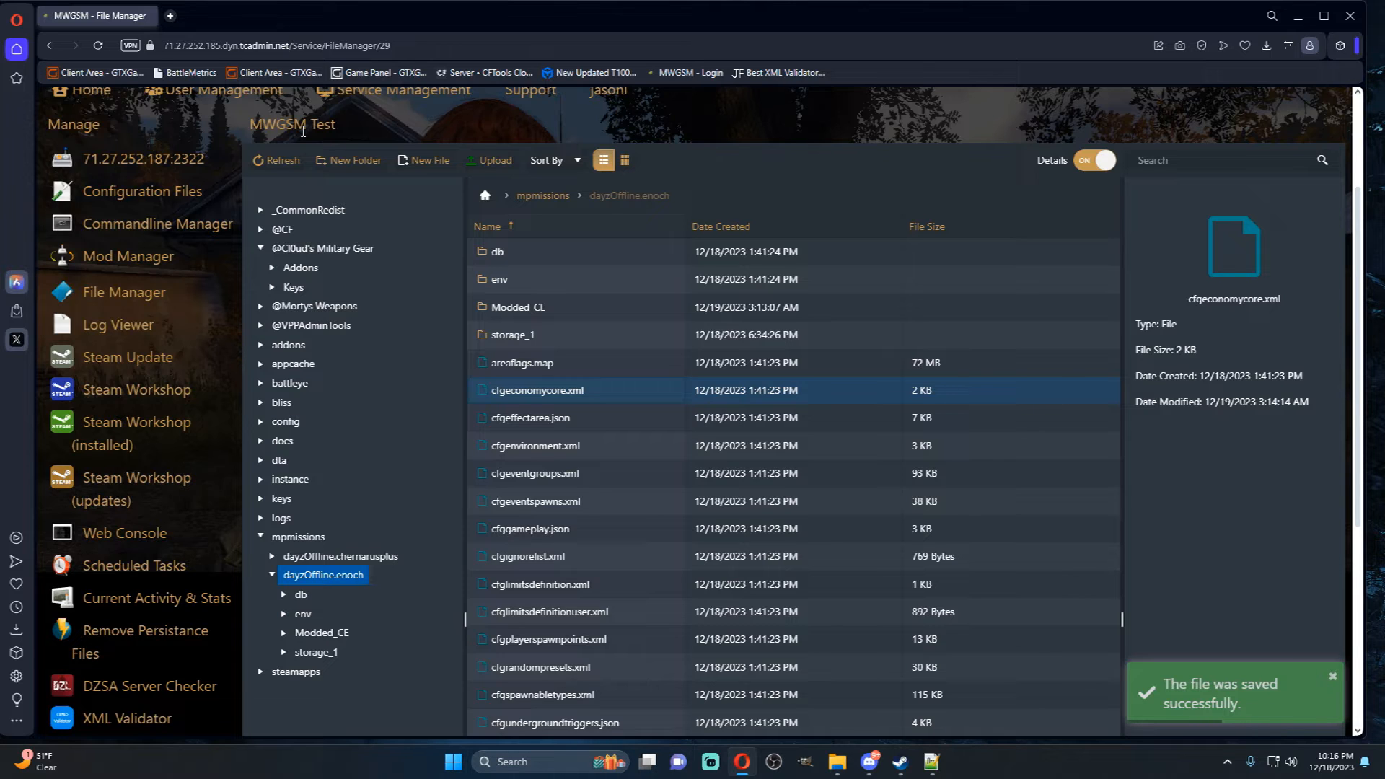
{"action": "mouse_move", "coordinate": [552, 306]}
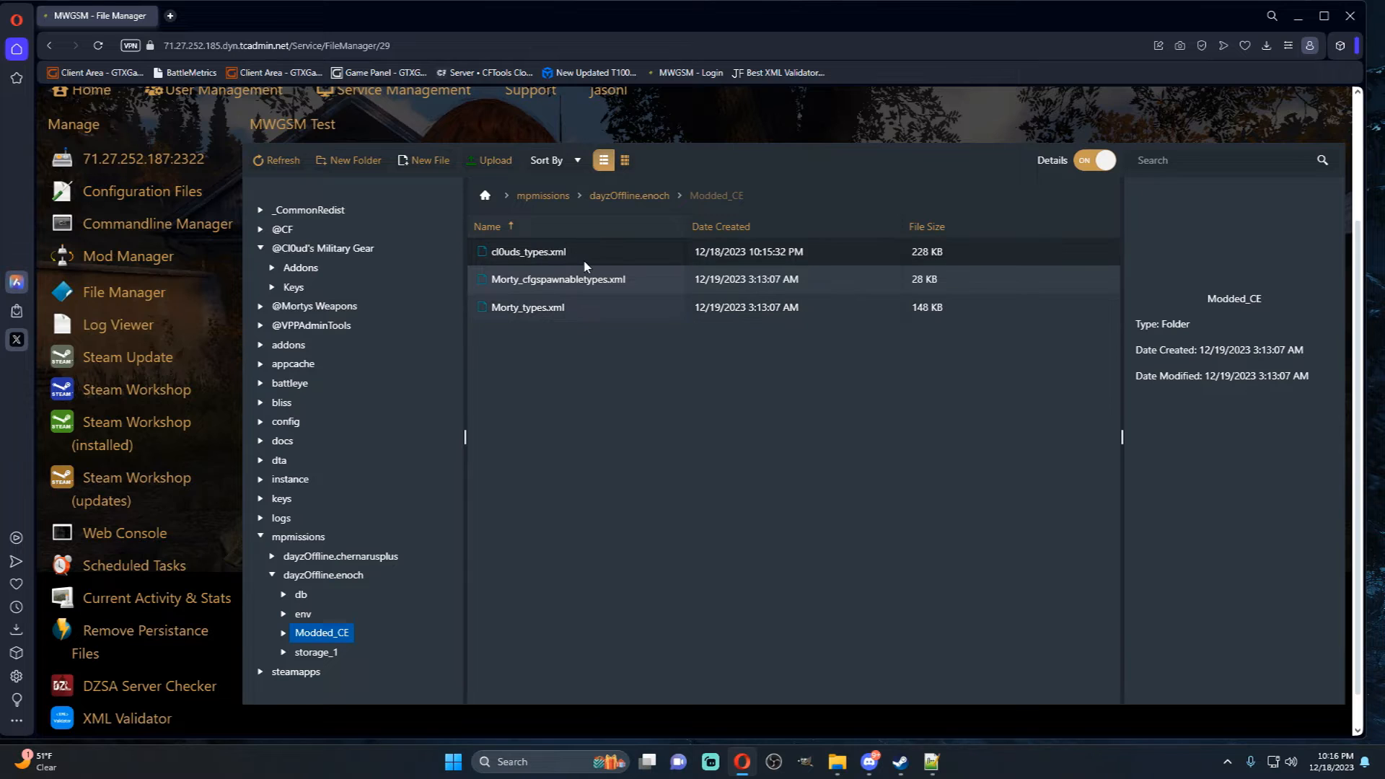
- Add the missing closing </types> tag to the end of cl0uds_types.xml and save it
{"action": "double_click", "coordinate": [528, 251]}
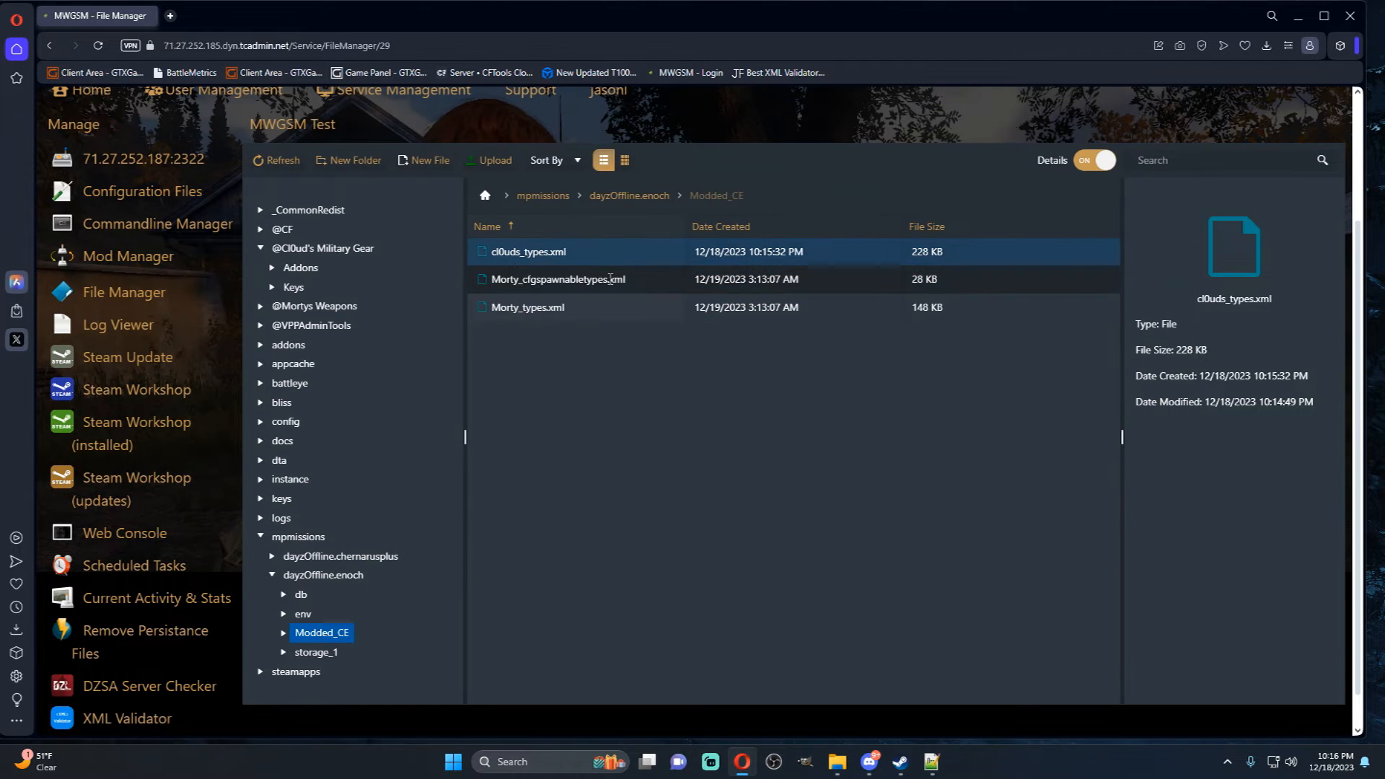
{"action": "double_click", "coordinate": [528, 306]}
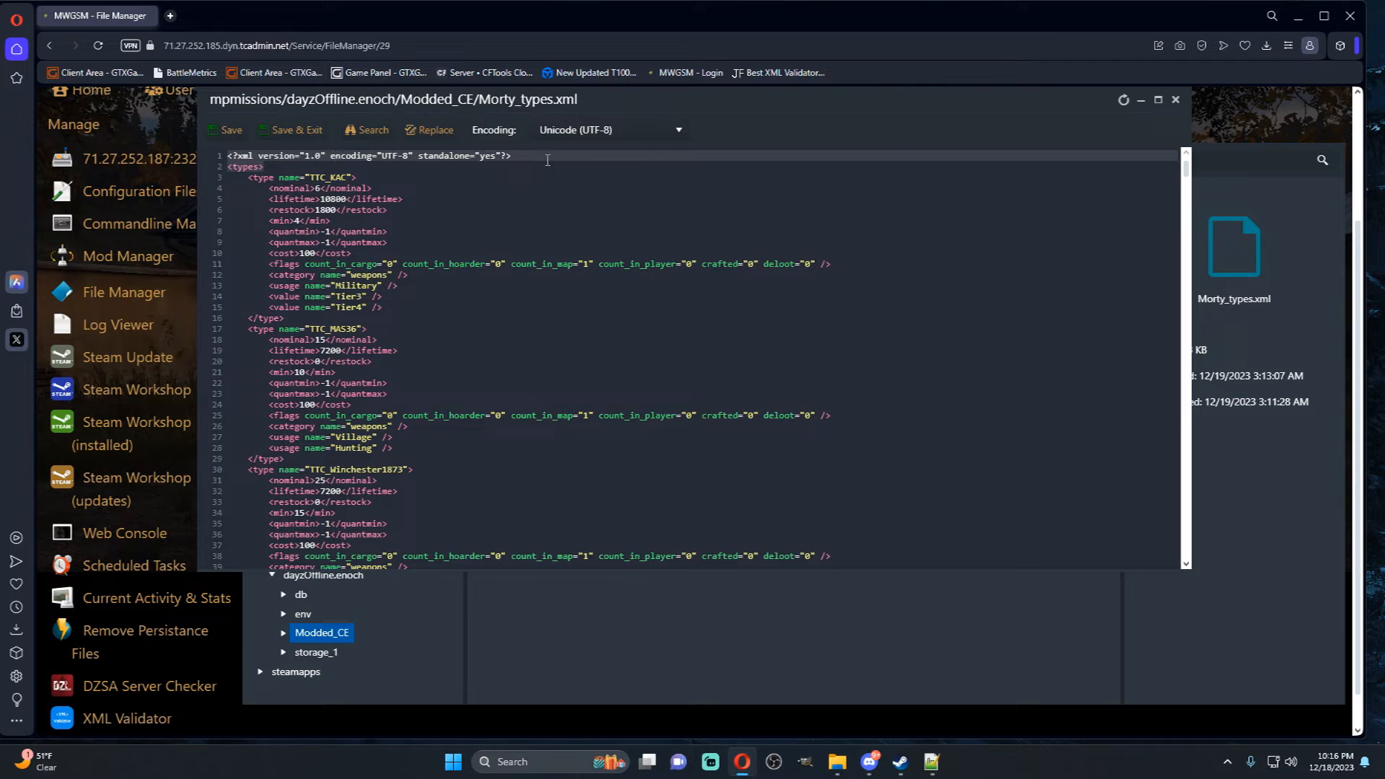
{"action": "right_click", "coordinate": [546, 161]}
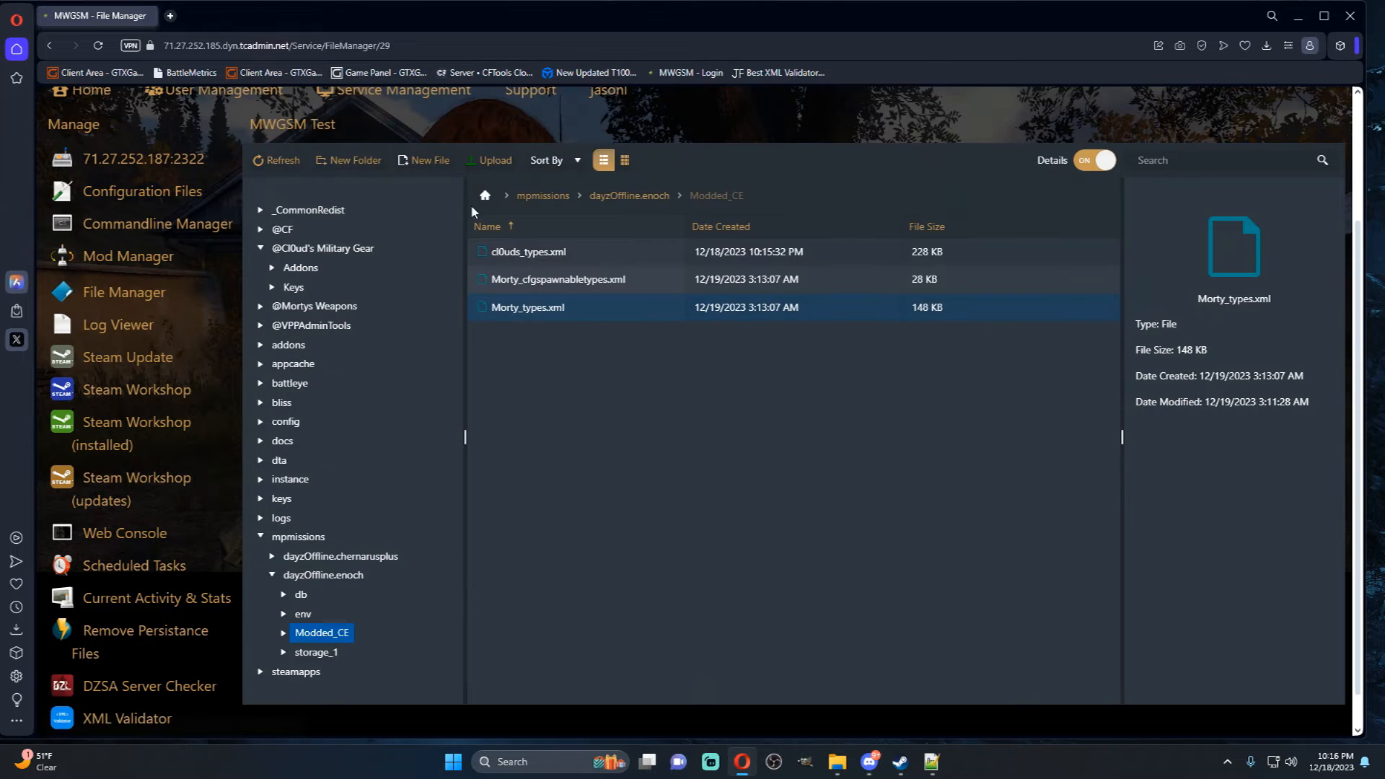
{"action": "double_click", "coordinate": [529, 251]}
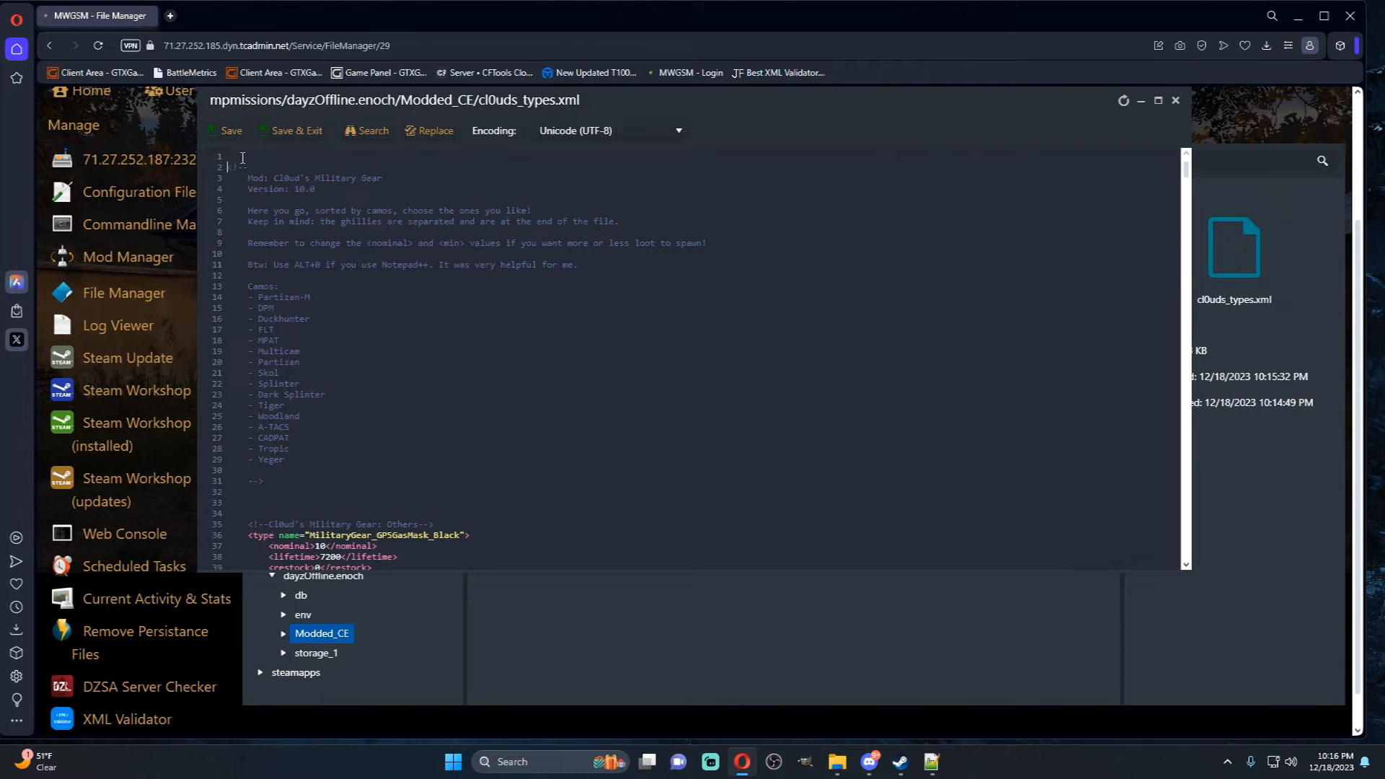
{"action": "left_click", "coordinate": [451, 762]}
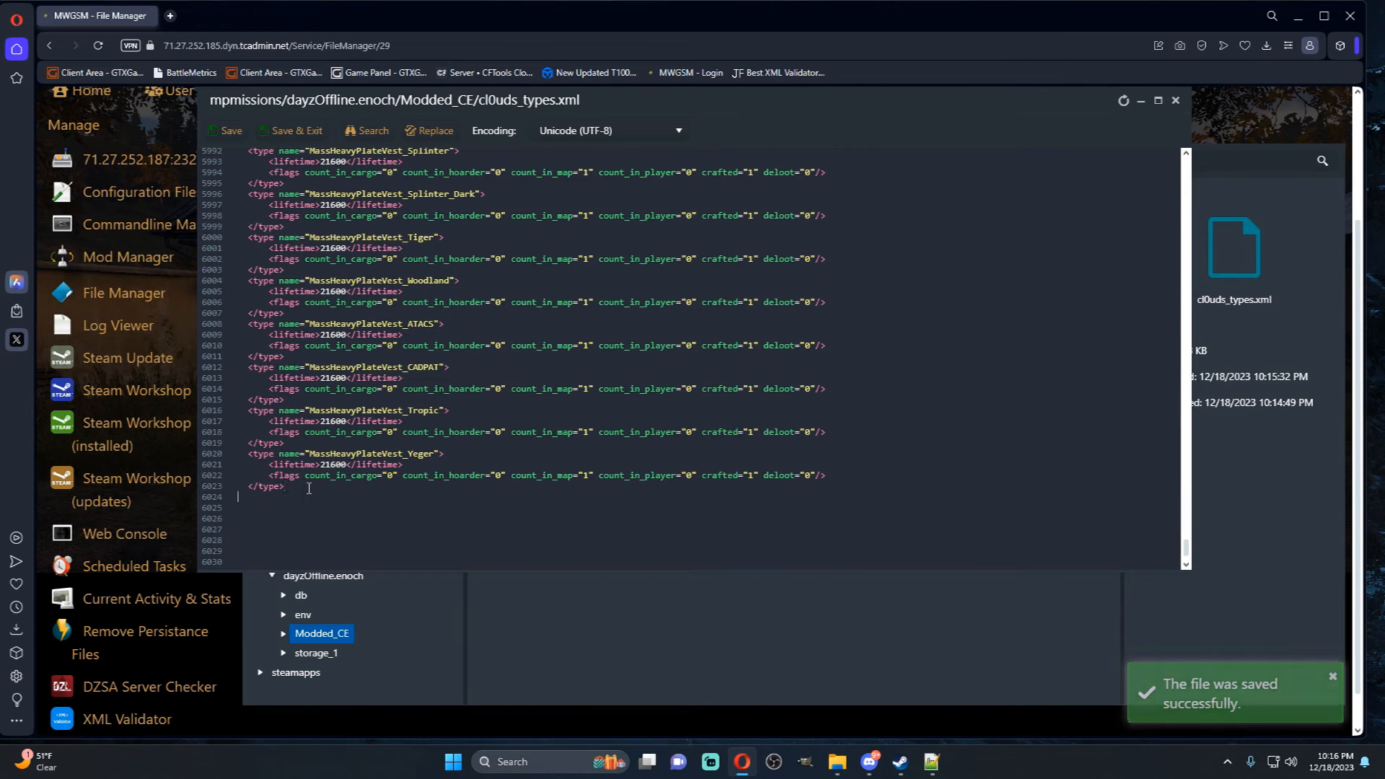
{"action": "type", "text": "</ty"}
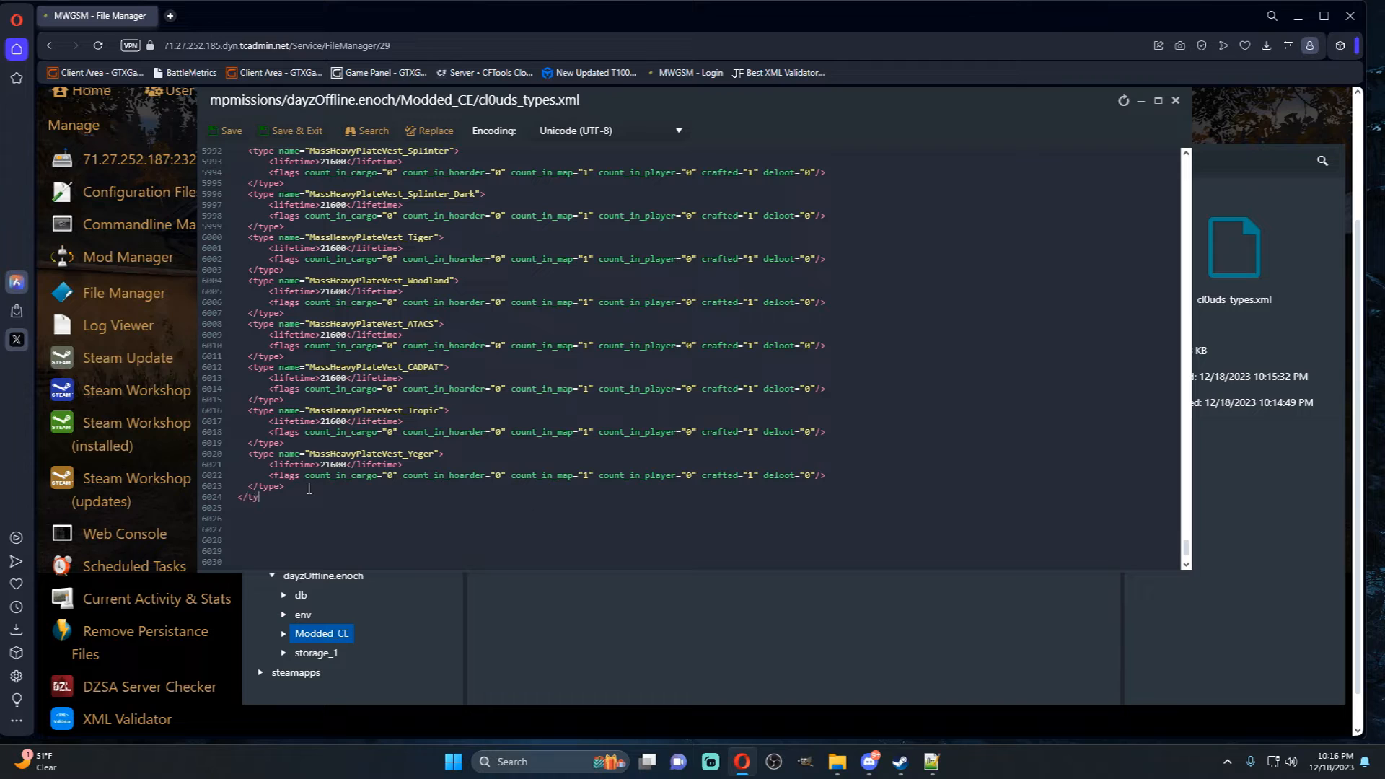
{"action": "type", "text": "pes>"}
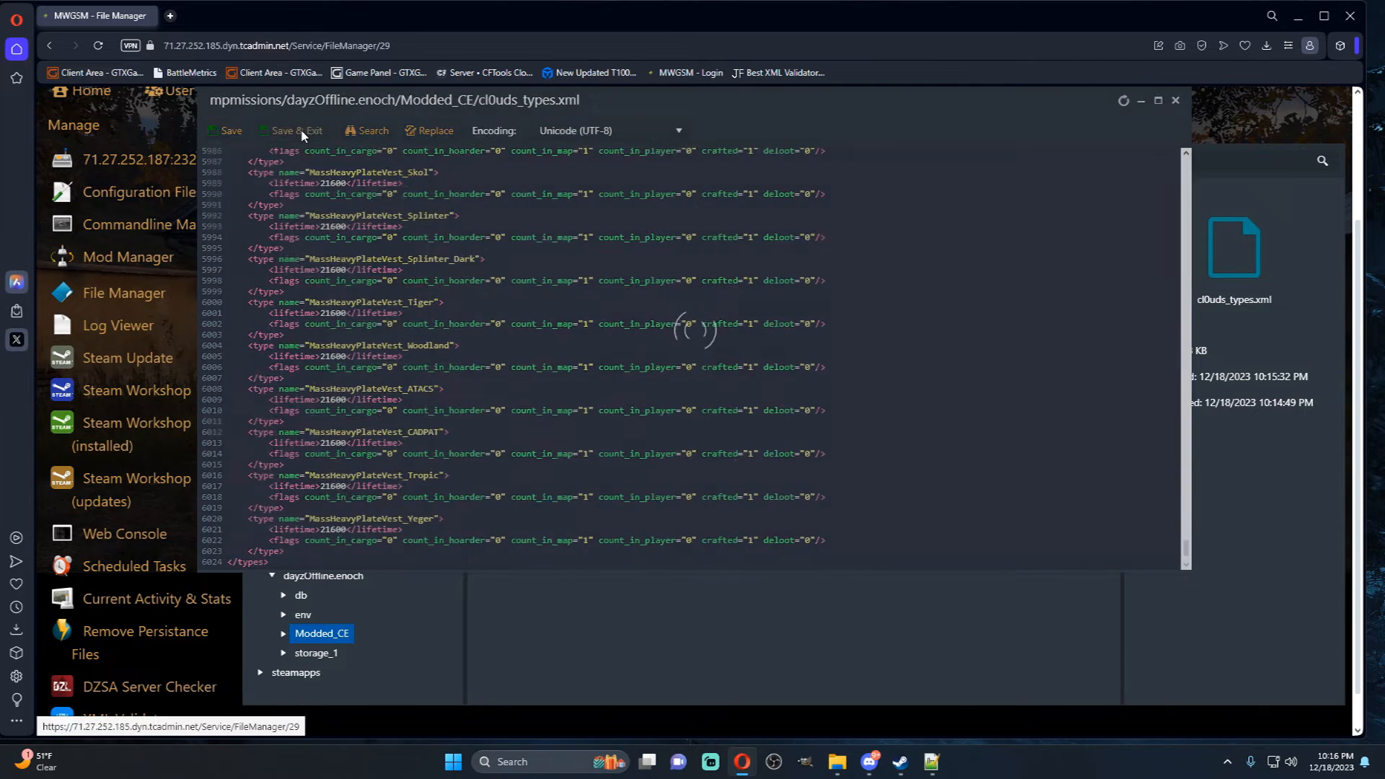
{"action": "left_click", "coordinate": [296, 130]}
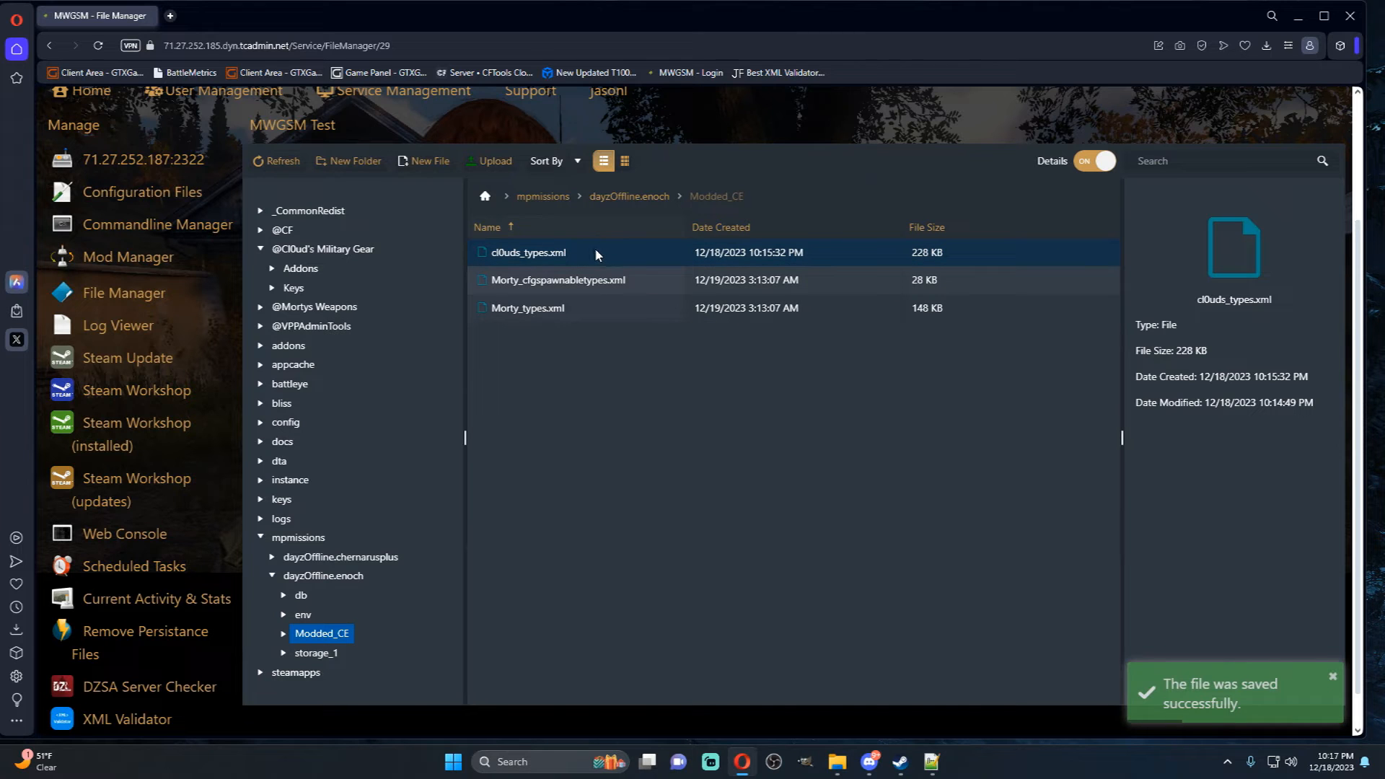
- Recheck cl0uds_types.xml and Morty_types.xml, then return to the service home page
{"action": "double_click", "coordinate": [530, 252]}
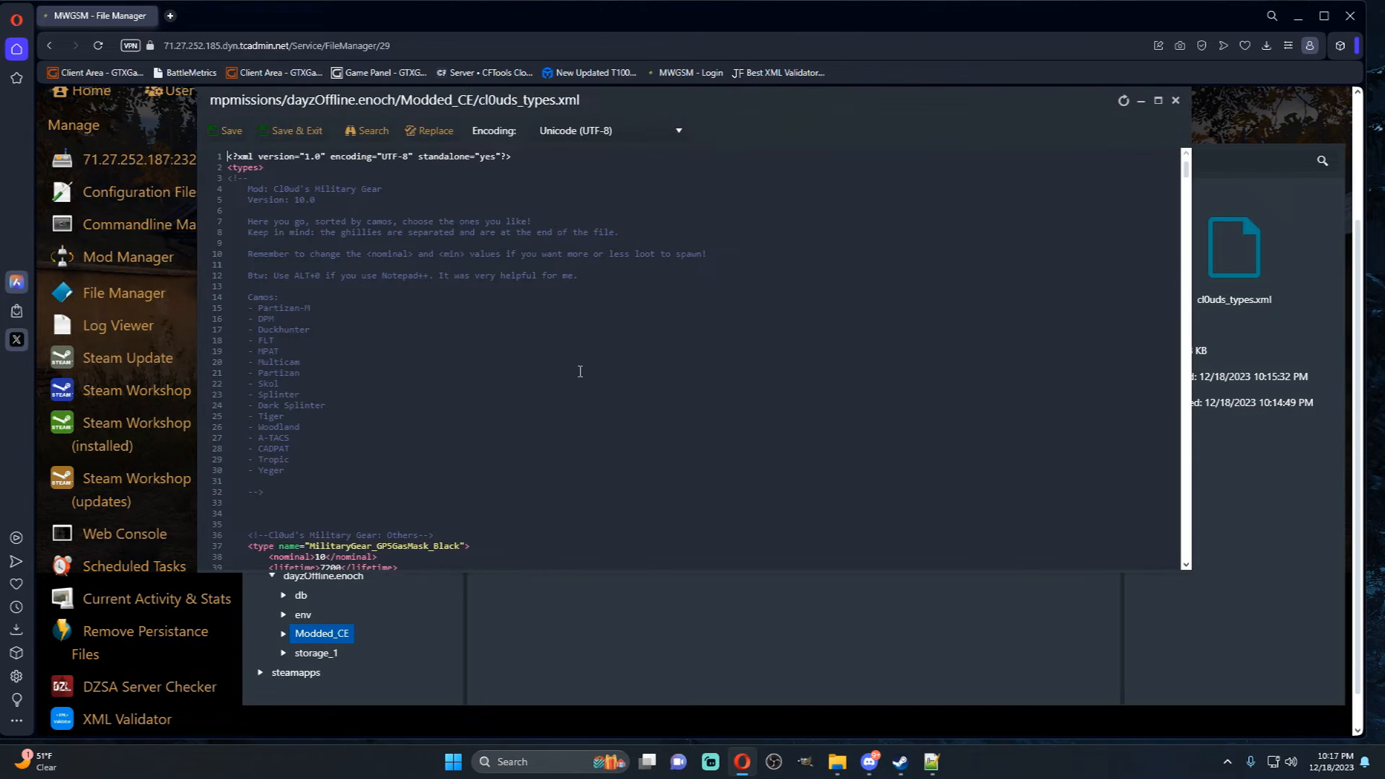
{"action": "scroll", "scroll_direction": "down", "scroll_amount": 3}
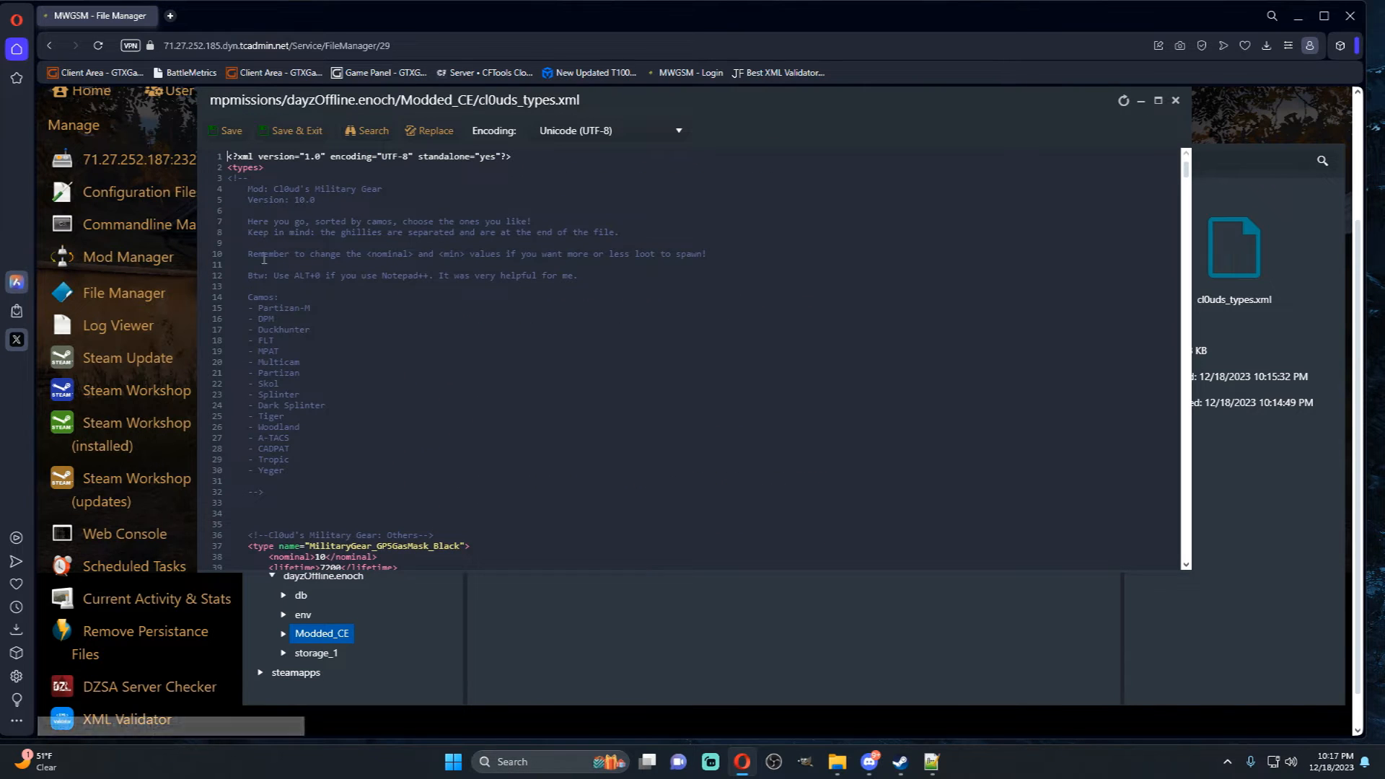
{"action": "mouse_move", "coordinate": [1192, 83]}
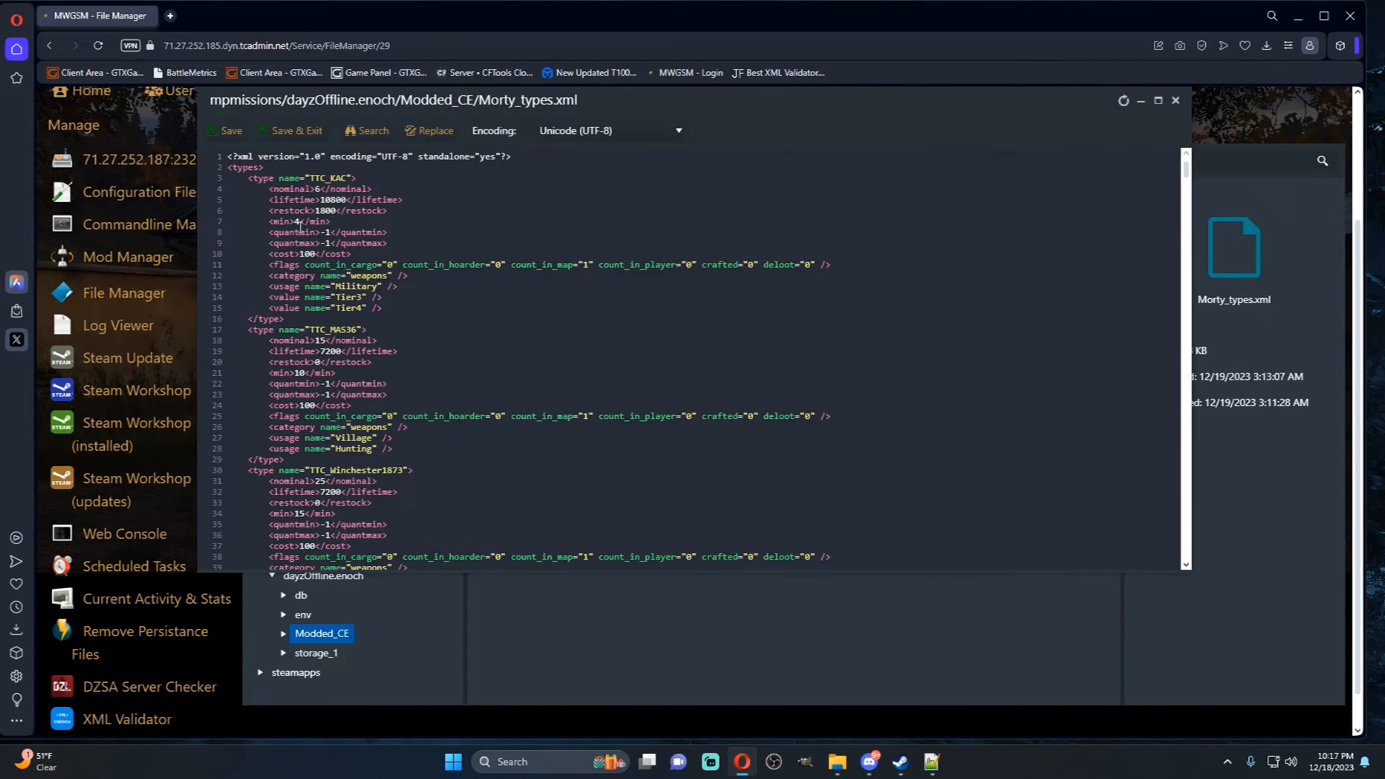
{"action": "left_click", "coordinate": [1174, 100]}
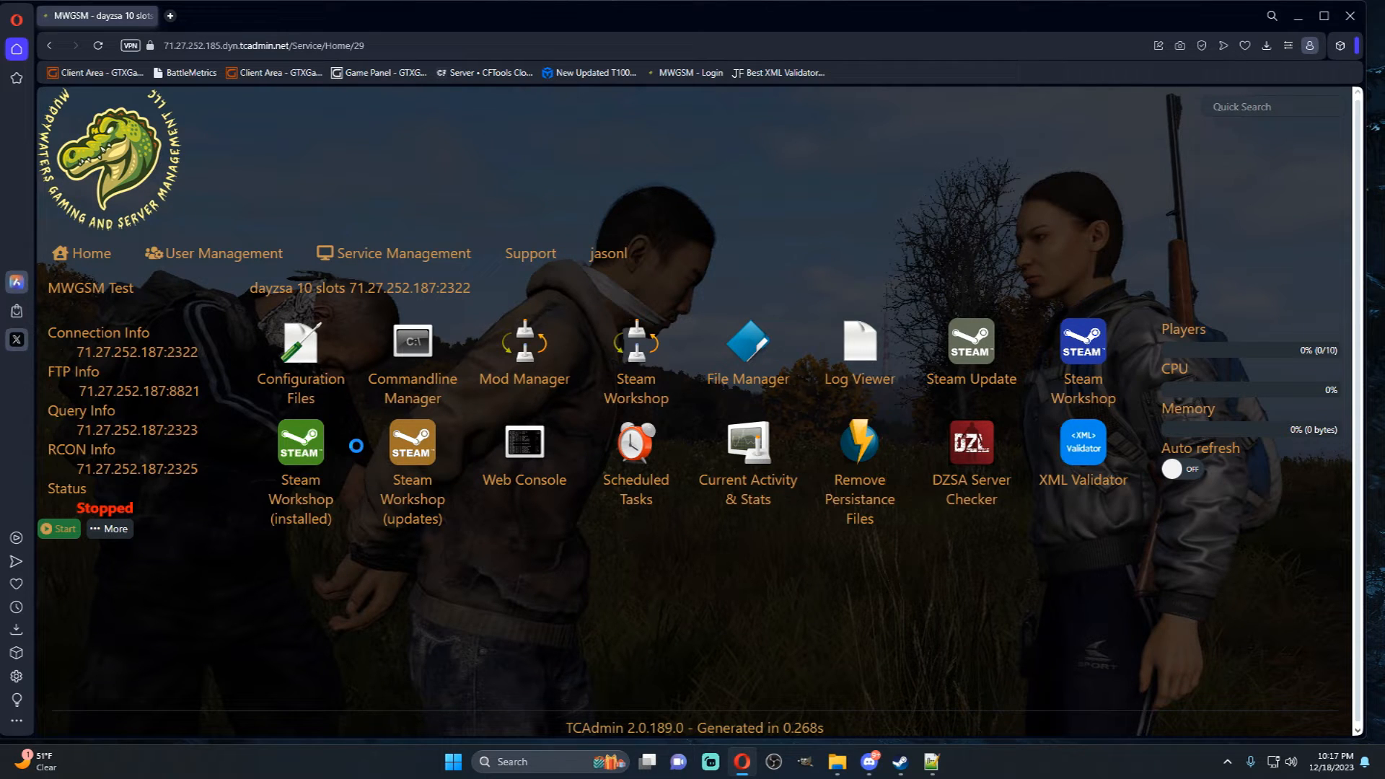
- Apply world time hour 10 in the Weather Manager, then move on to the XML Editor
{"action": "left_click", "coordinate": [58, 528]}
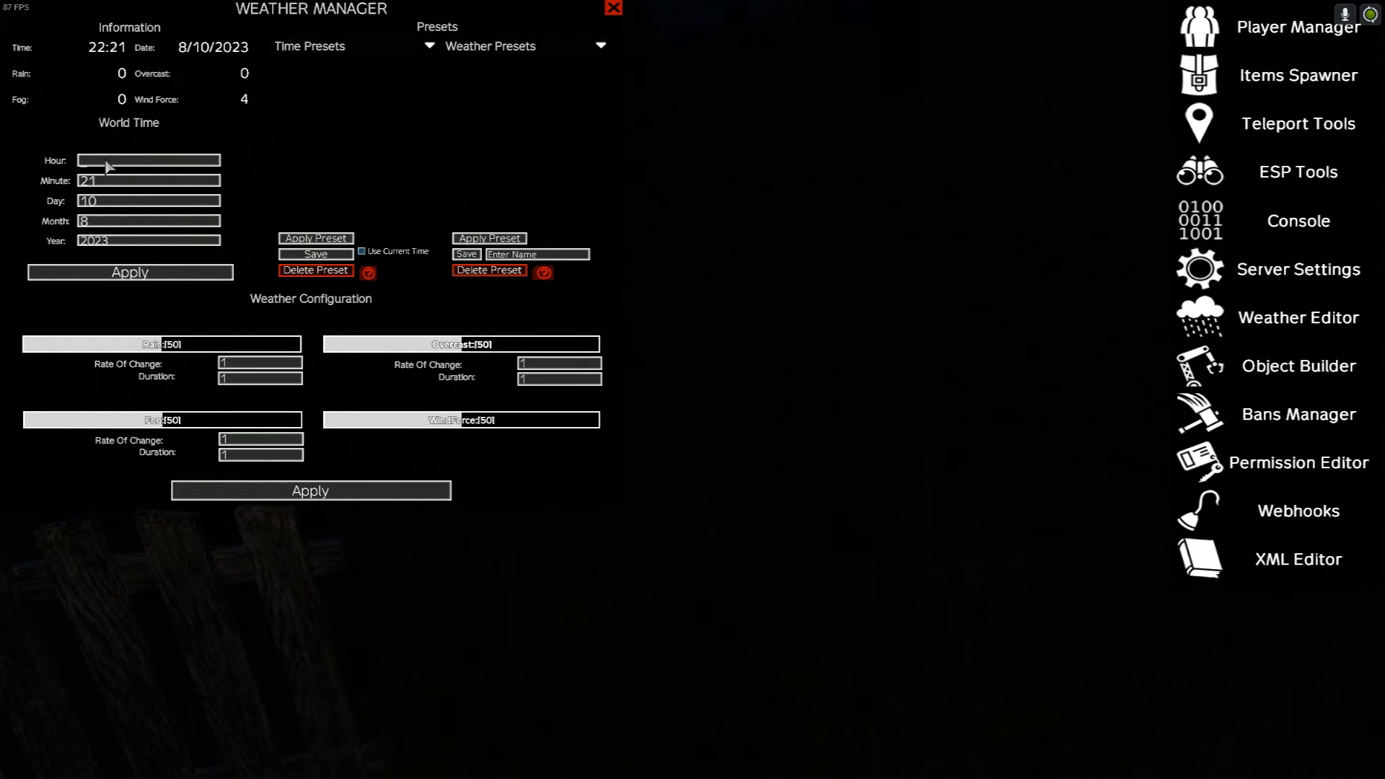
{"action": "left_click", "coordinate": [130, 273]}
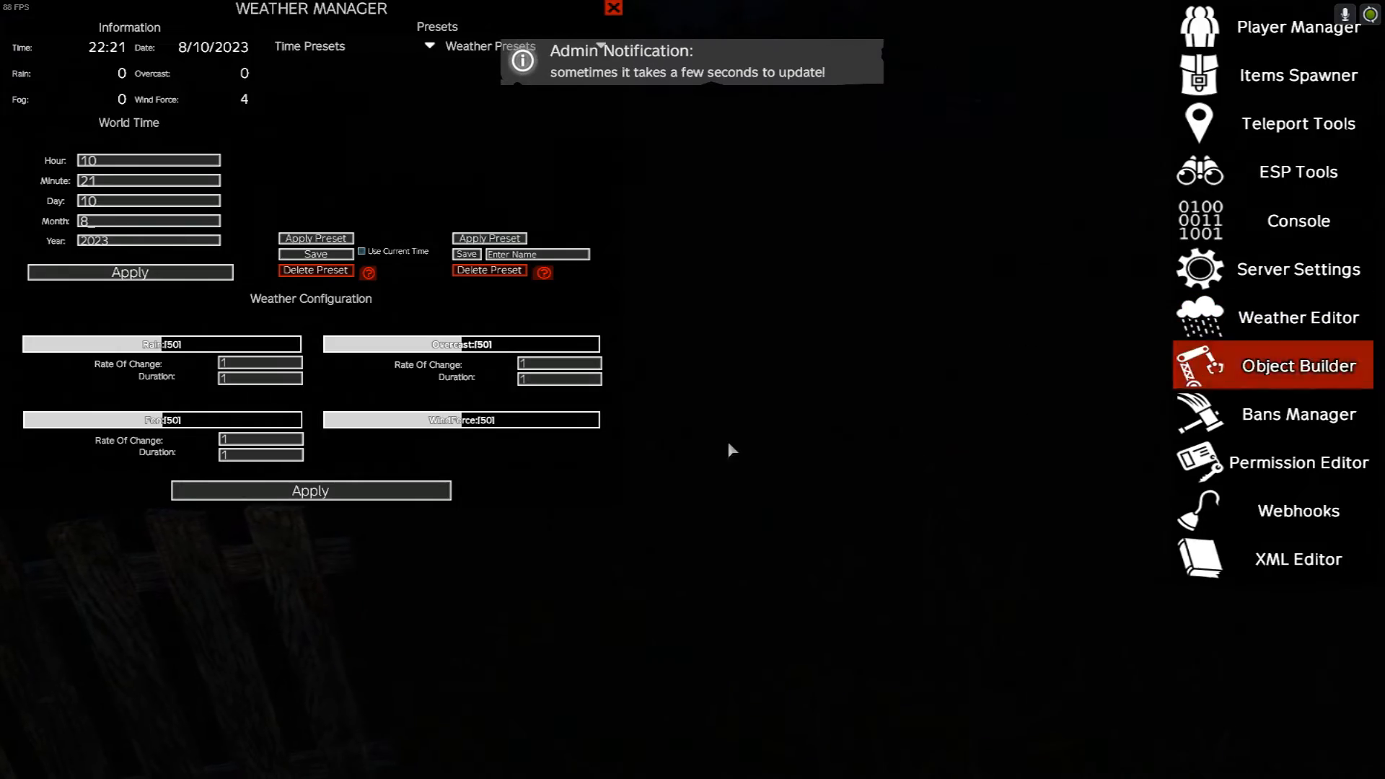
{"action": "left_click", "coordinate": [1299, 415]}
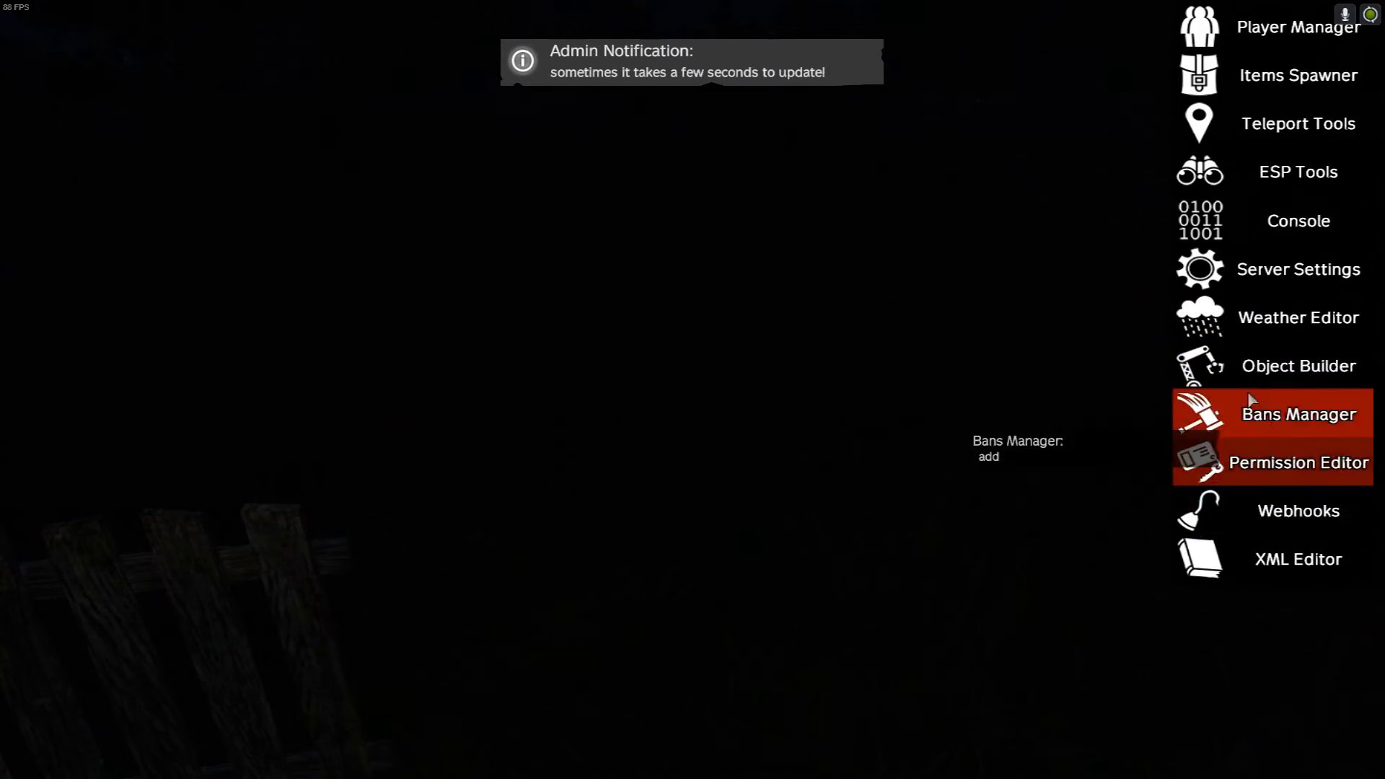
{"action": "left_click", "coordinate": [1298, 559]}
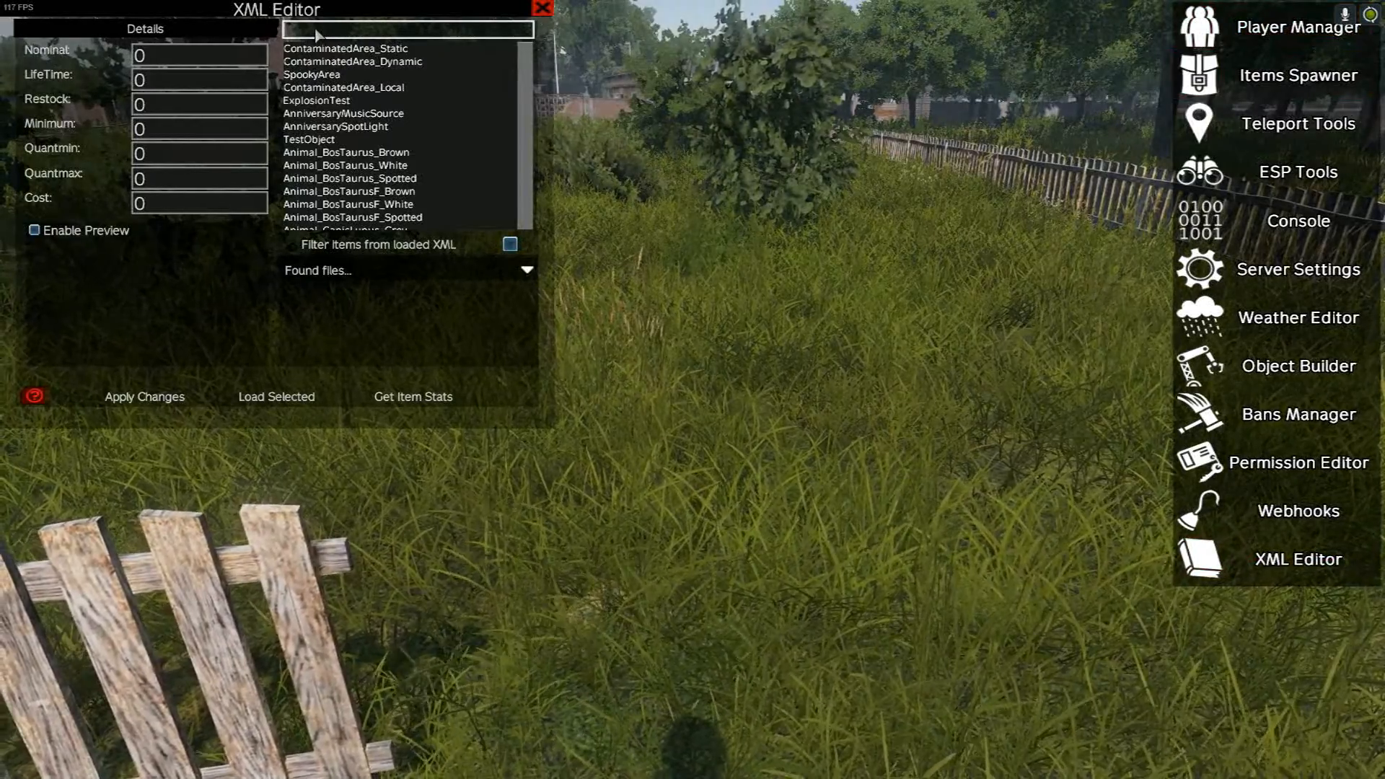
- Search 'ttc' in the XML Editor and look up spawn stats for TTC_BAR
{"action": "type", "text": "ttc"}
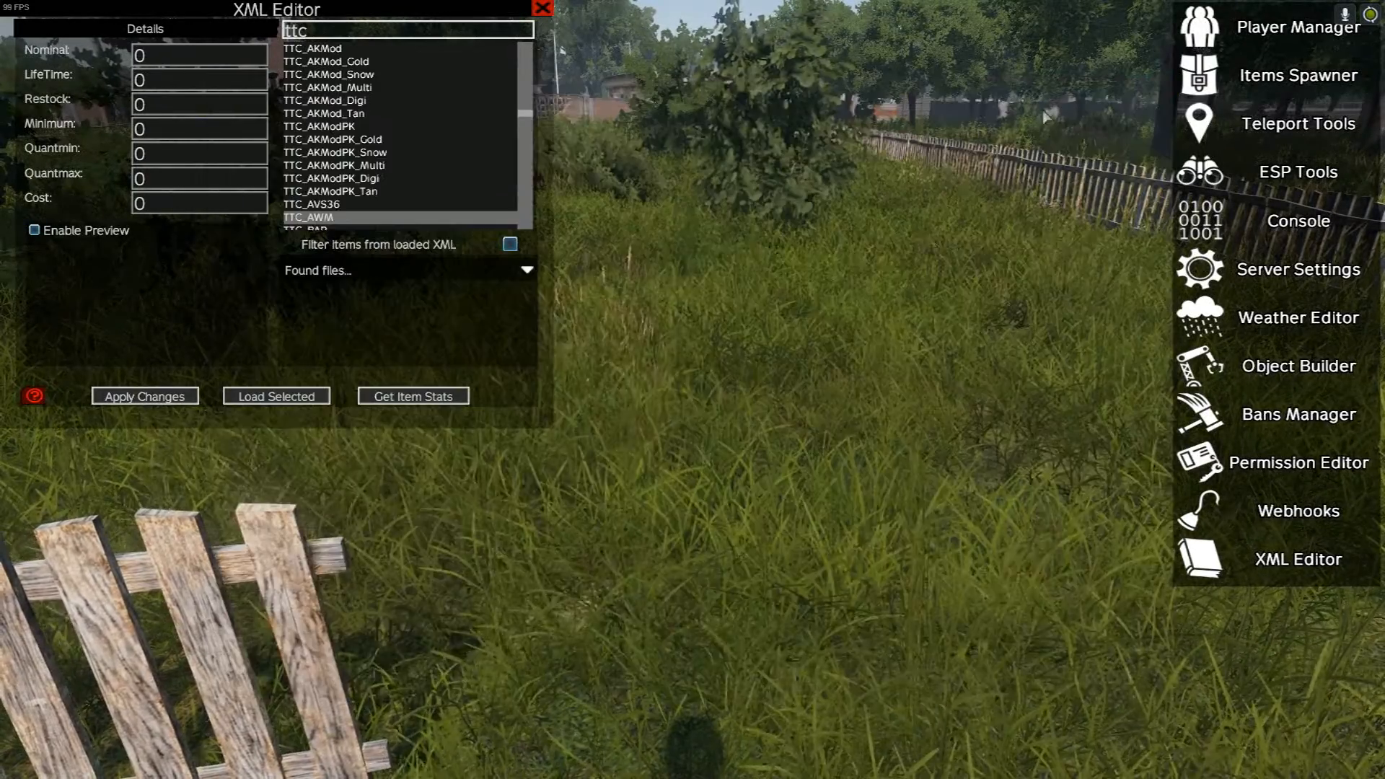
{"action": "scroll", "scroll_direction": "down", "scroll_amount": 3}
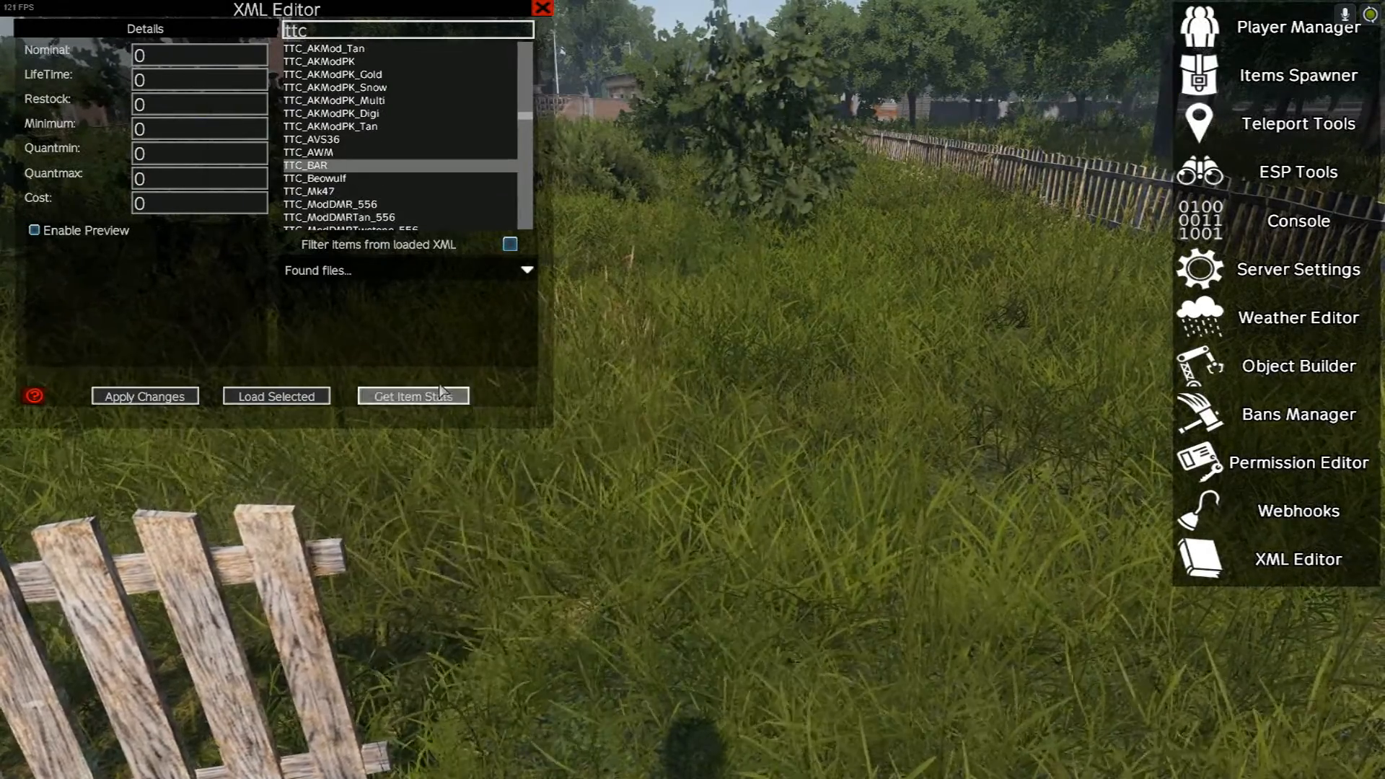
{"action": "left_click", "coordinate": [412, 396]}
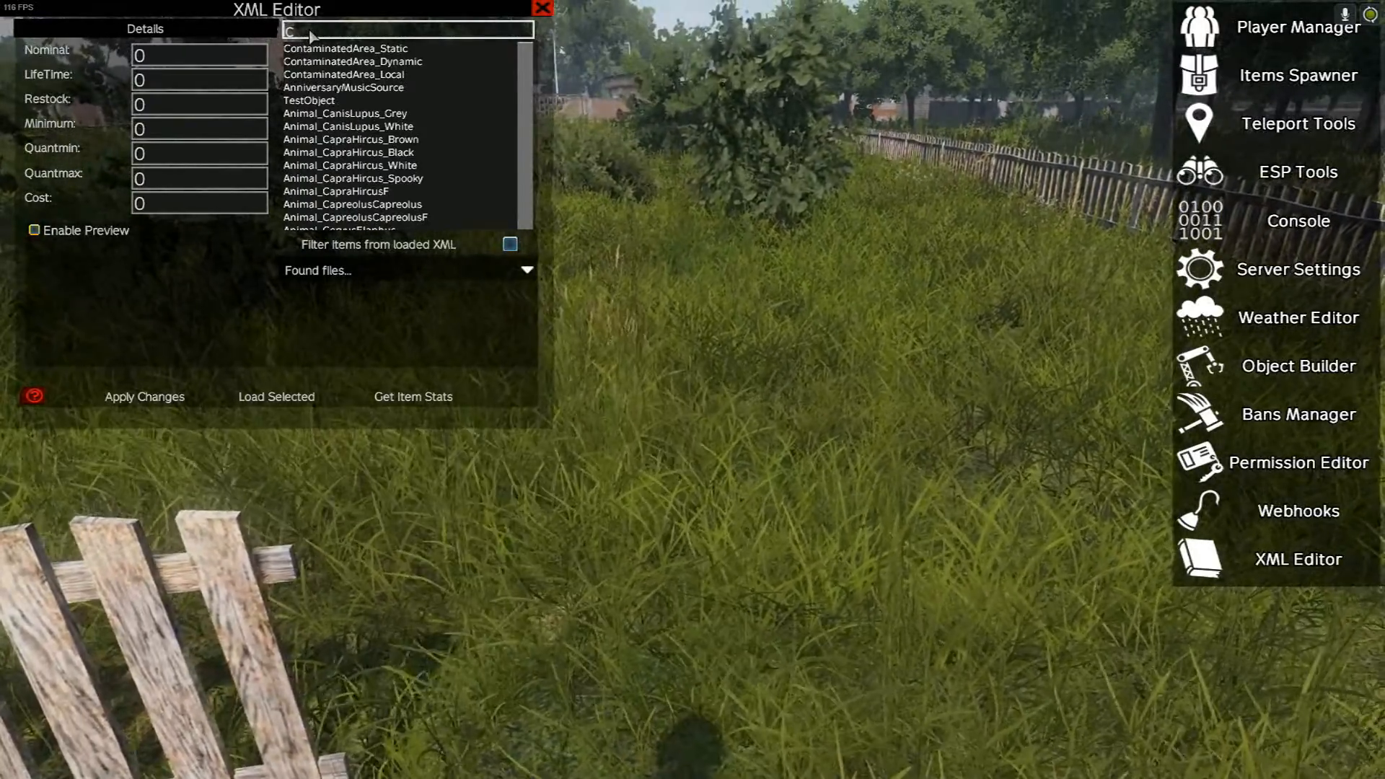
- Search Cl0ud's MilitaryGear items and locate three spawned splinter field jackets near Polana on the map
{"action": "type", "text": "m"}
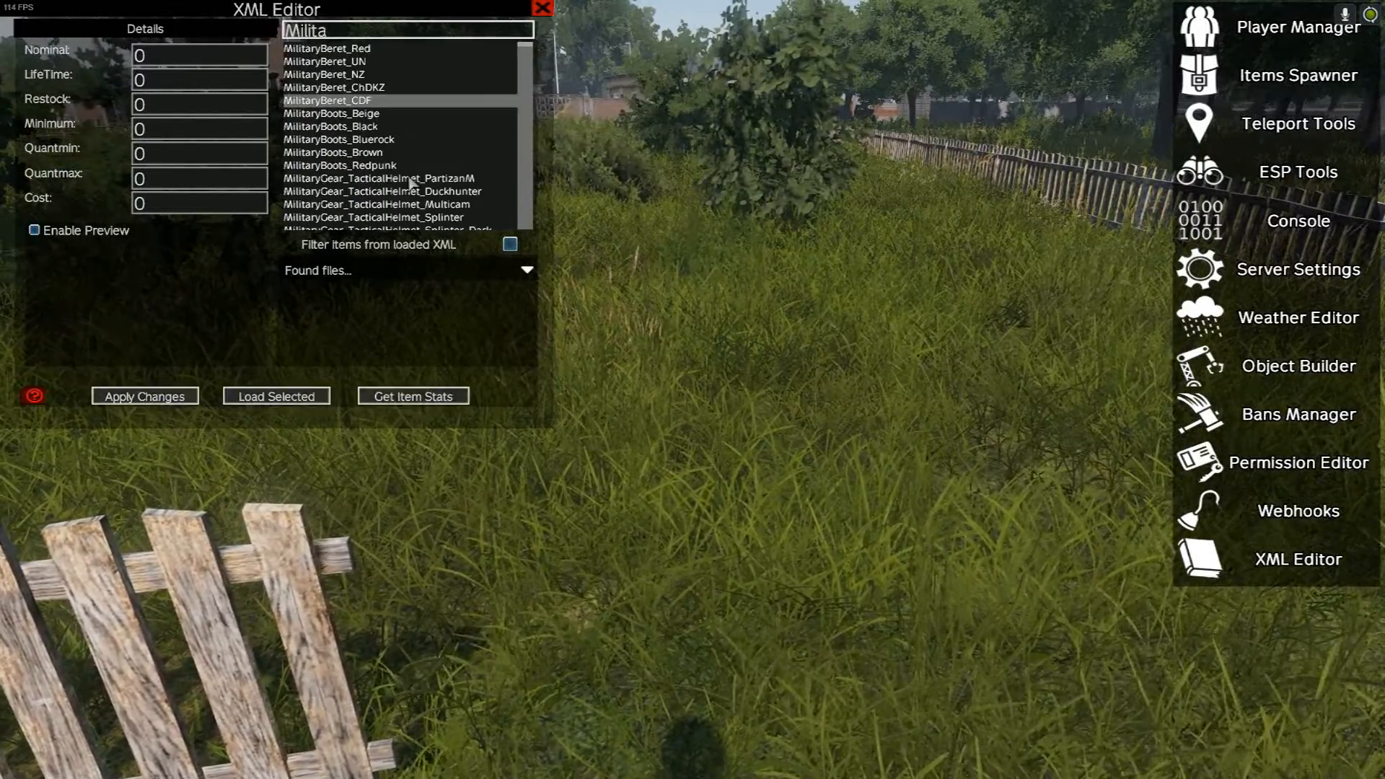
{"action": "scroll", "scroll_direction": "down", "scroll_amount": 3}
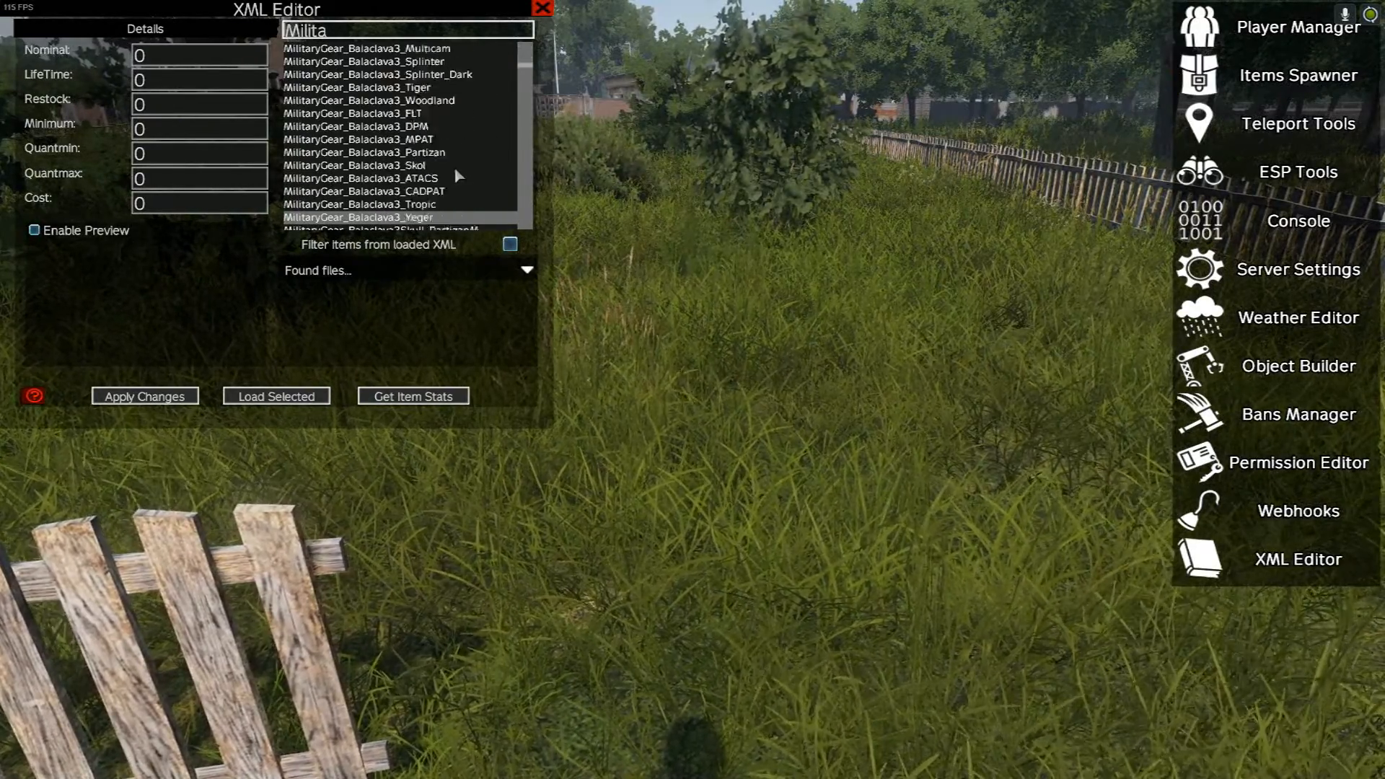
{"action": "scroll", "scroll_direction": "down", "scroll_amount": 3}
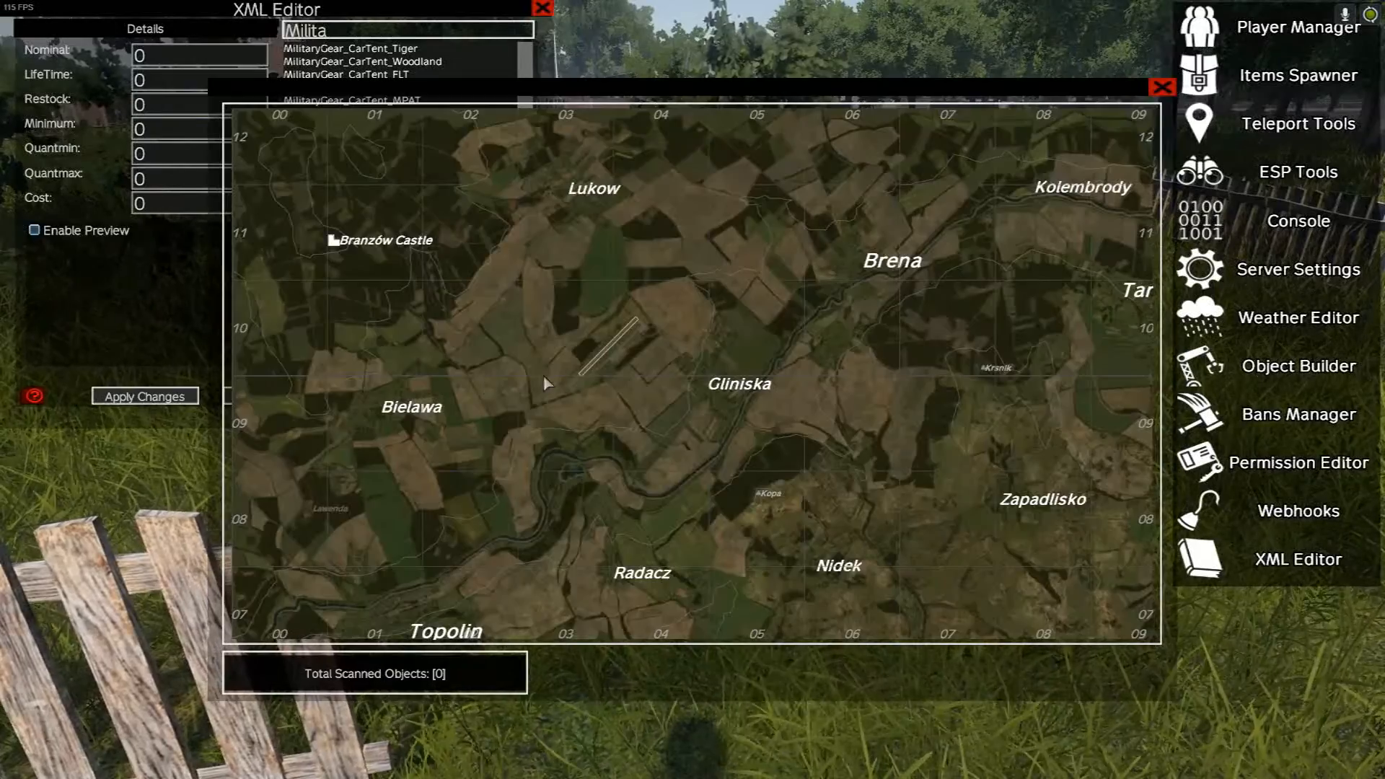
{"action": "left_click", "coordinate": [1162, 86]}
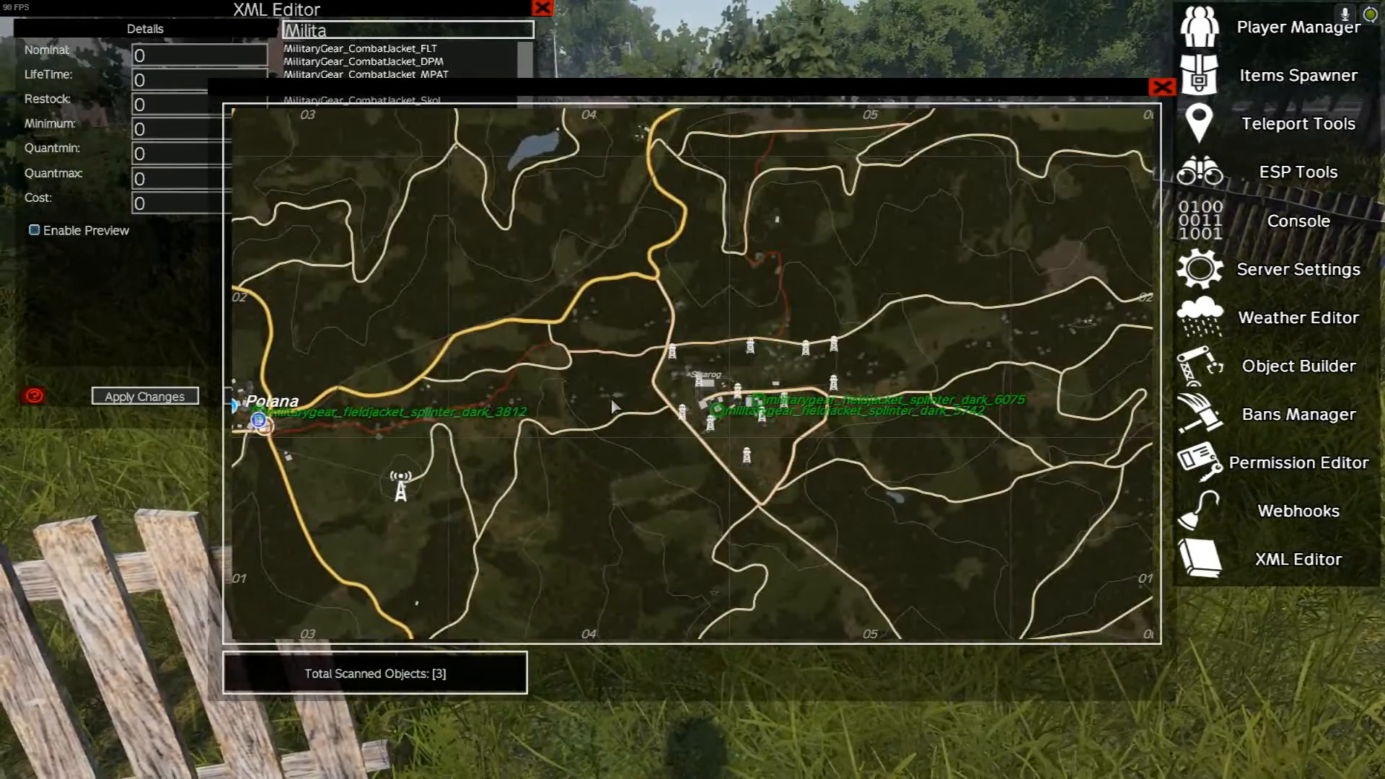
{"action": "scroll", "scroll_direction": "up", "scroll_amount": 3}
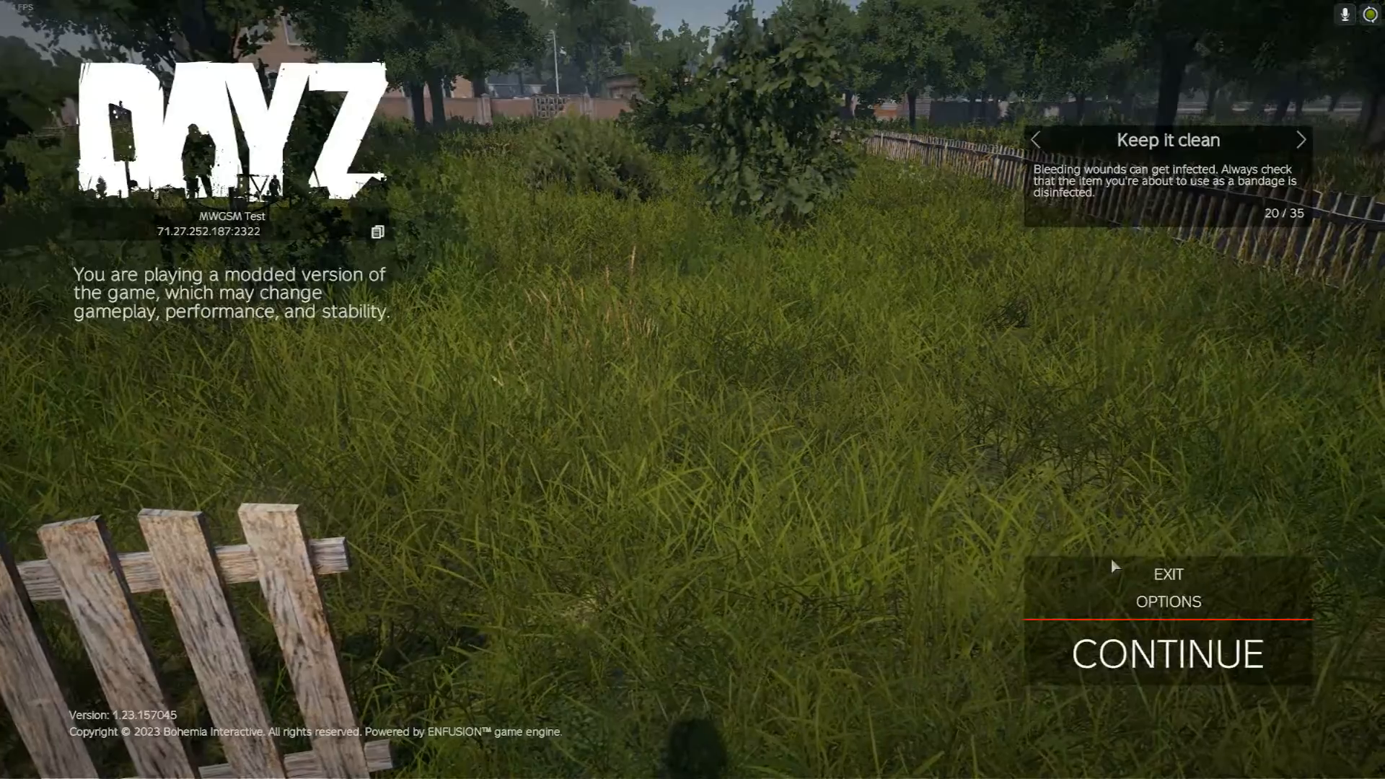
- Quit the DayZ session immediately, confirming exit back to the launcher
{"action": "left_click", "coordinate": [1168, 574]}
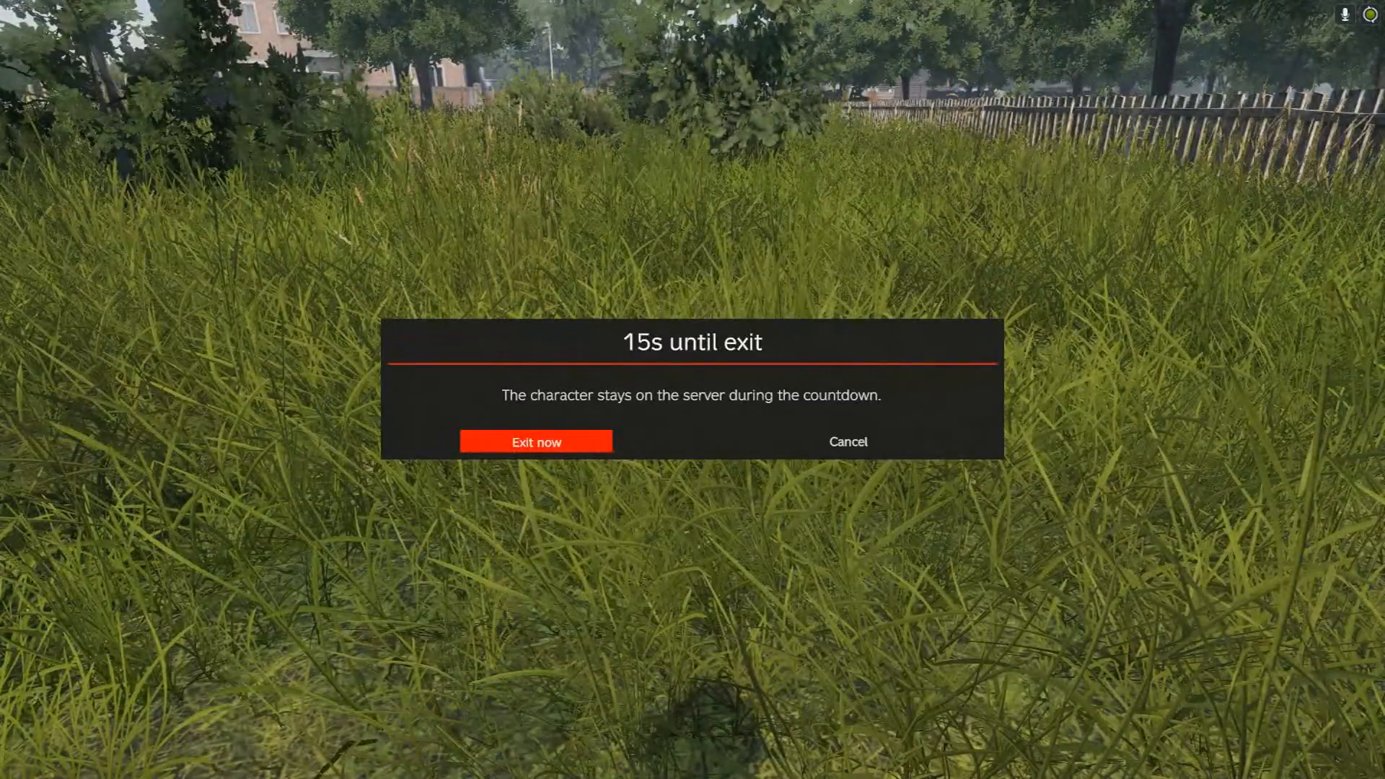
{"action": "left_click", "coordinate": [535, 442]}
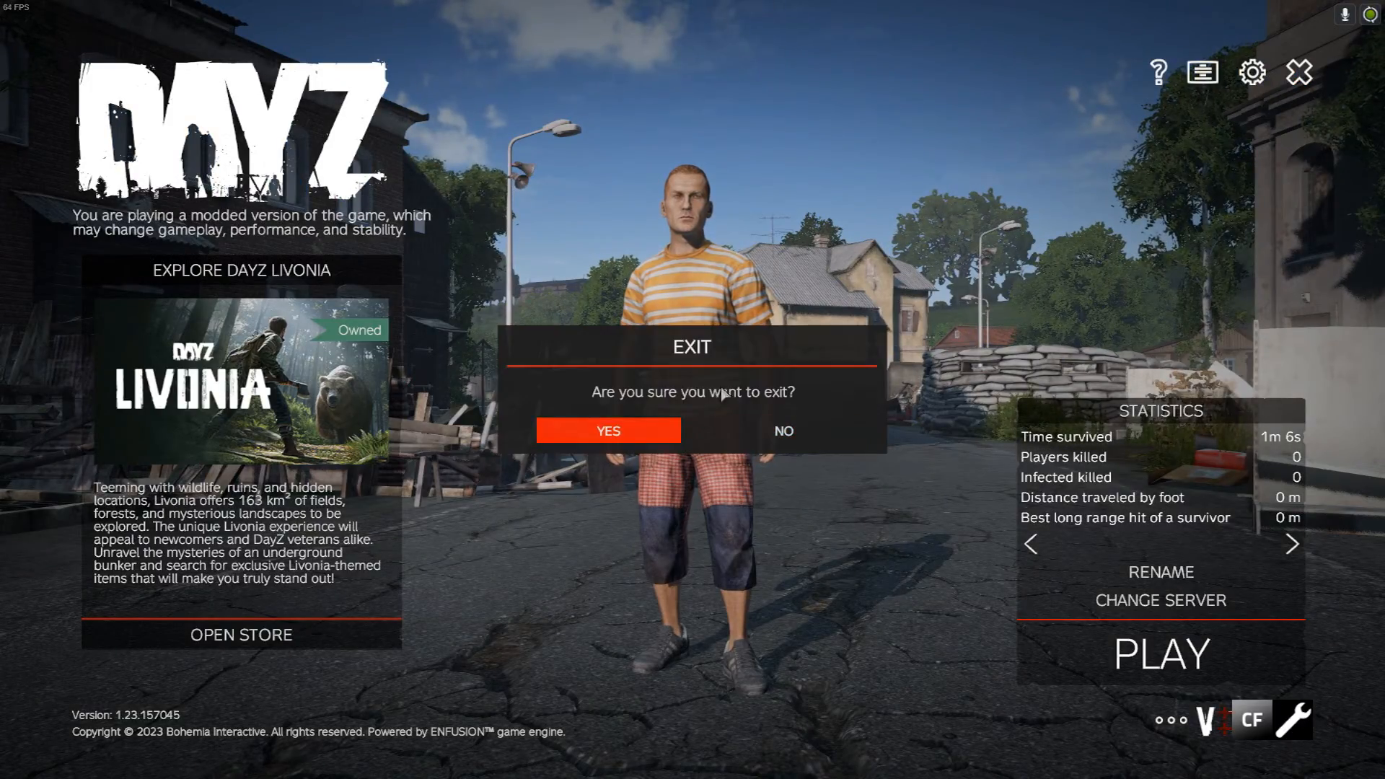
{"action": "left_click", "coordinate": [608, 431]}
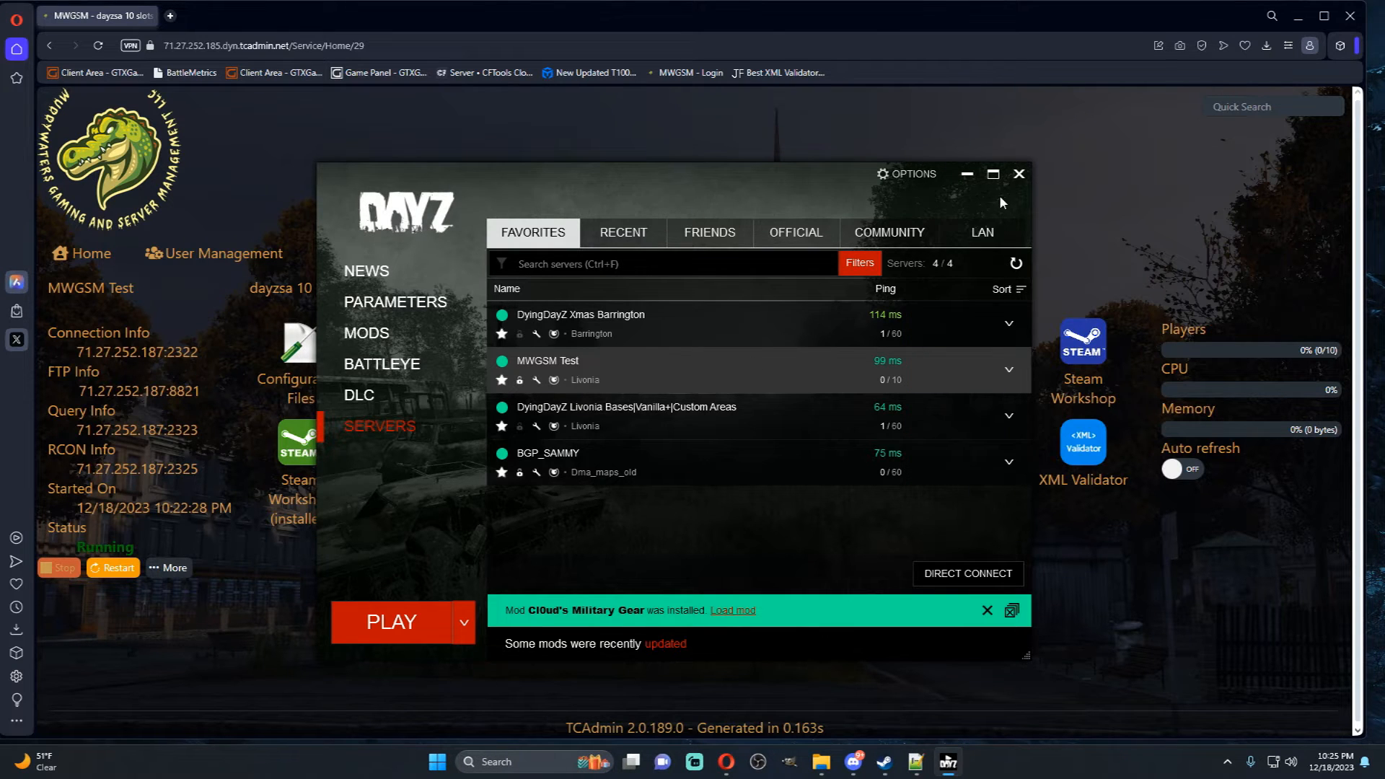
- Close the launcher and open the Enoch mission's vanilla db/types.xml in TCAdmin's file manager
{"action": "left_click", "coordinate": [1018, 173]}
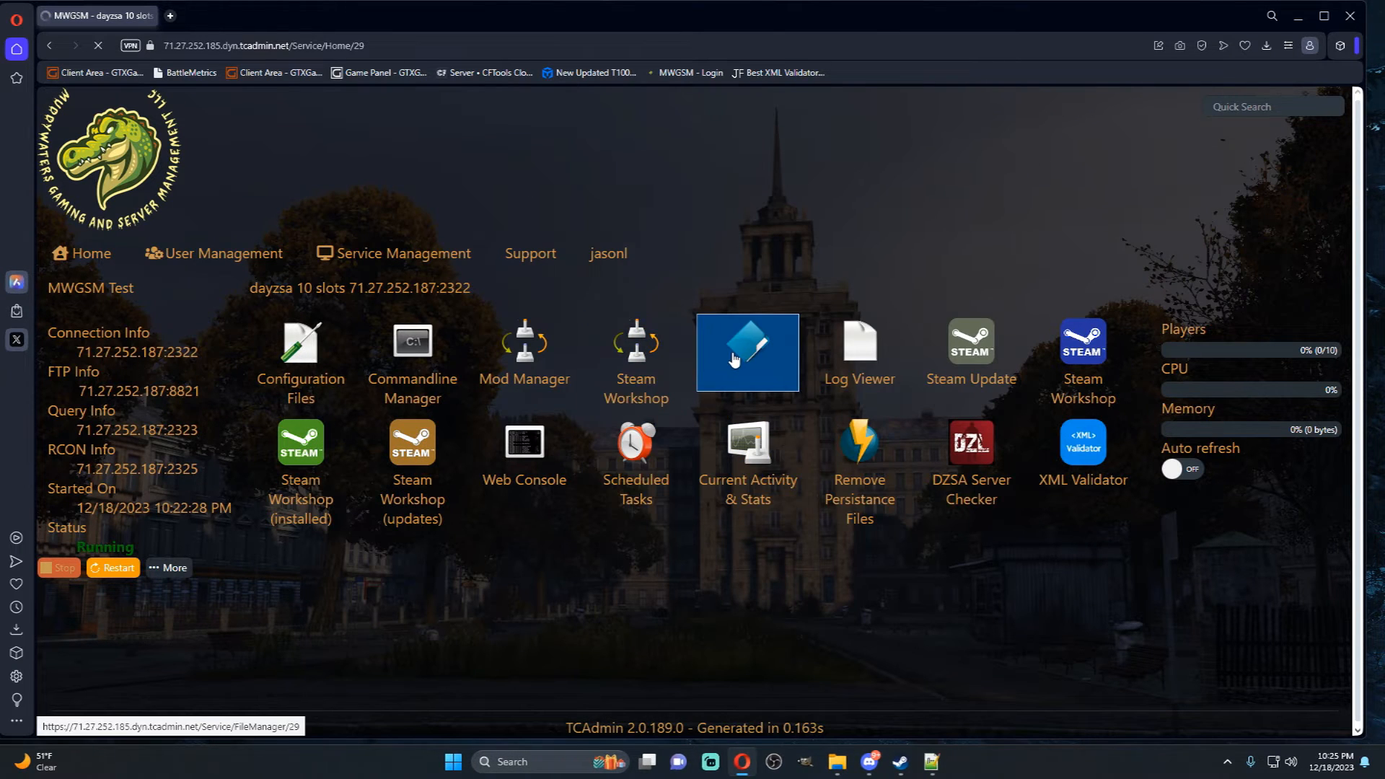
{"action": "mouse_move", "coordinate": [702, 355]}
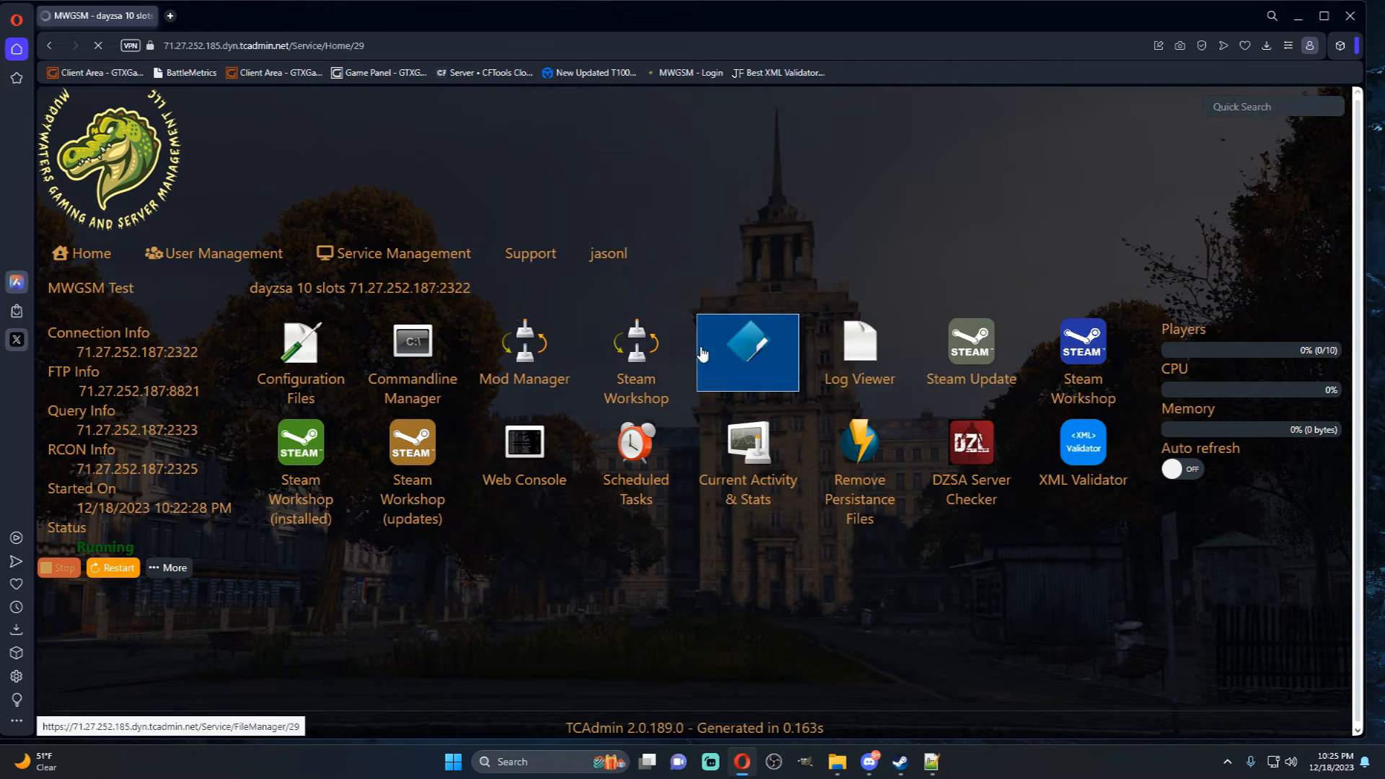
{"action": "left_click", "coordinate": [746, 353]}
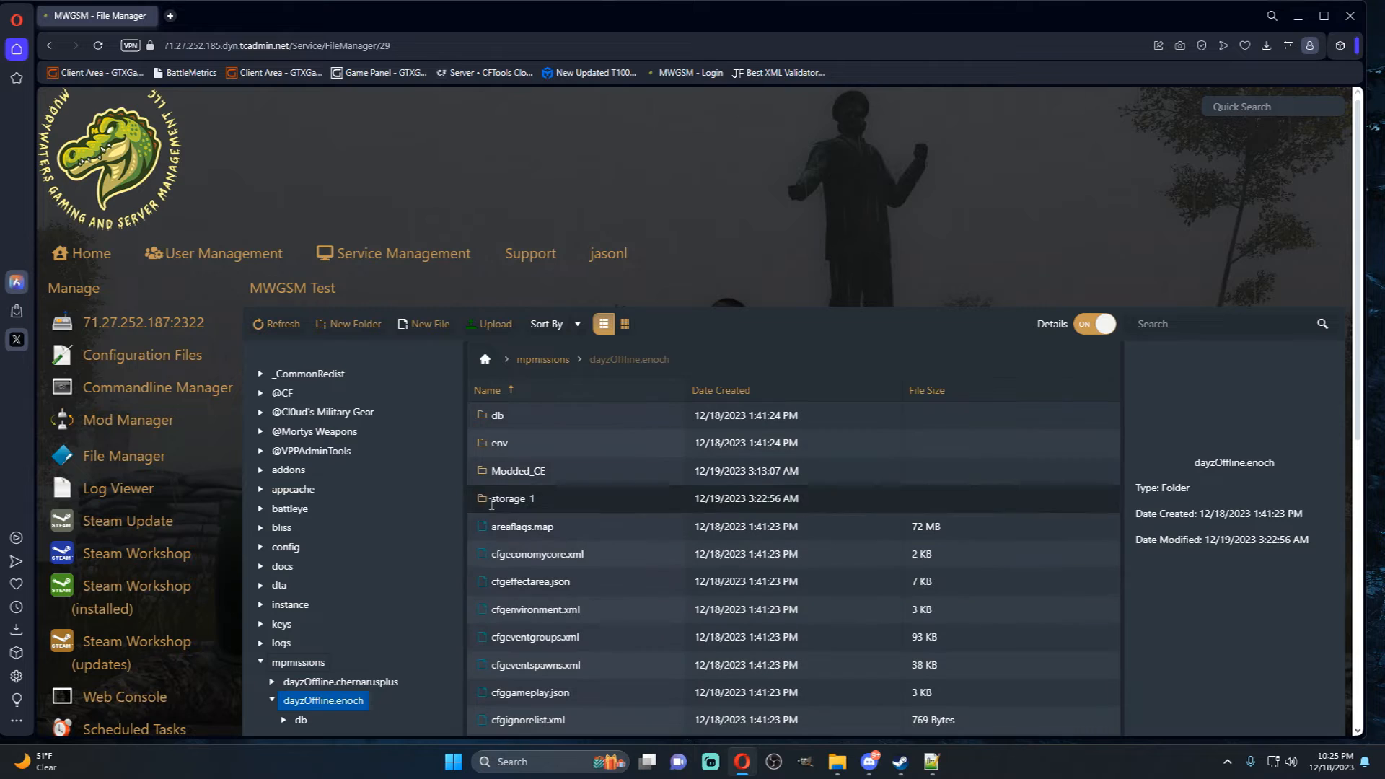
{"action": "double_click", "coordinate": [496, 416]}
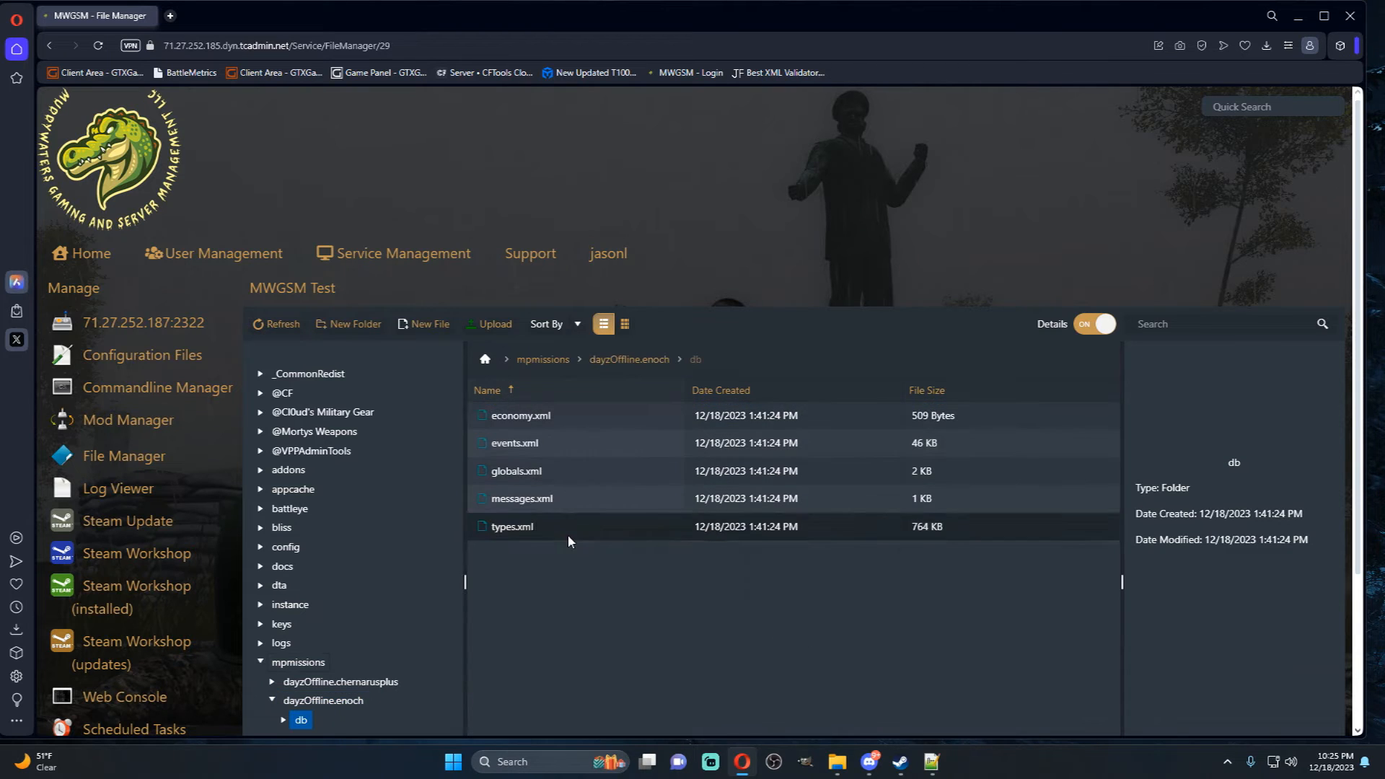
{"action": "double_click", "coordinate": [511, 526]}
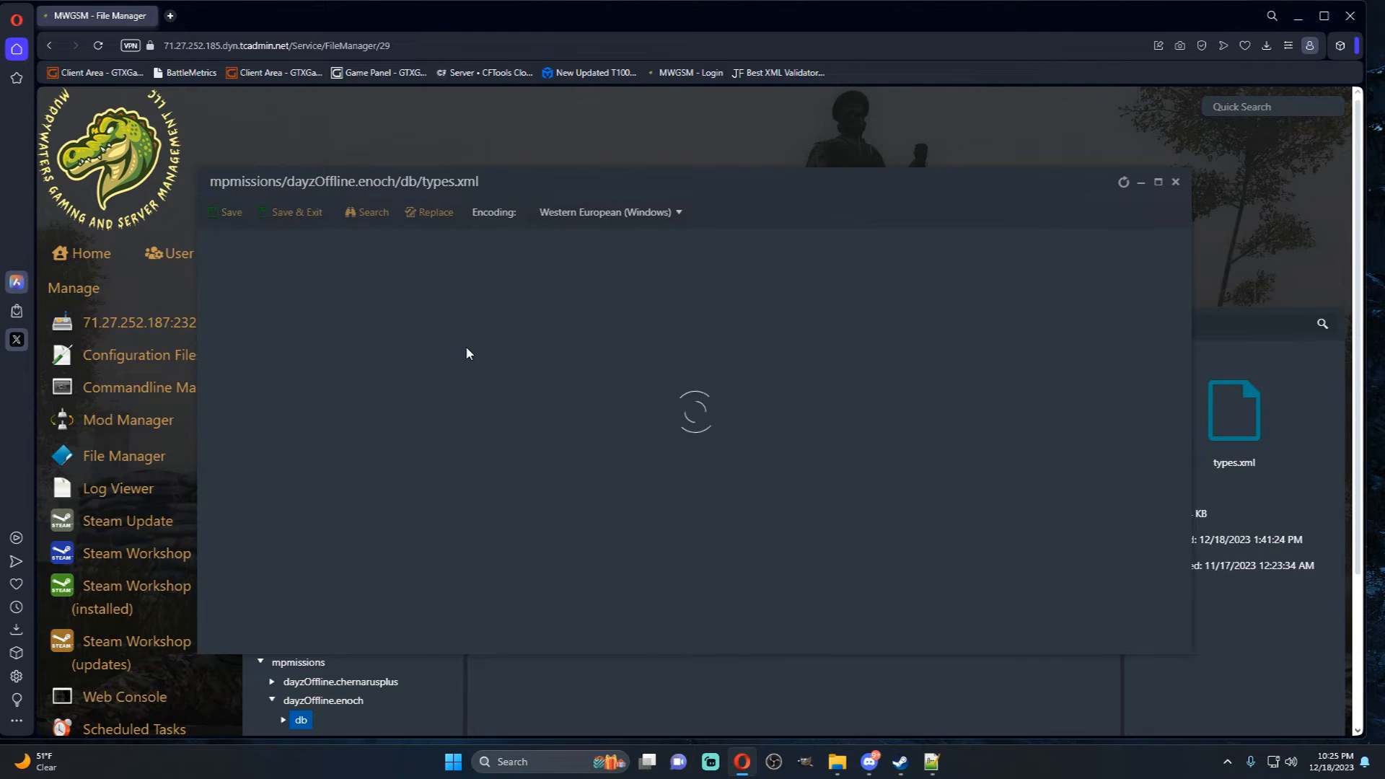
{"action": "mouse_move", "coordinate": [404, 273]}
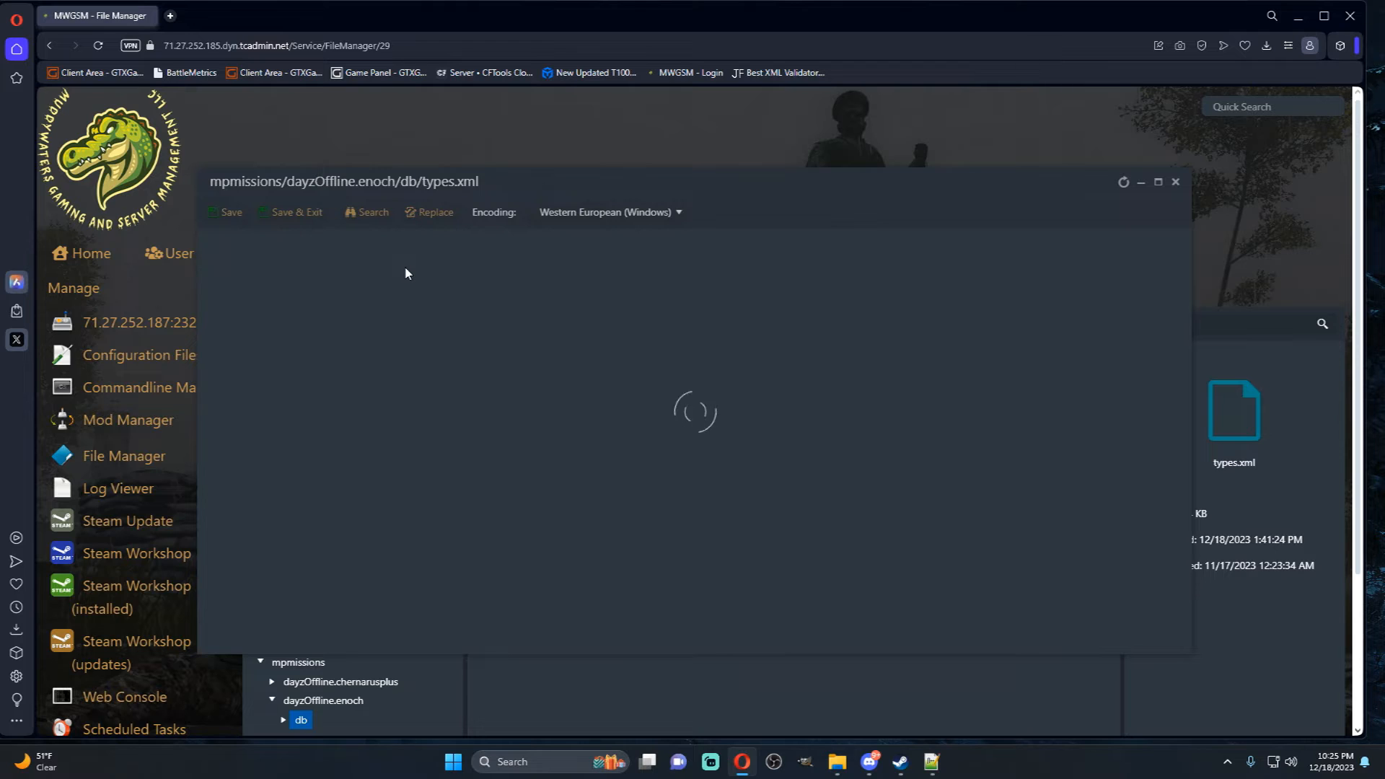
{"action": "mouse_move", "coordinate": [520, 206]}
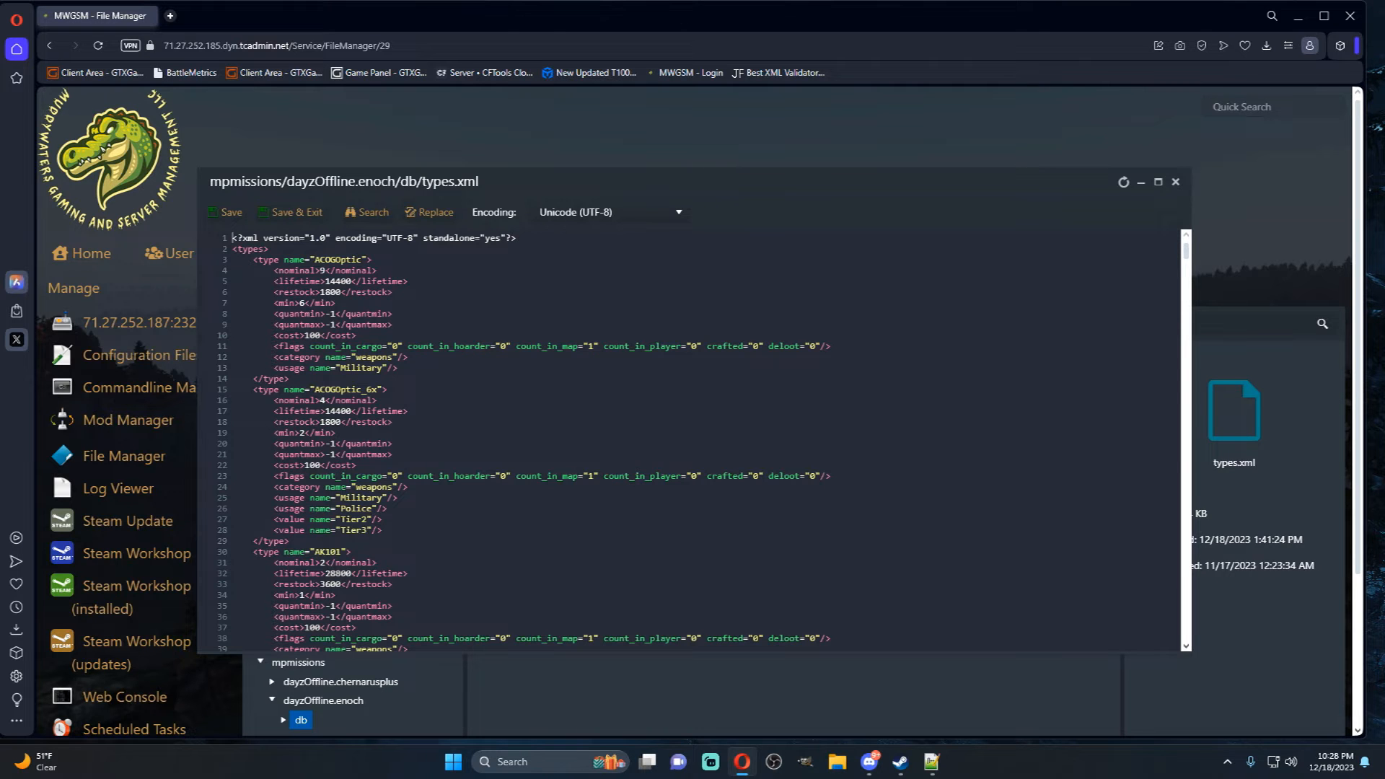
- Scroll through the vanilla types.xml and close it unchanged
{"action": "scroll", "scroll_direction": "down", "scroll_amount": 3}
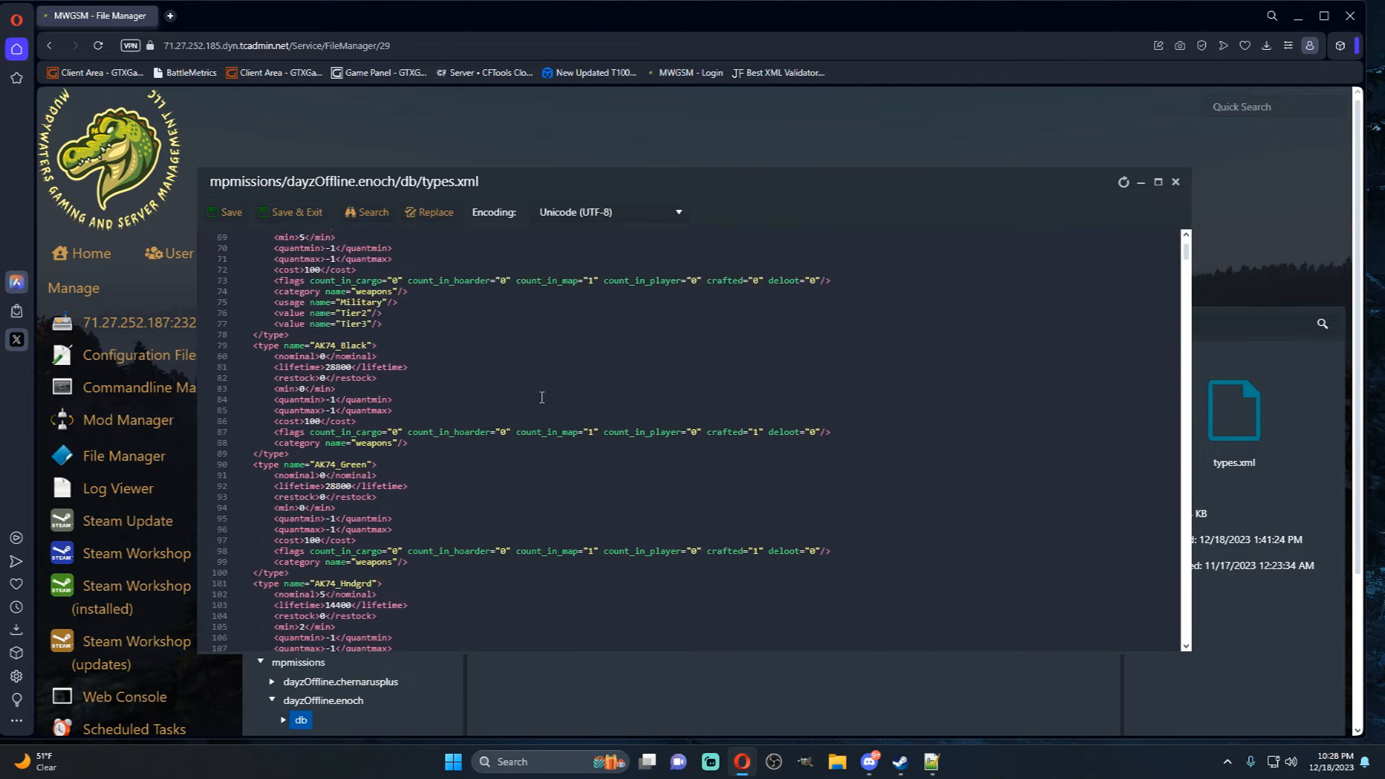
{"action": "scroll", "scroll_direction": "down", "scroll_amount": 3}
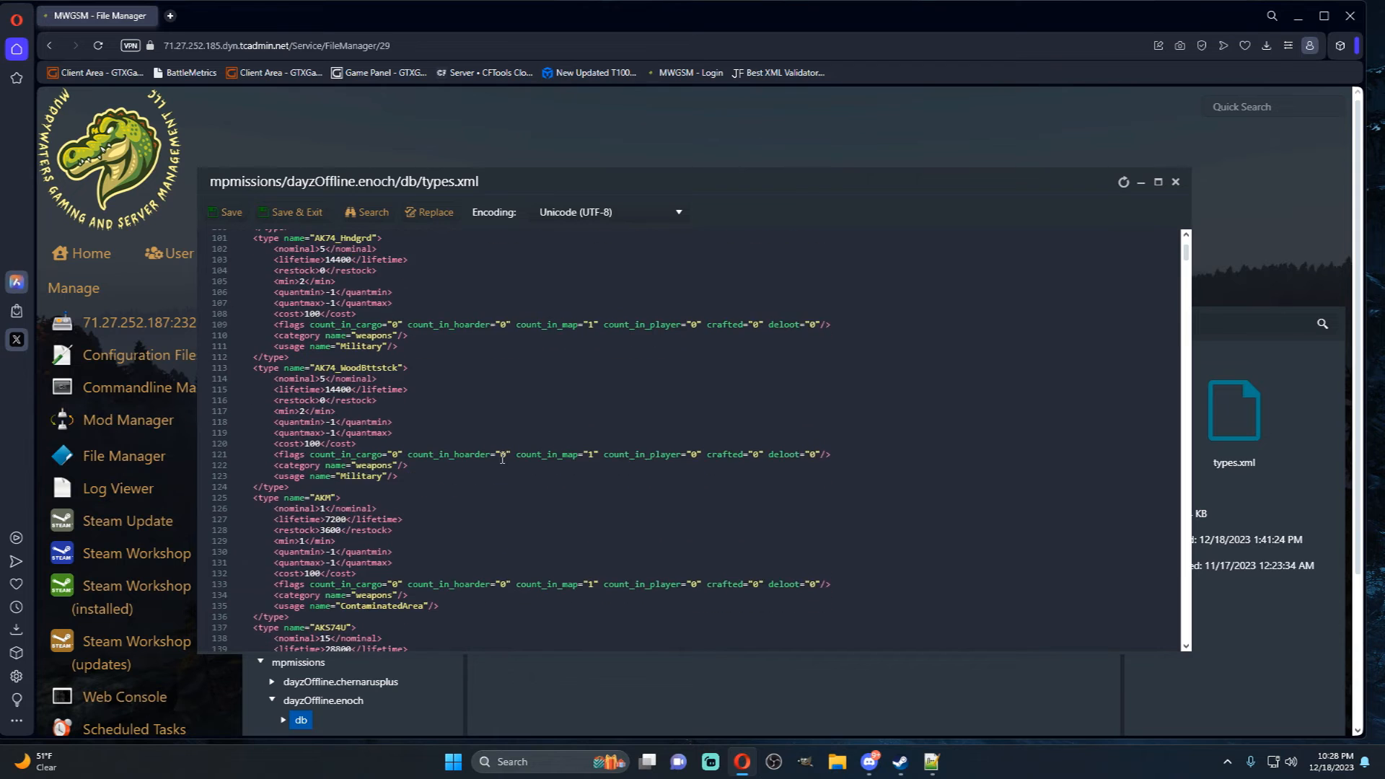
{"action": "scroll", "scroll_direction": "up", "scroll_amount": 3}
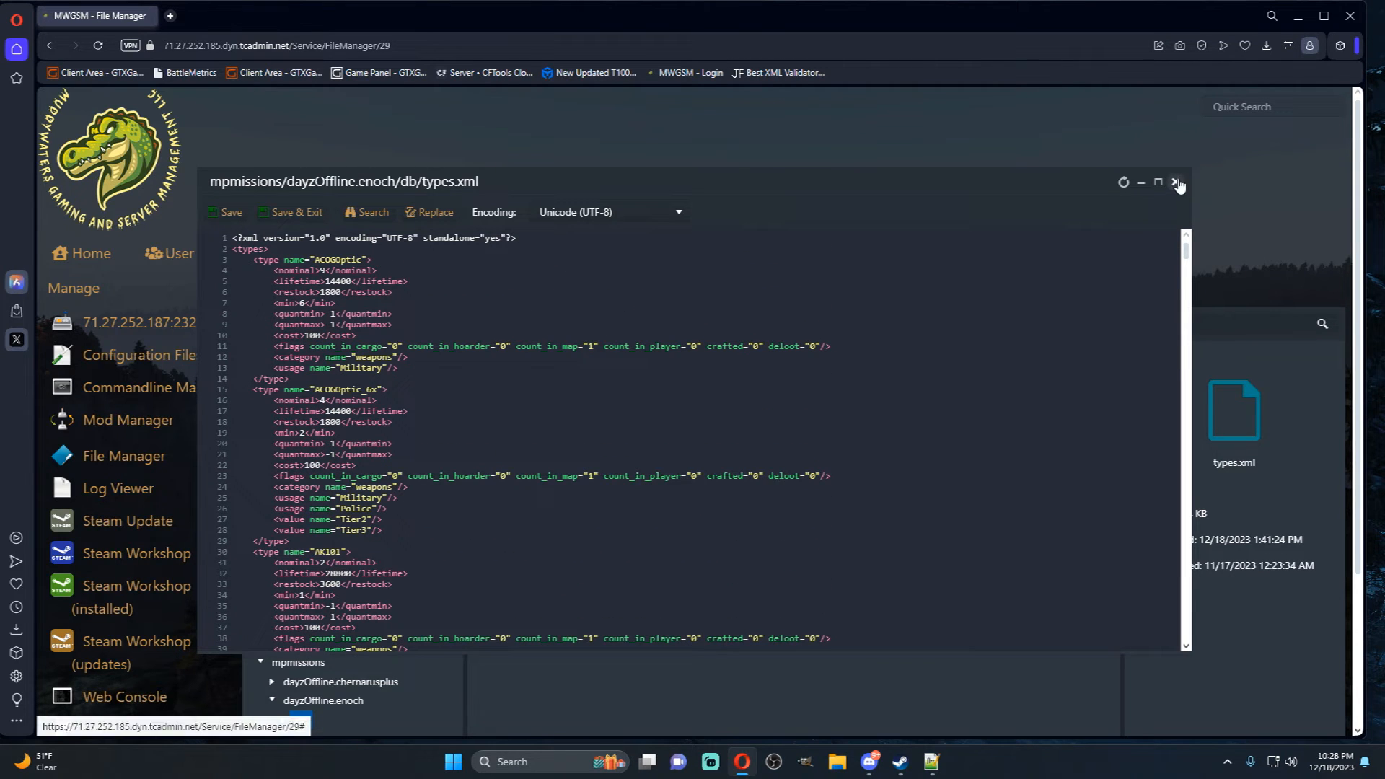
{"action": "left_click", "coordinate": [273, 700]}
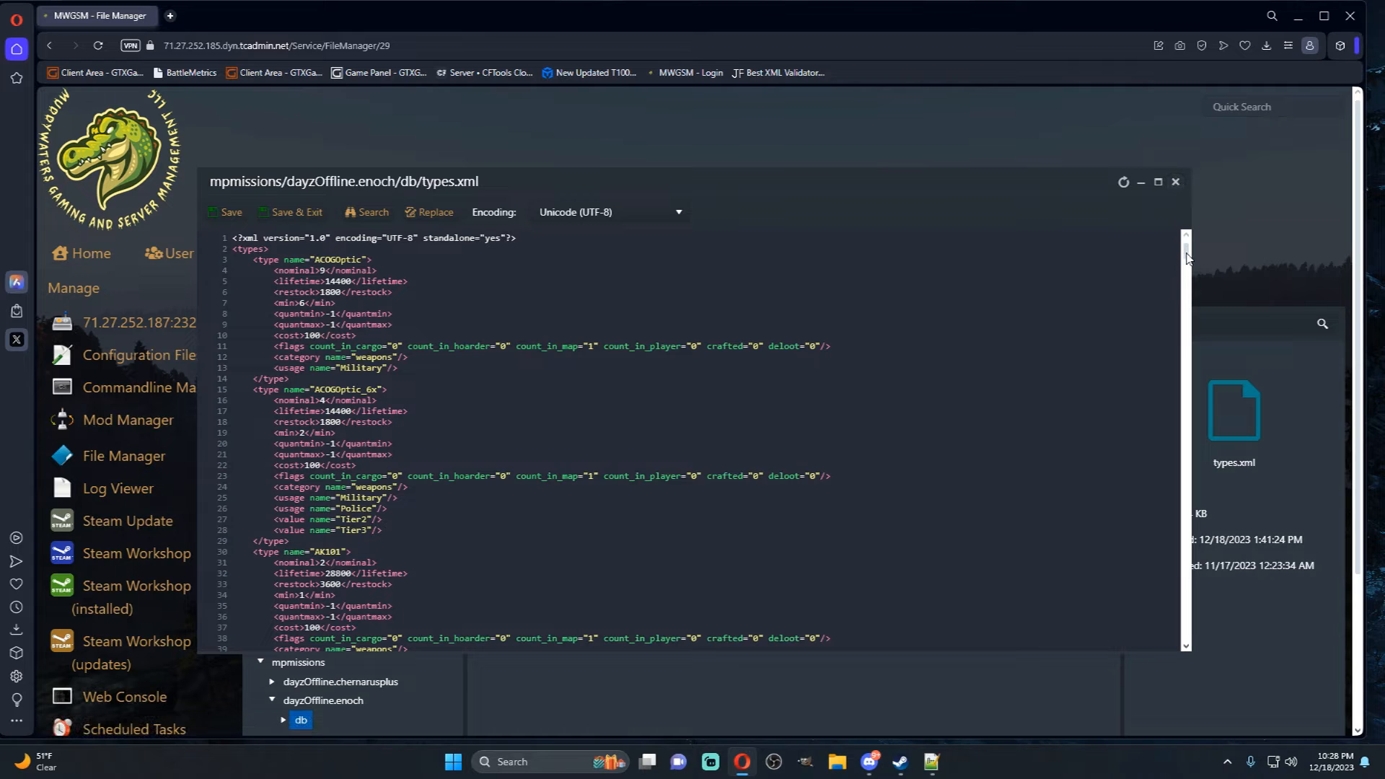
{"action": "scroll", "scroll_direction": "down", "scroll_amount": 3}
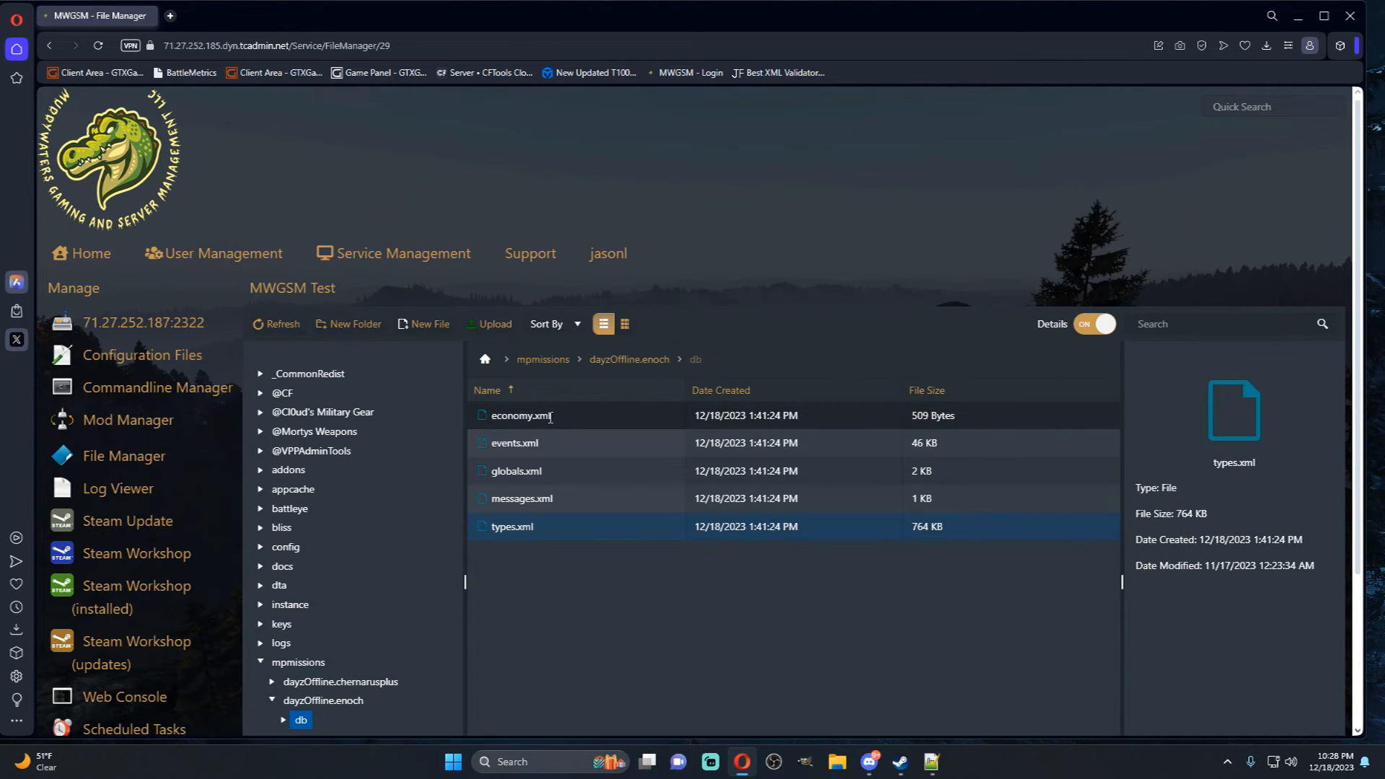
- Return to dayzOffline.enoch and show the Modded_CE folder's three modded XML files
{"action": "left_click", "coordinate": [629, 359]}
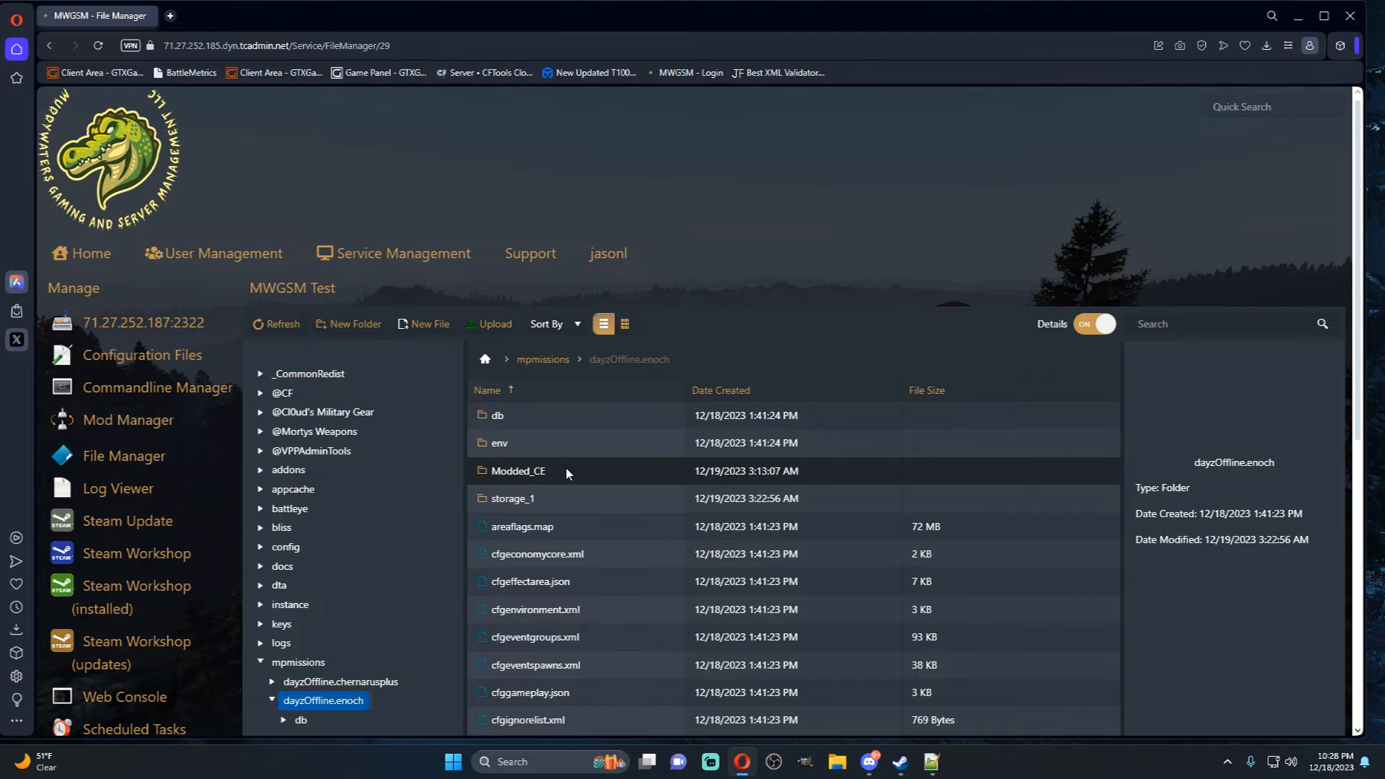
{"action": "double_click", "coordinate": [517, 470]}
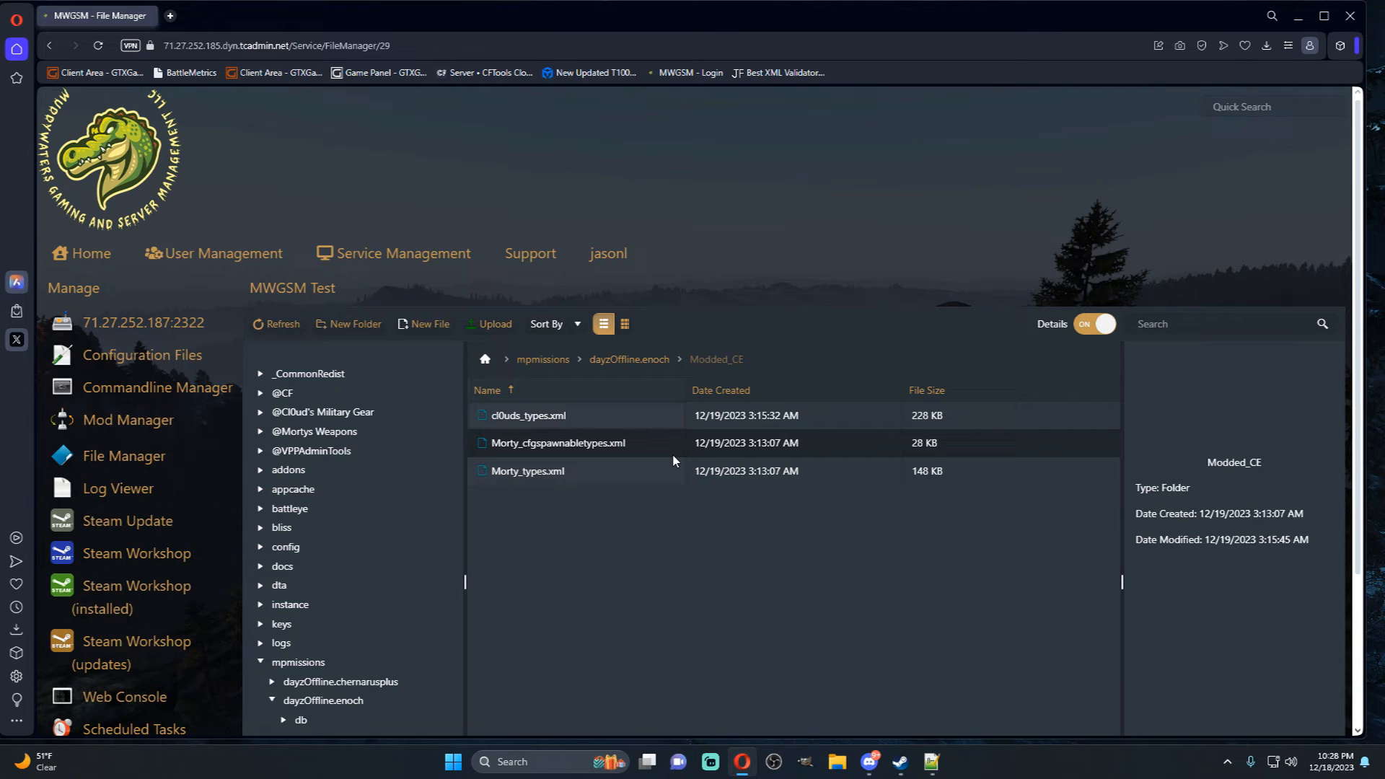
{"action": "scroll", "scroll_direction": "down", "scroll_amount": 3}
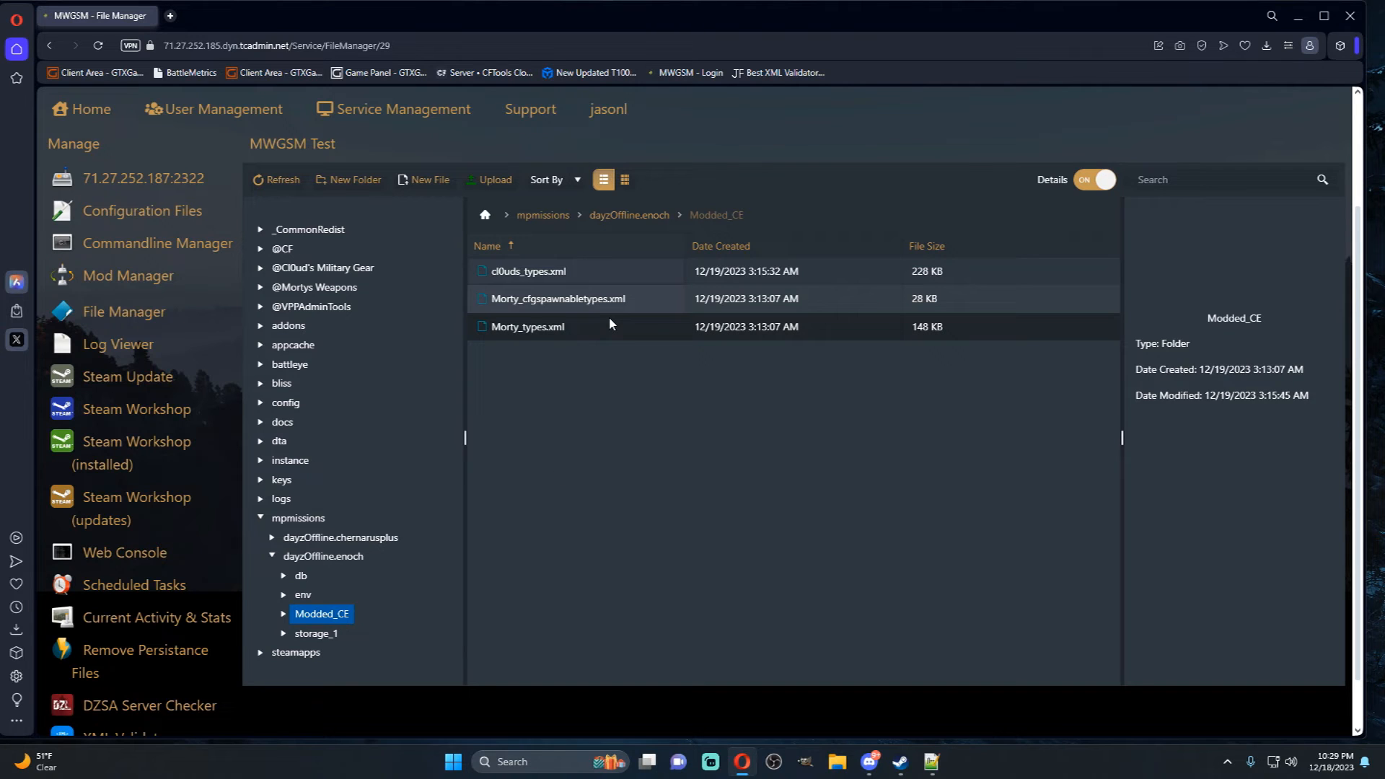
{"action": "mouse_move", "coordinate": [629, 215]}
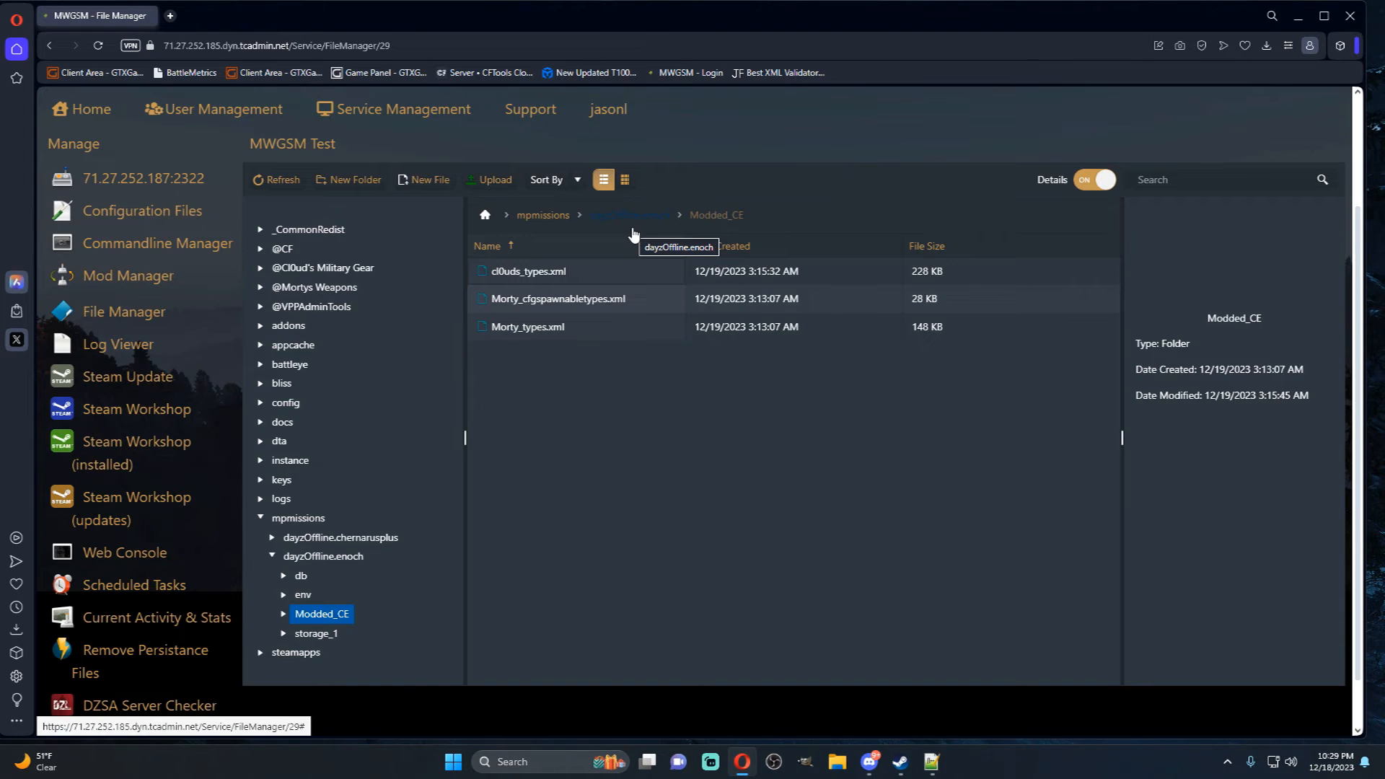
{"action": "mouse_move", "coordinate": [621, 384]}
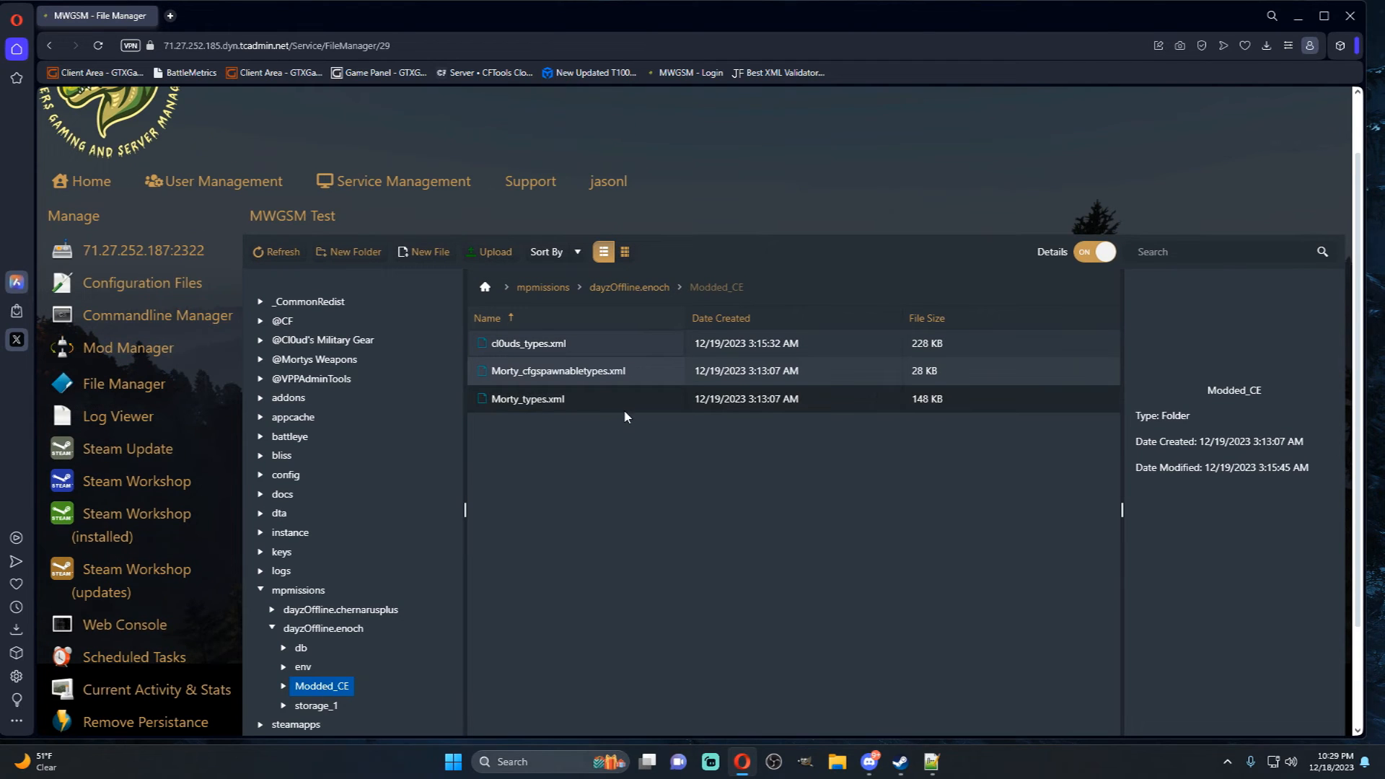
{"action": "double_click", "coordinate": [528, 398]}
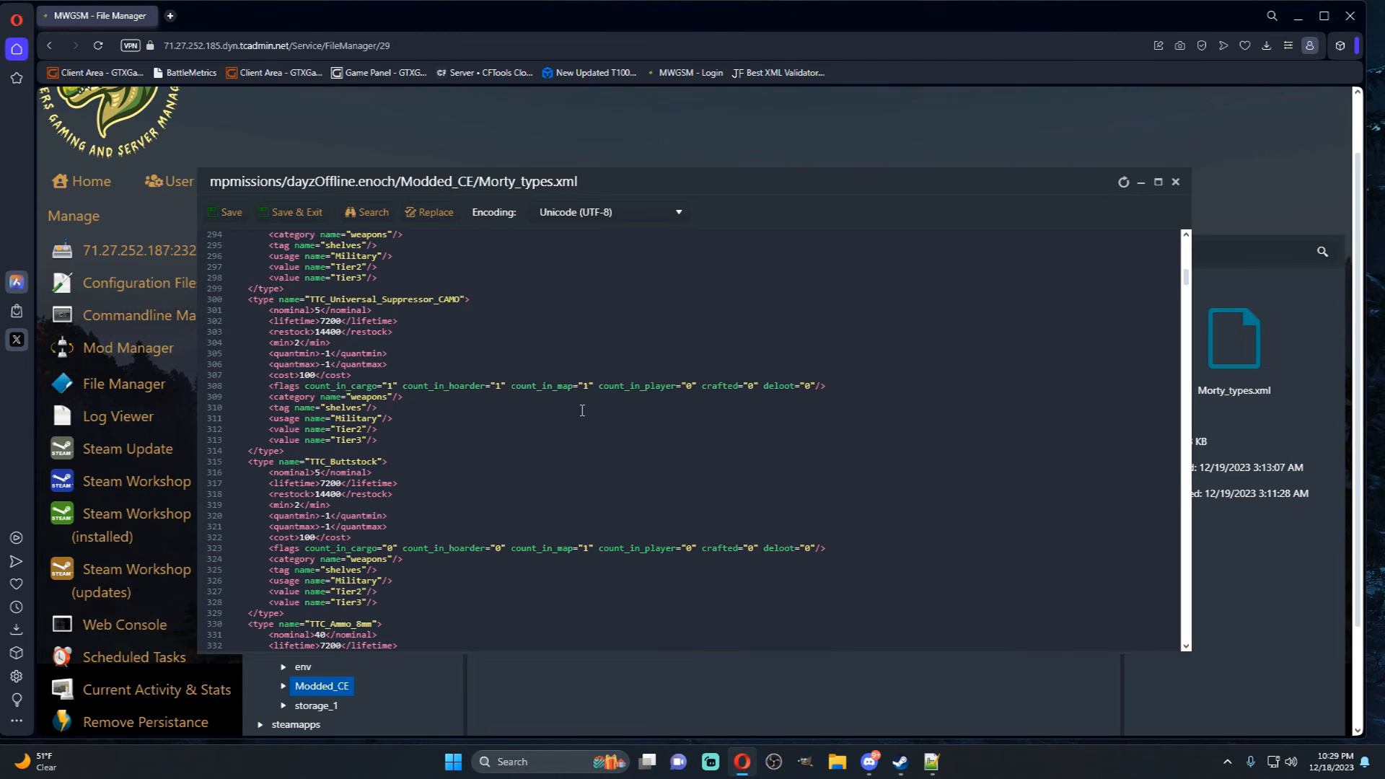
{"action": "scroll", "scroll_direction": "up", "scroll_amount": 3}
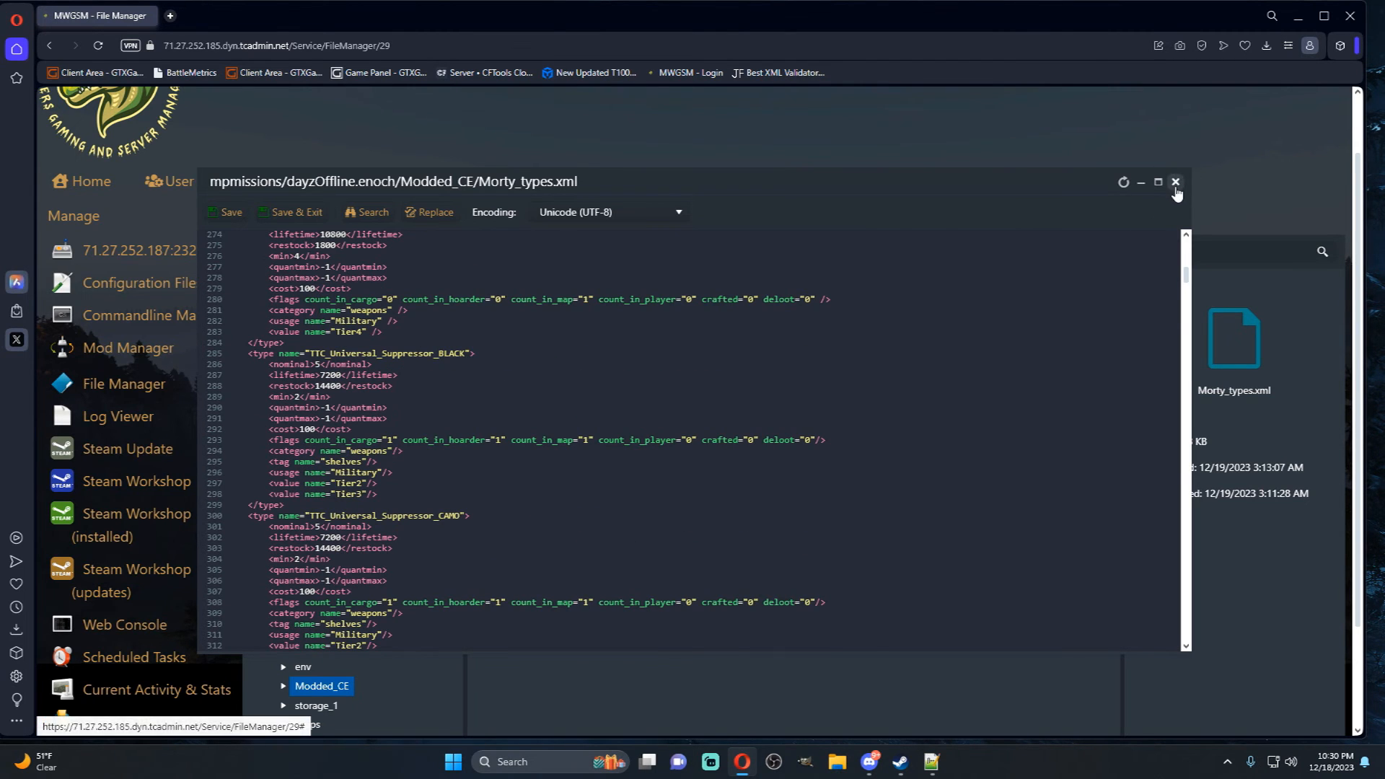
{"action": "left_click", "coordinate": [1174, 182]}
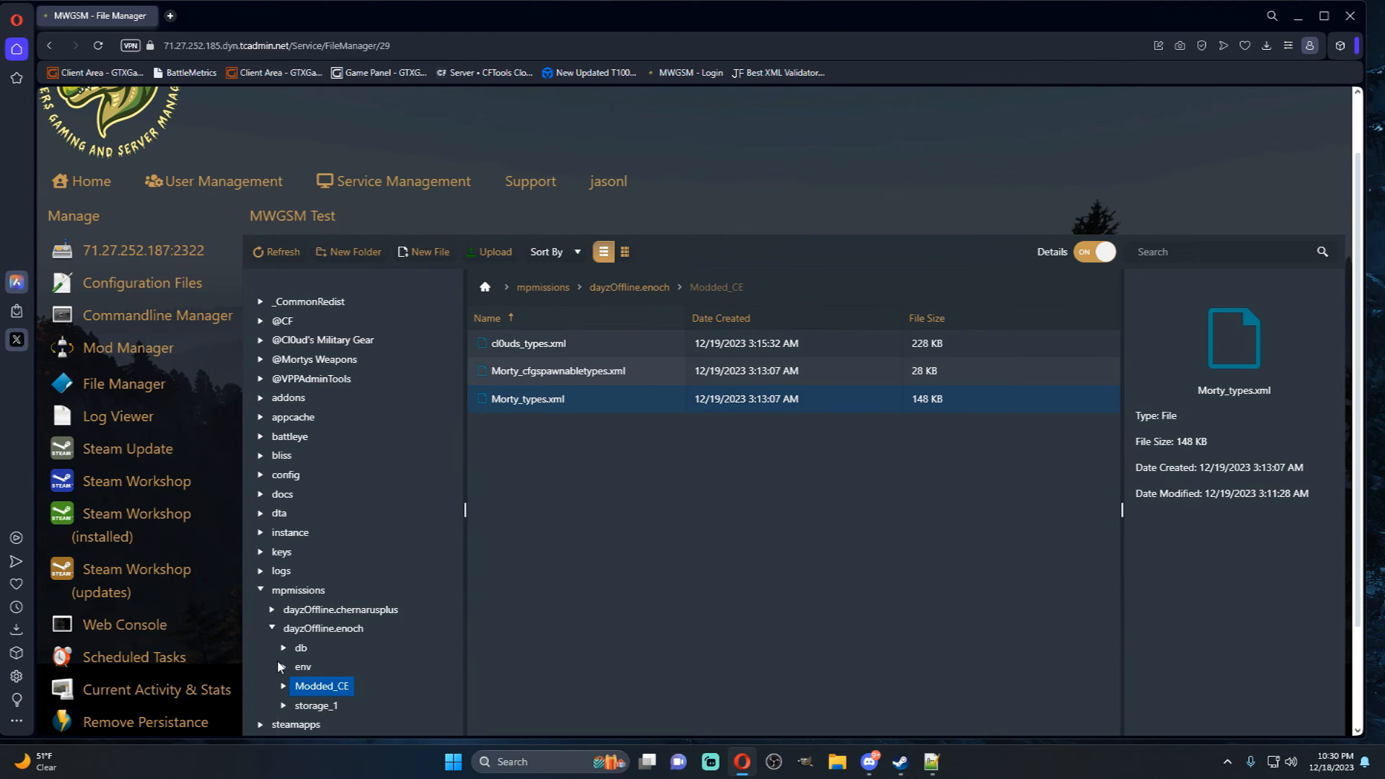
{"action": "mouse_move", "coordinate": [667, 348]}
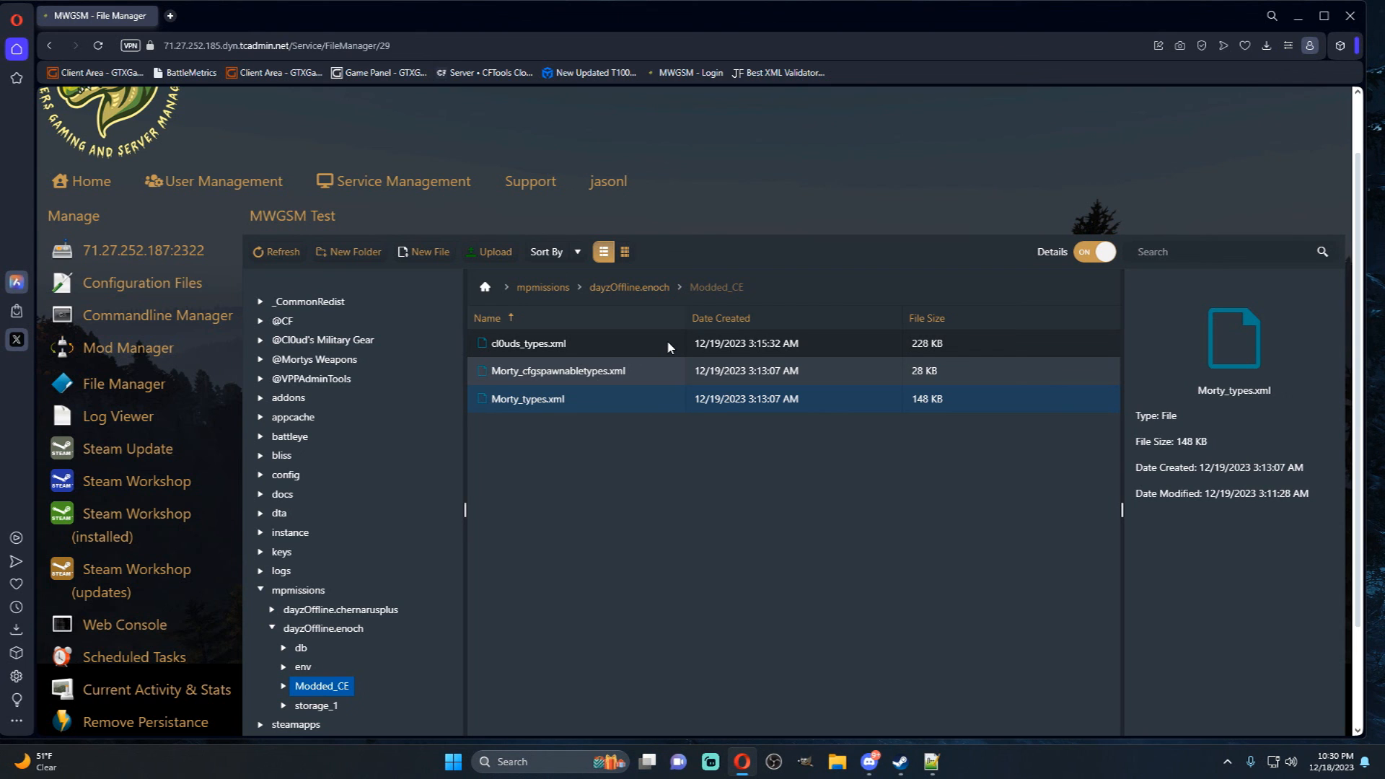
{"action": "mouse_move", "coordinate": [692, 479]}
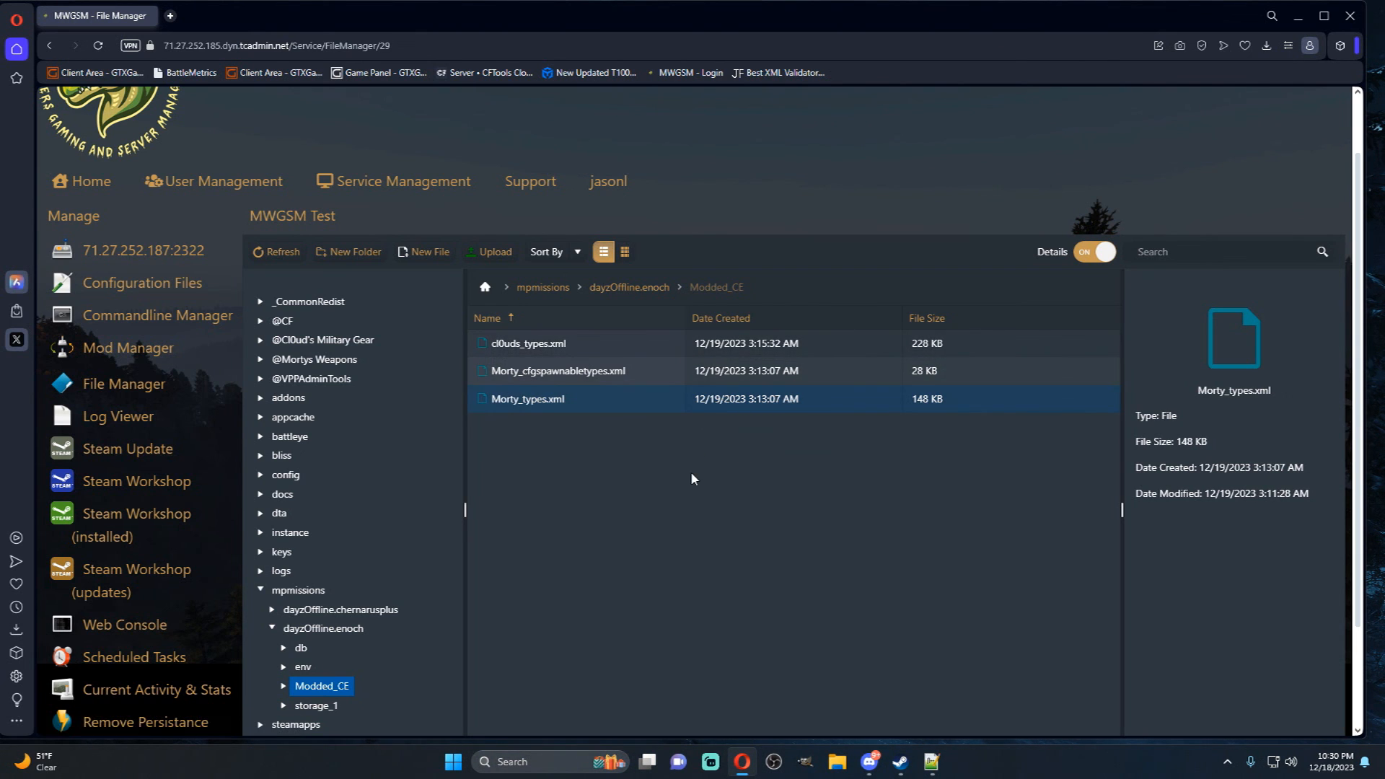
{"action": "mouse_move", "coordinate": [705, 473]}
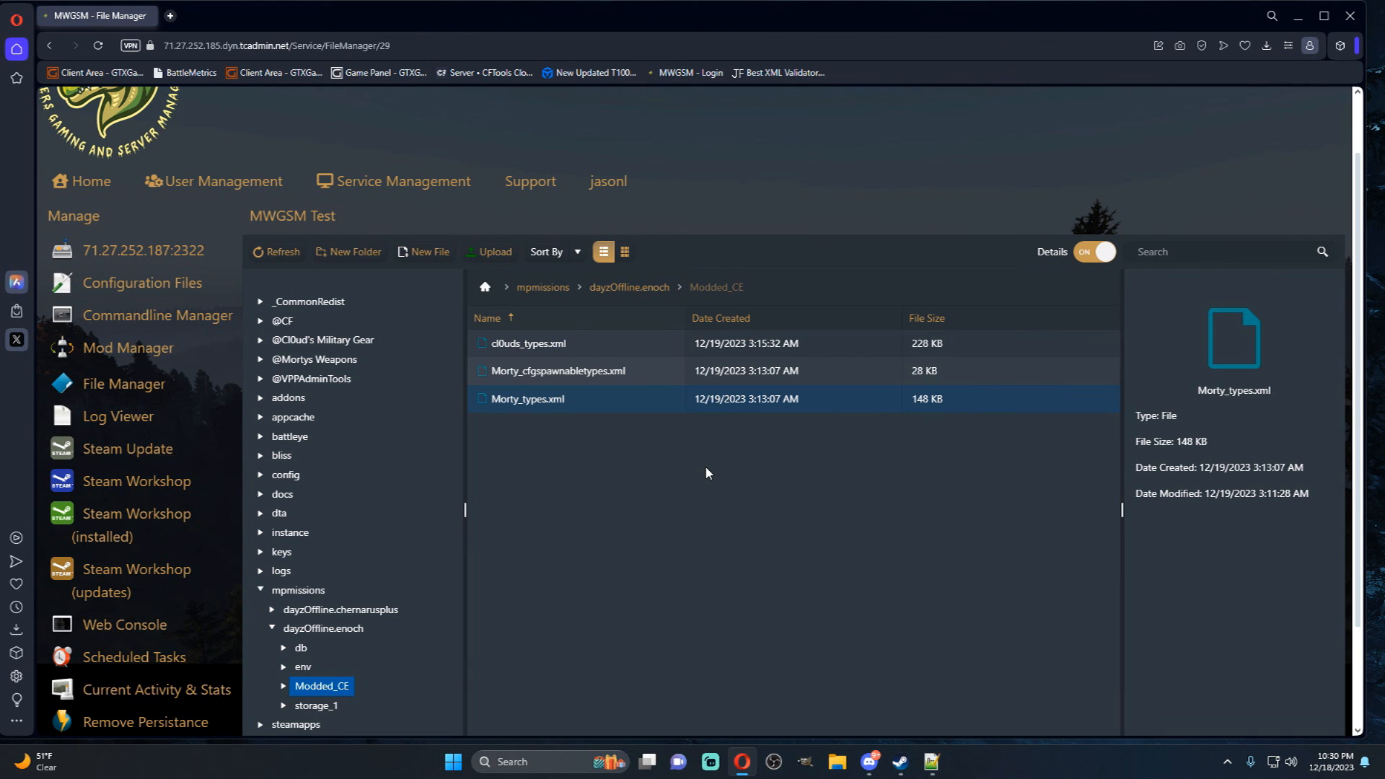